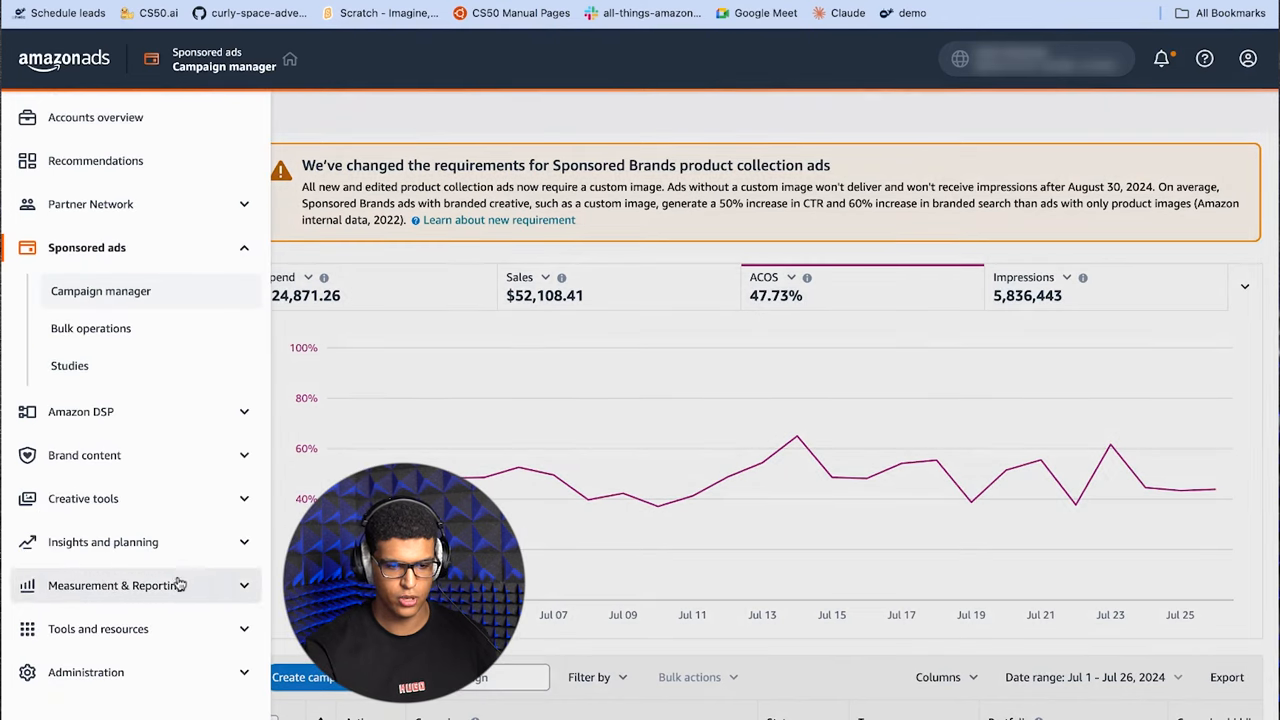
Go to the Sponsored ads reports page under Measurement & Reporting.
click(118, 585)
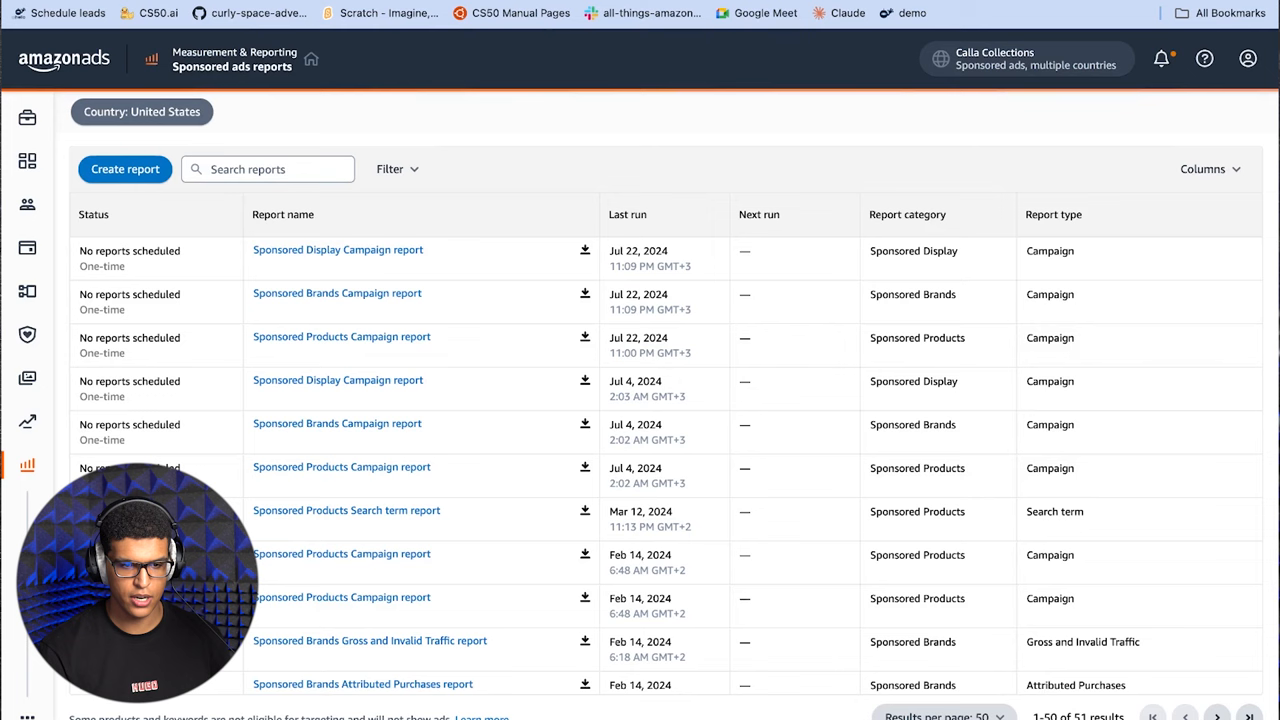
mouse_move(168, 226)
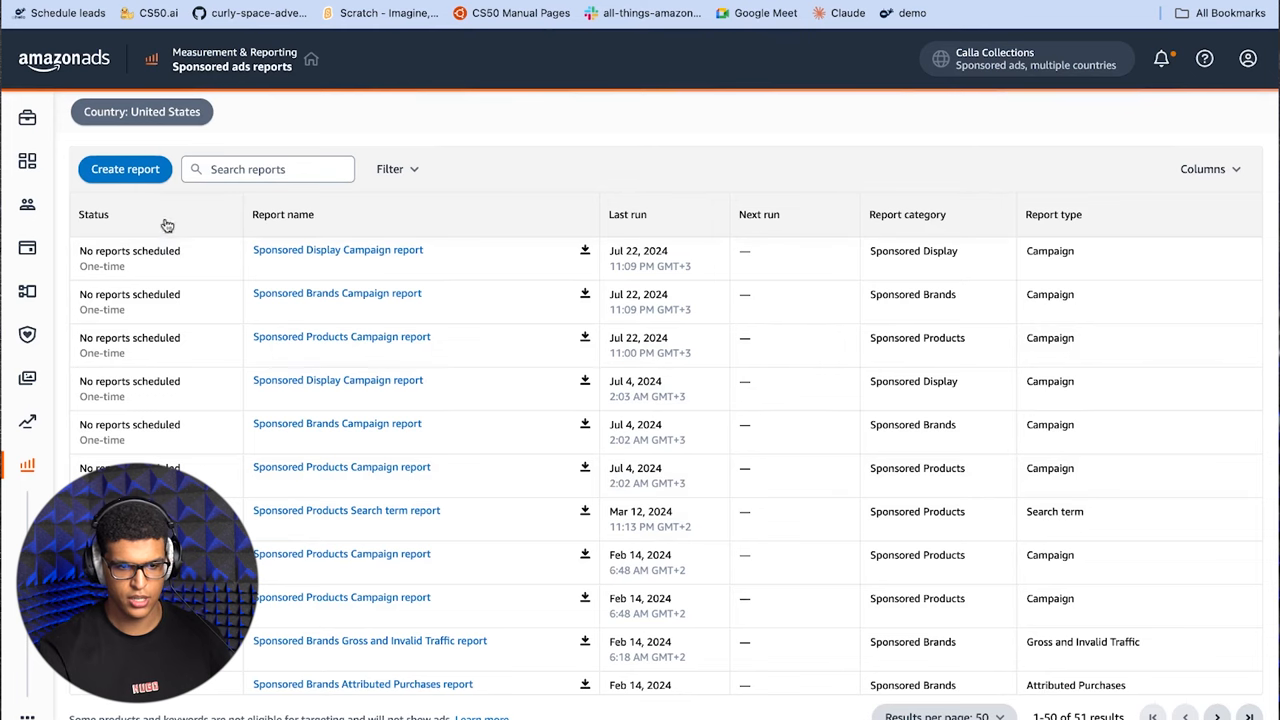
Start a Sponsored Products search term report, Summary, covering the last 30 days.
click(125, 168)
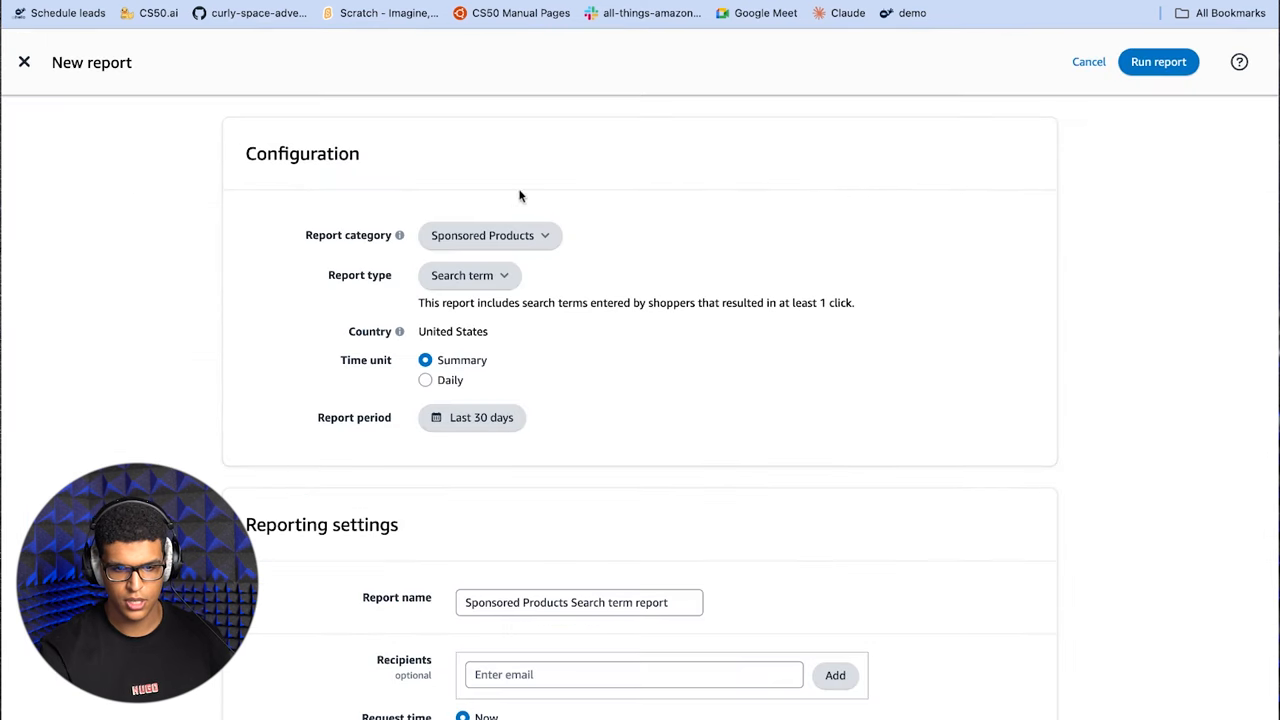
click(489, 235)
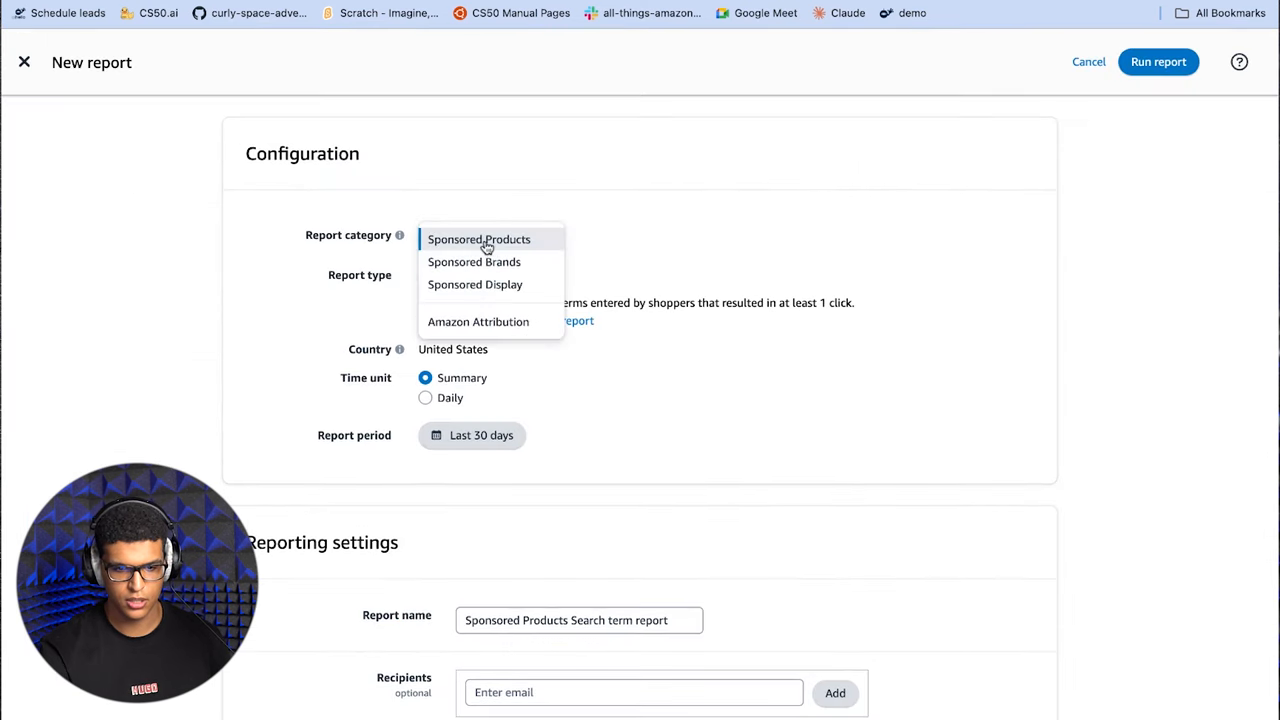
click(479, 239)
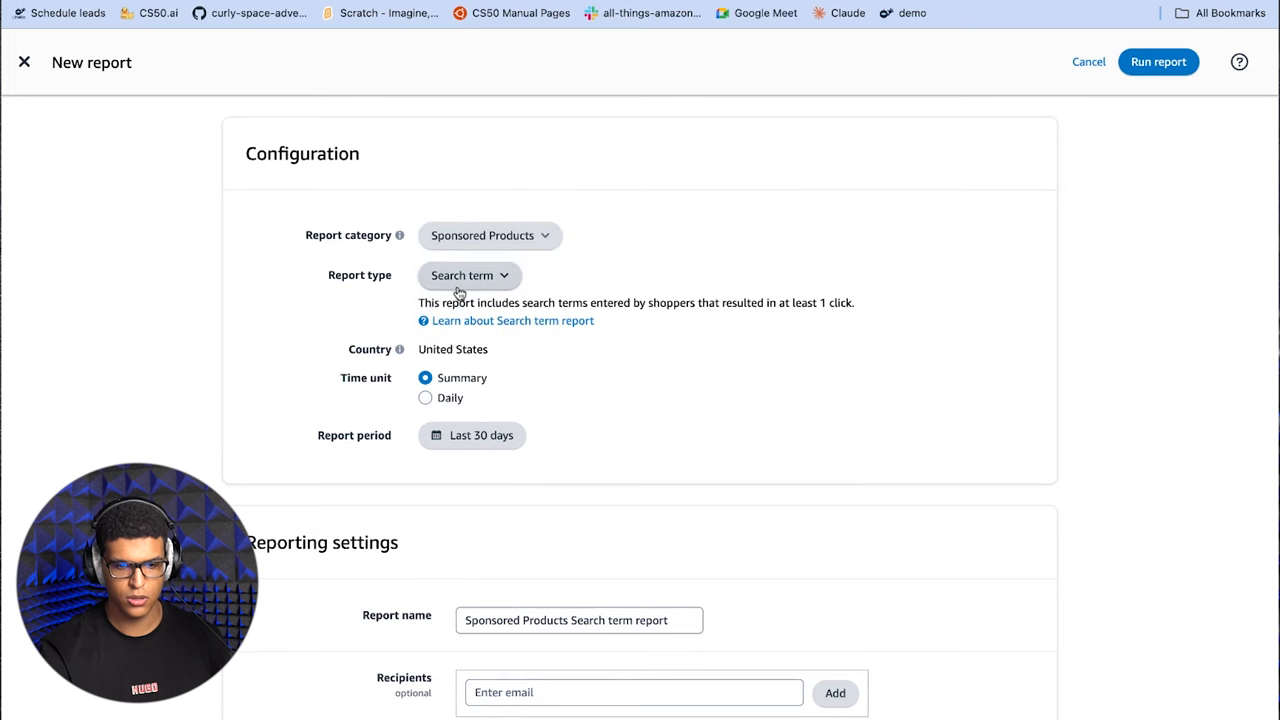
mouse_move(590, 280)
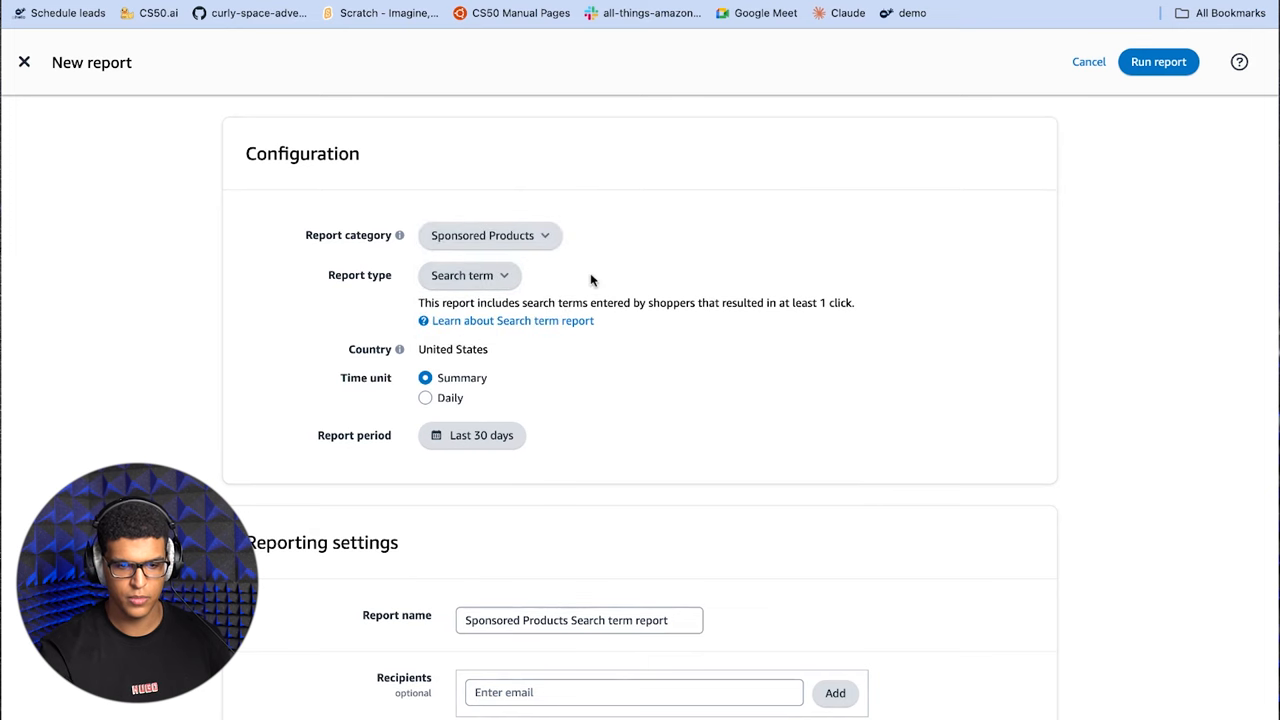
scroll(down, 3)
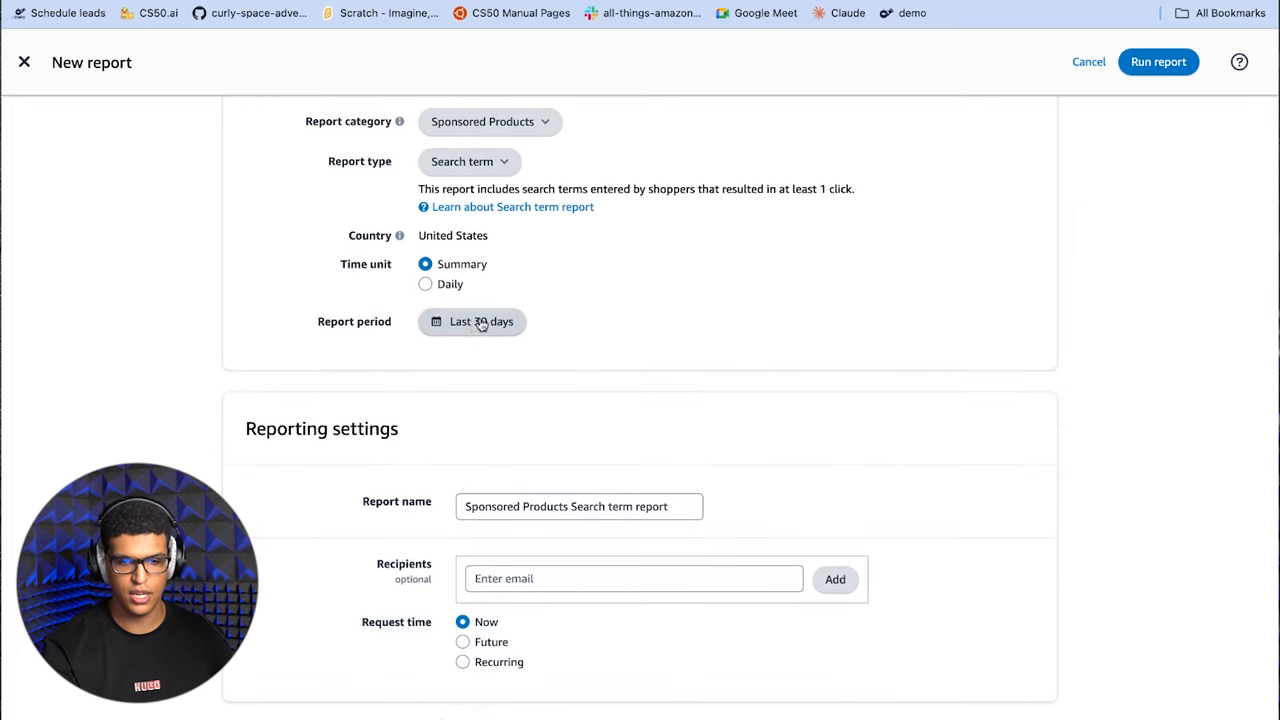
scroll(down, 3)
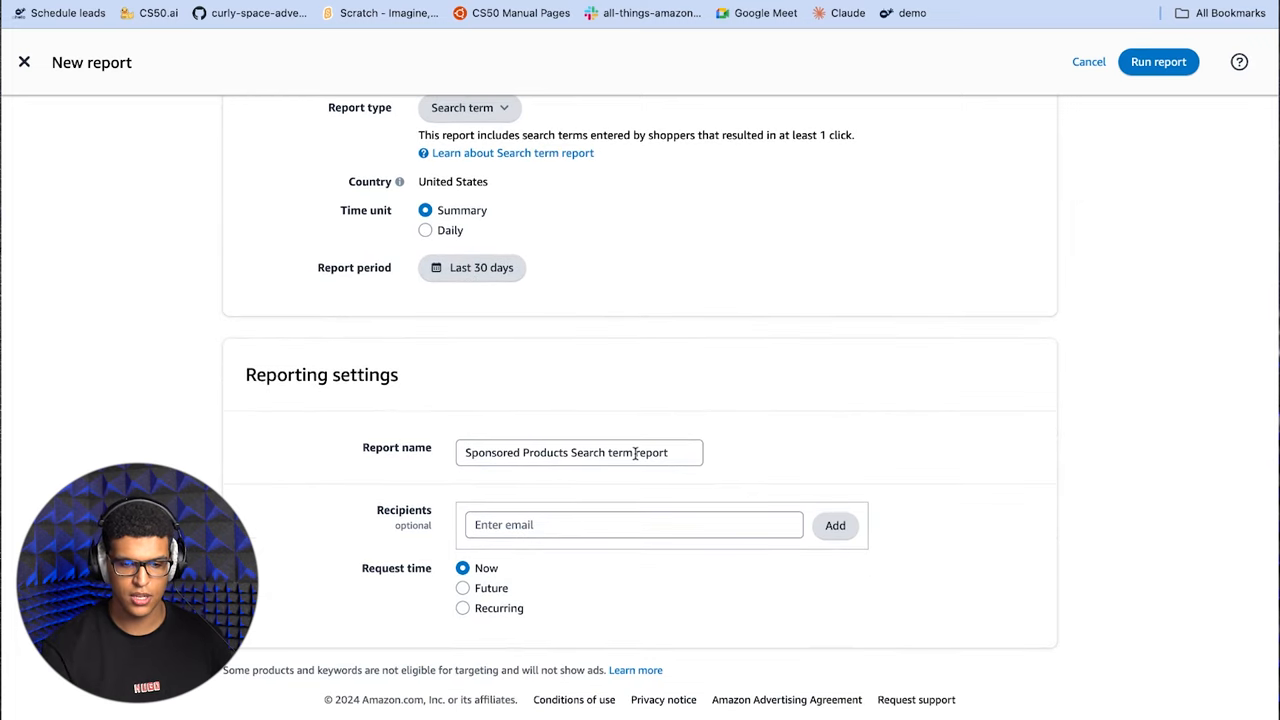
click(633, 524)
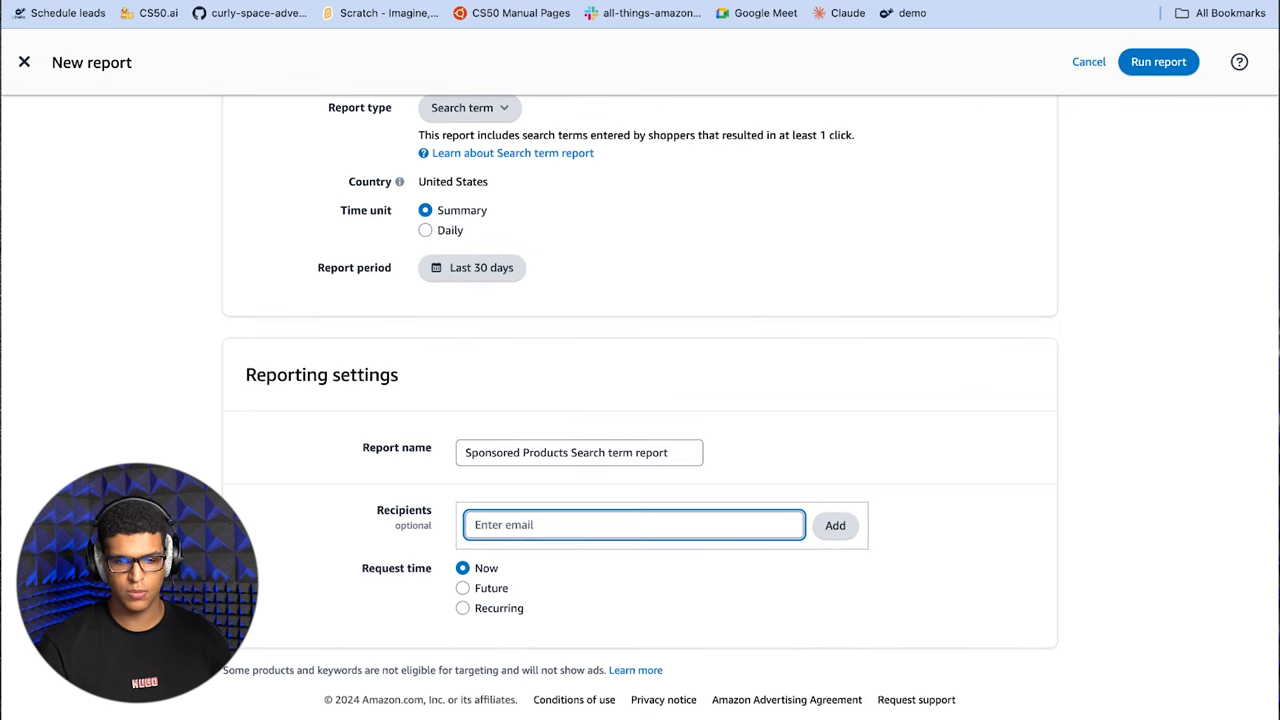
mouse_move(498, 546)
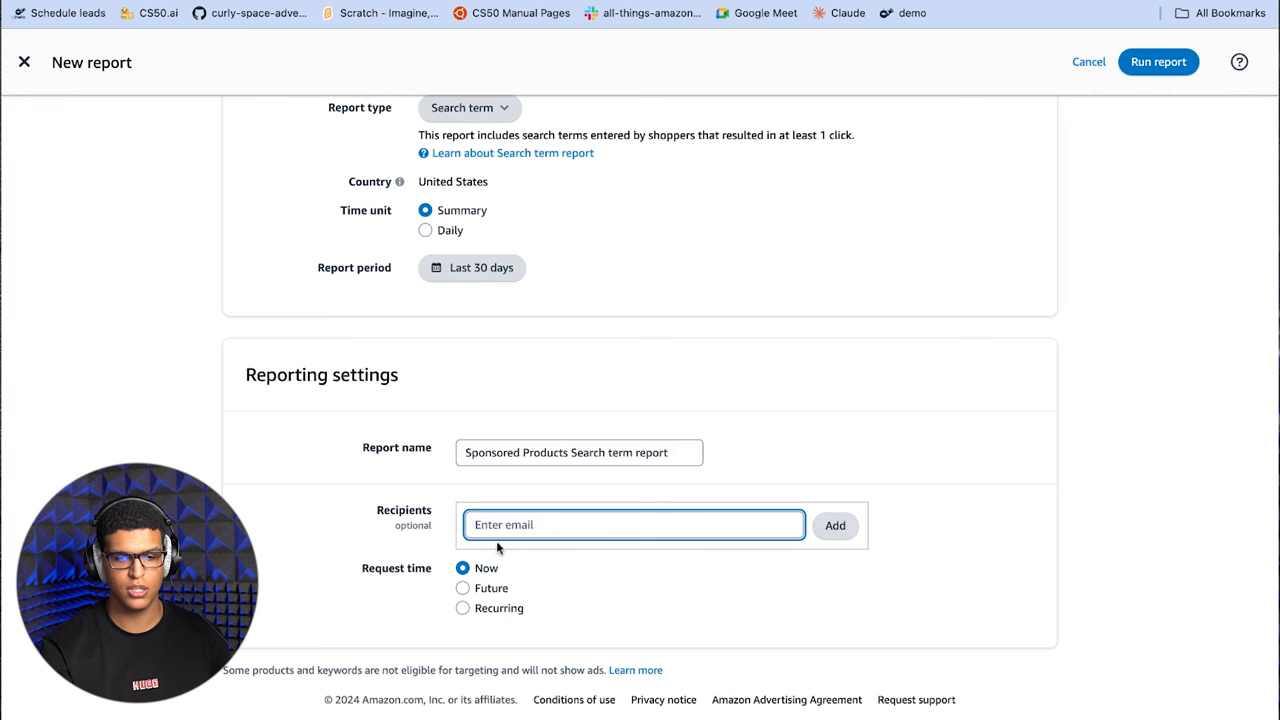
mouse_move(1157, 75)
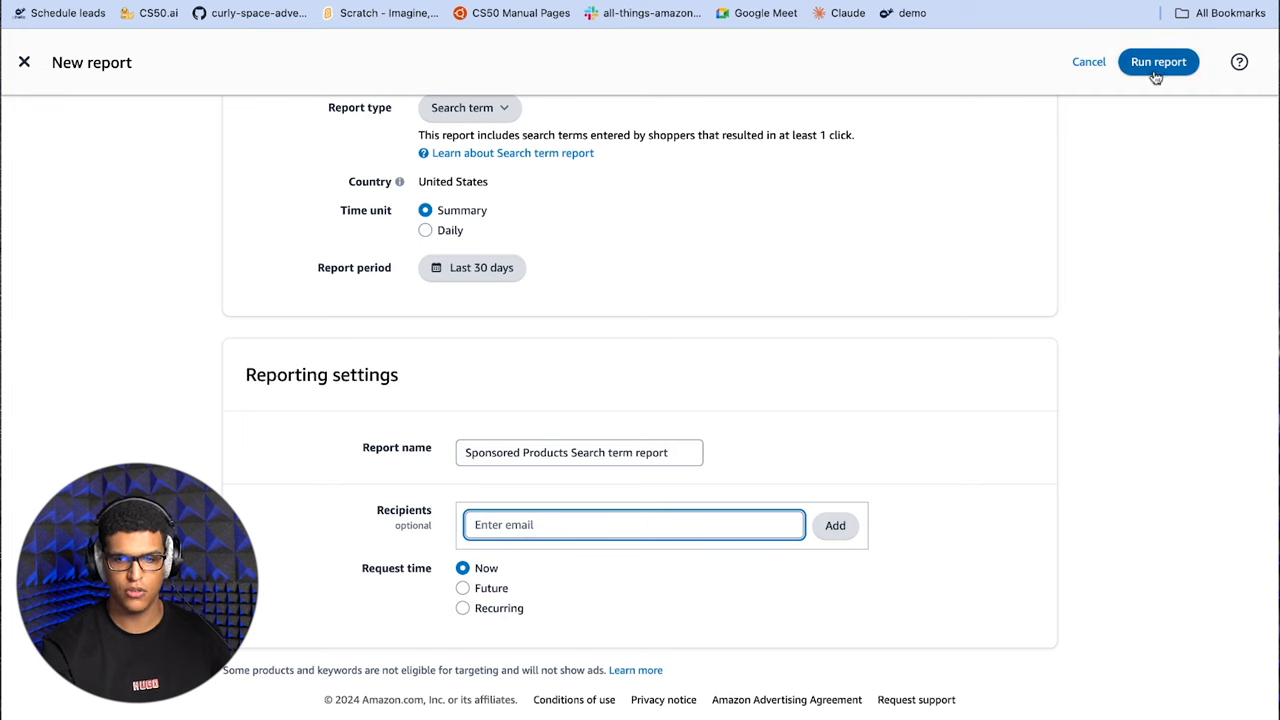
mouse_move(1239, 346)
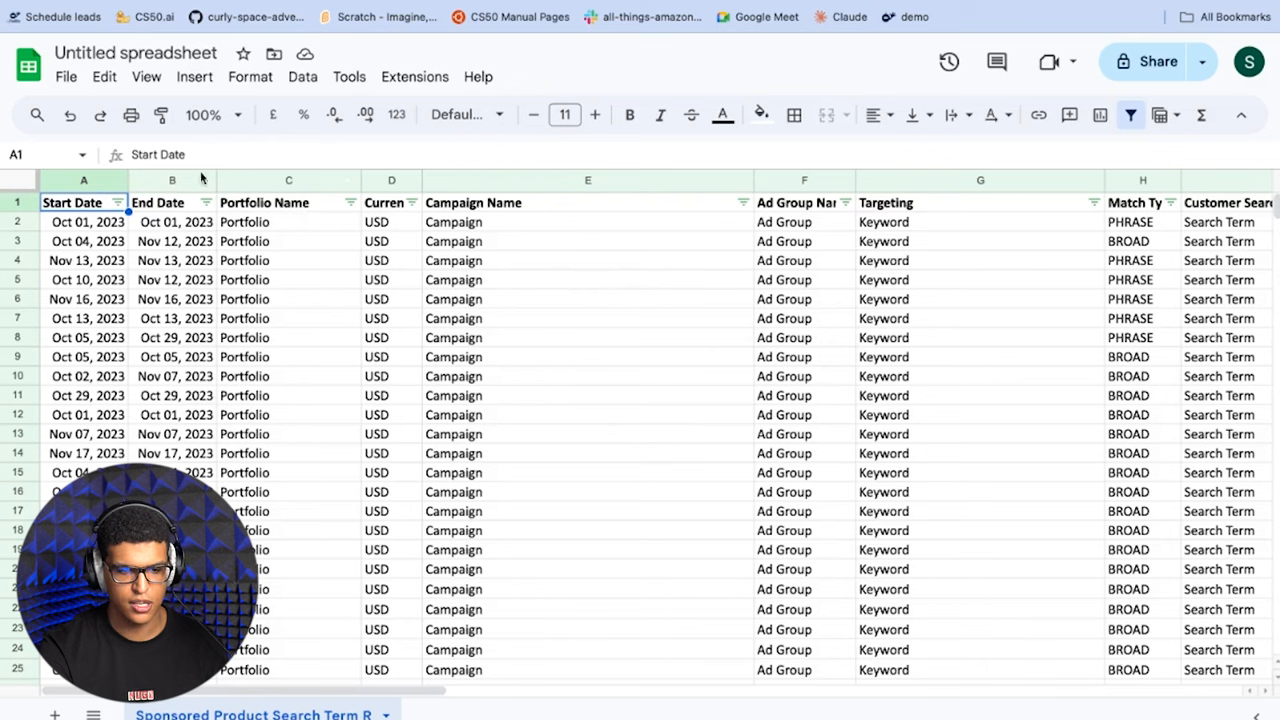
mouse_move(495, 202)
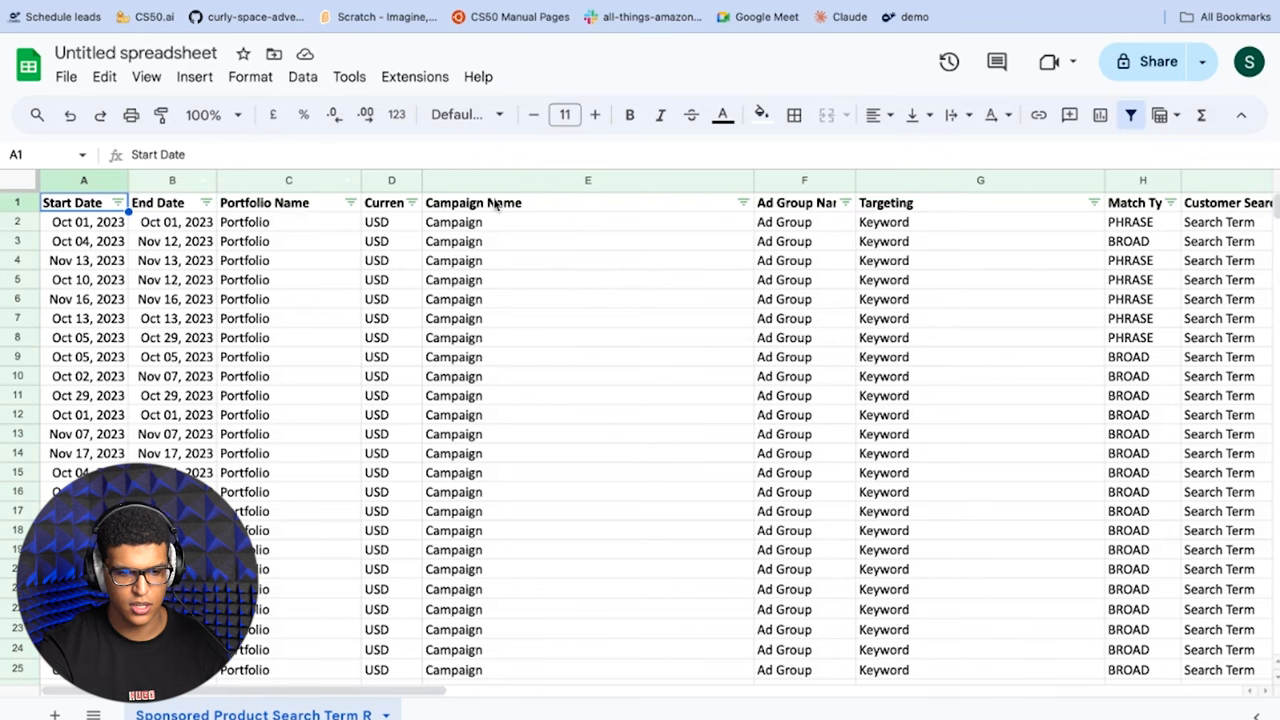
mouse_move(838, 301)
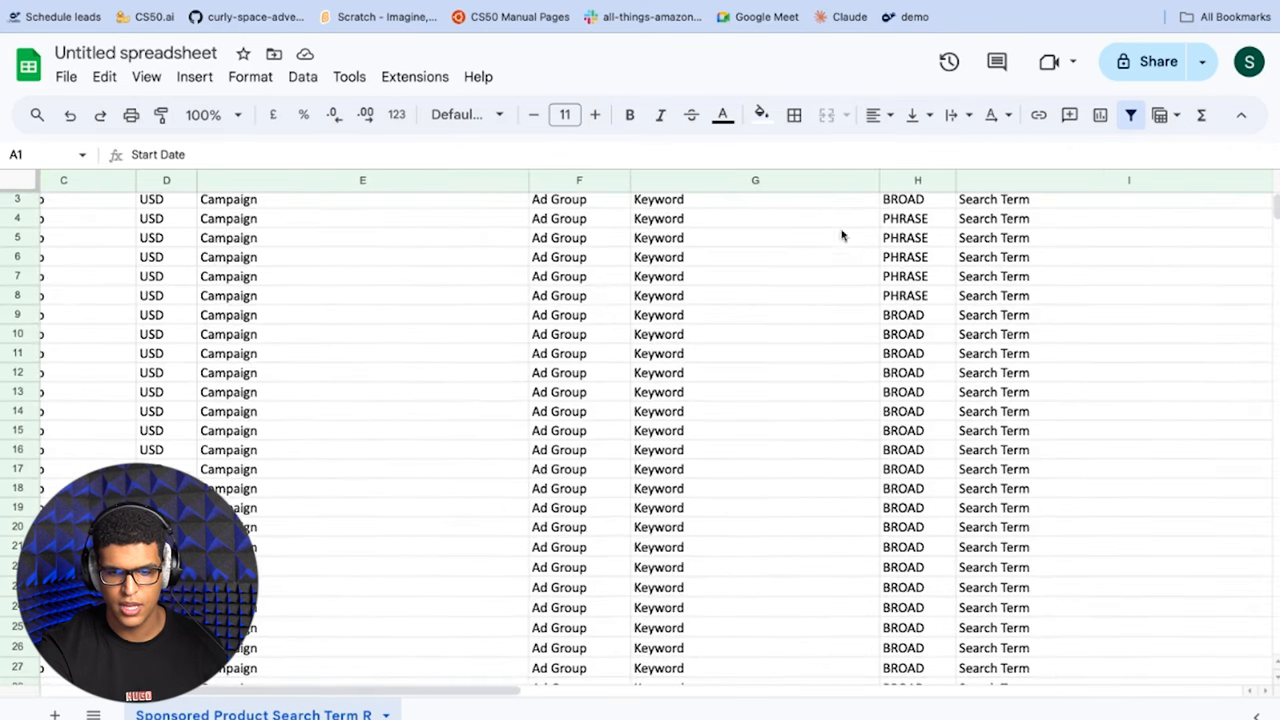
Scroll across the report's campaign, targeting, match type, search term, impressions and click columns.
scroll(up, 3)
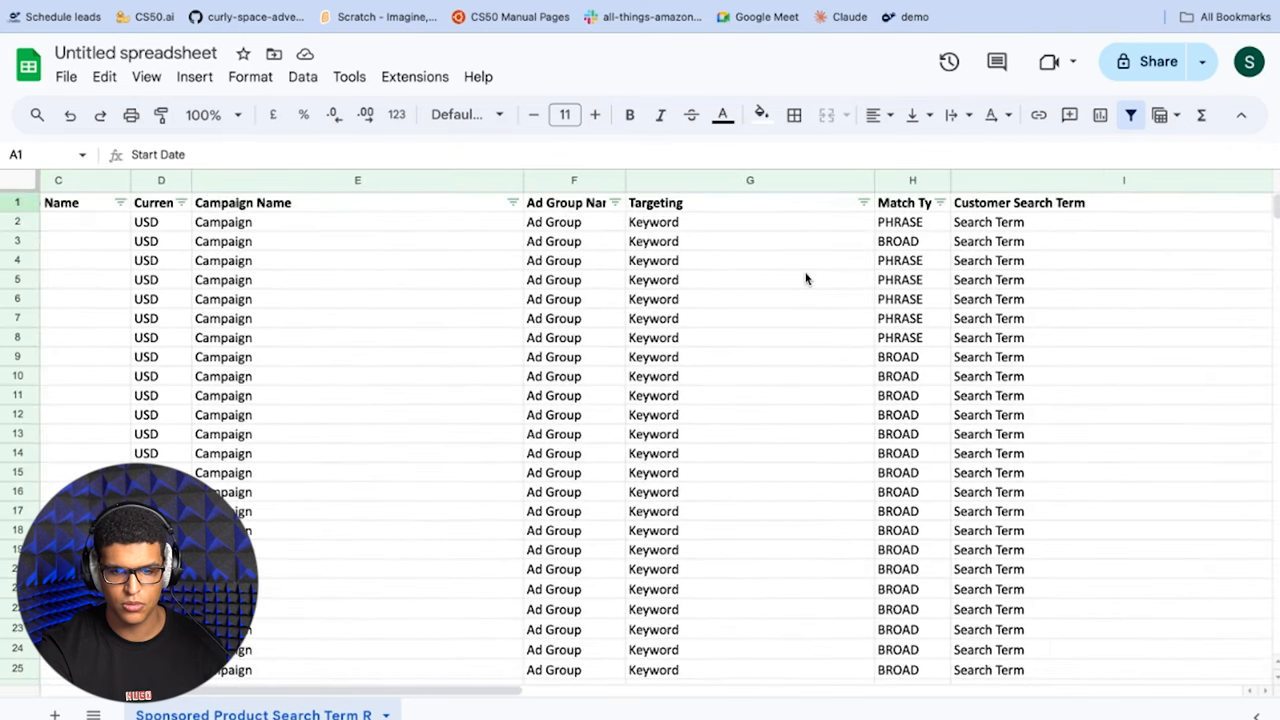
scroll(right, 3)
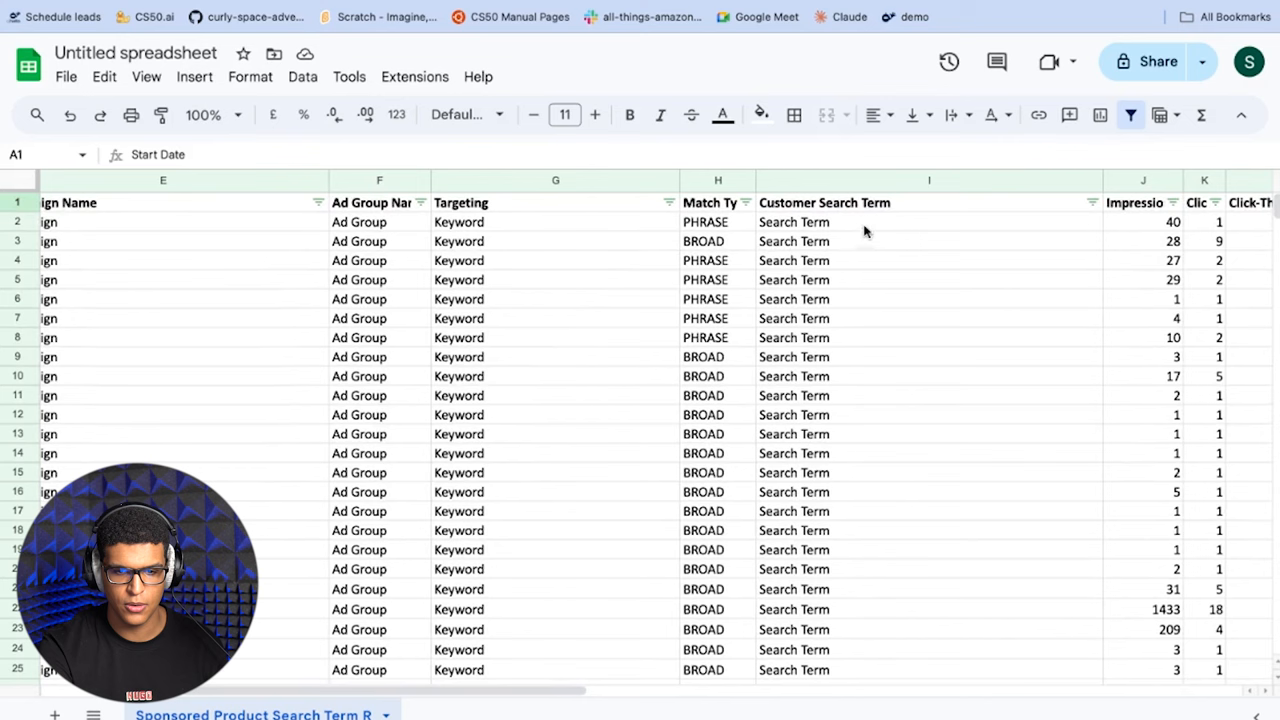
mouse_move(910, 234)
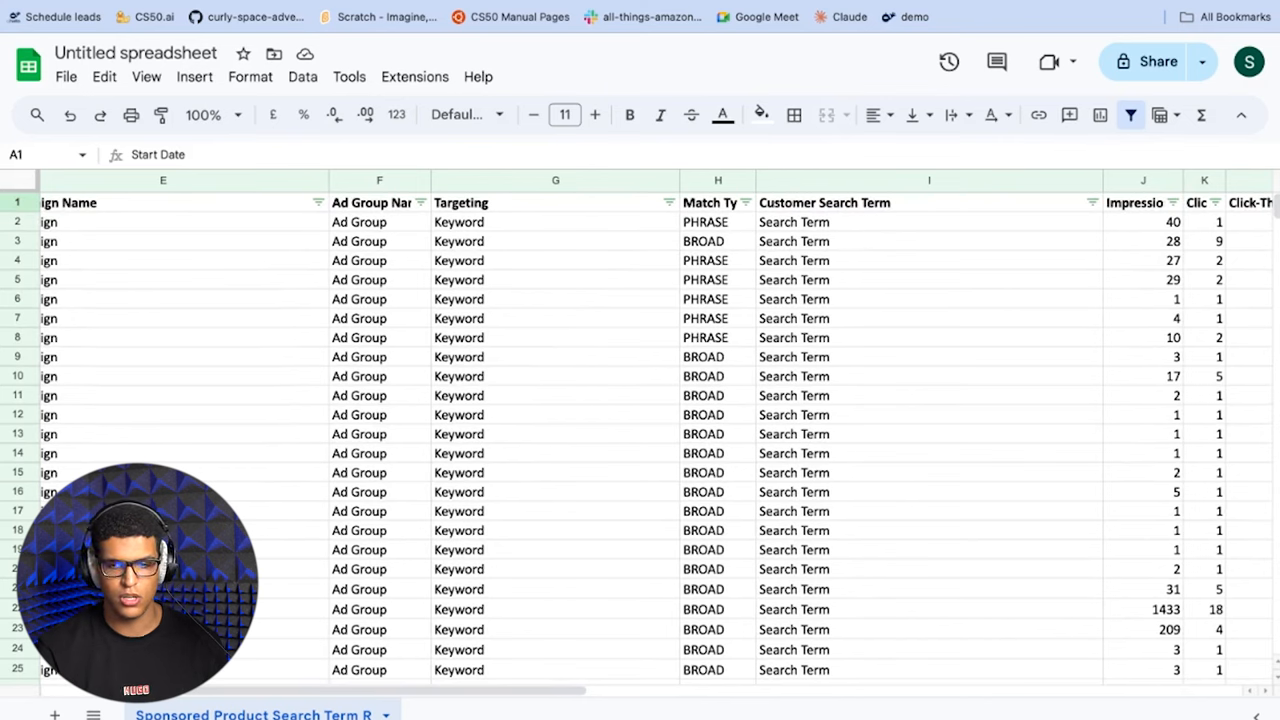
scroll(right, 3)
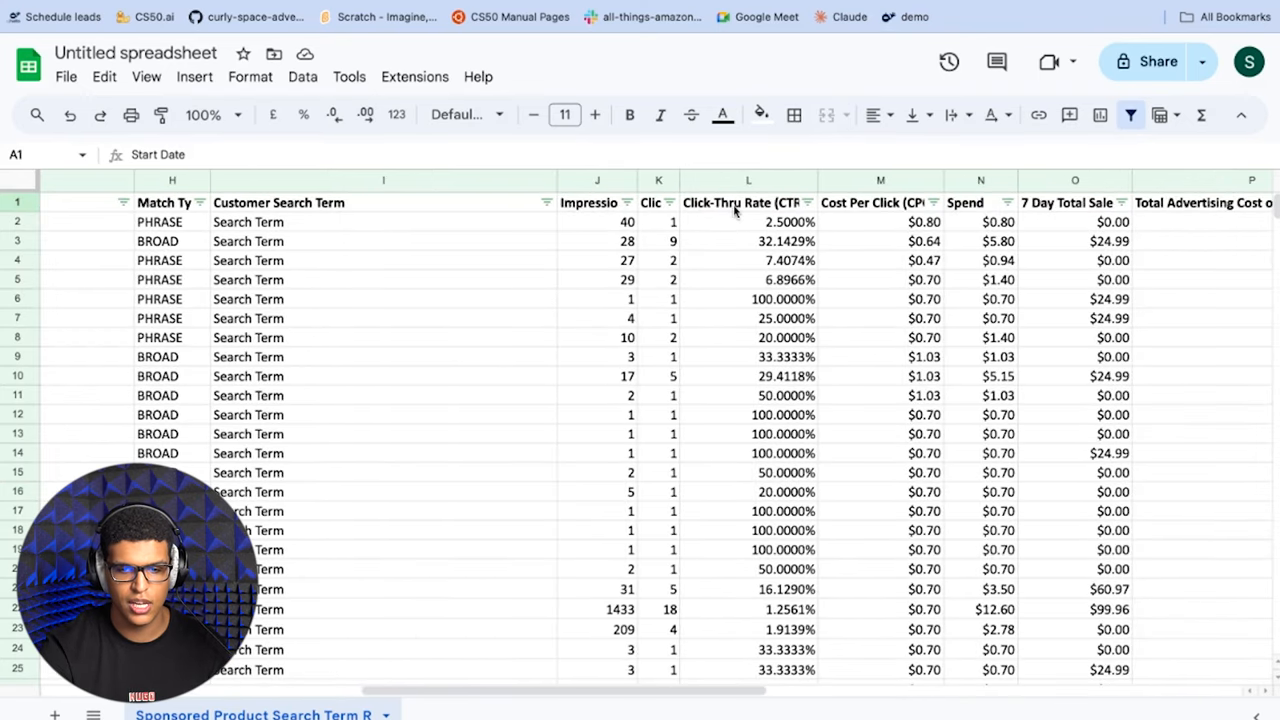
mouse_move(1012, 225)
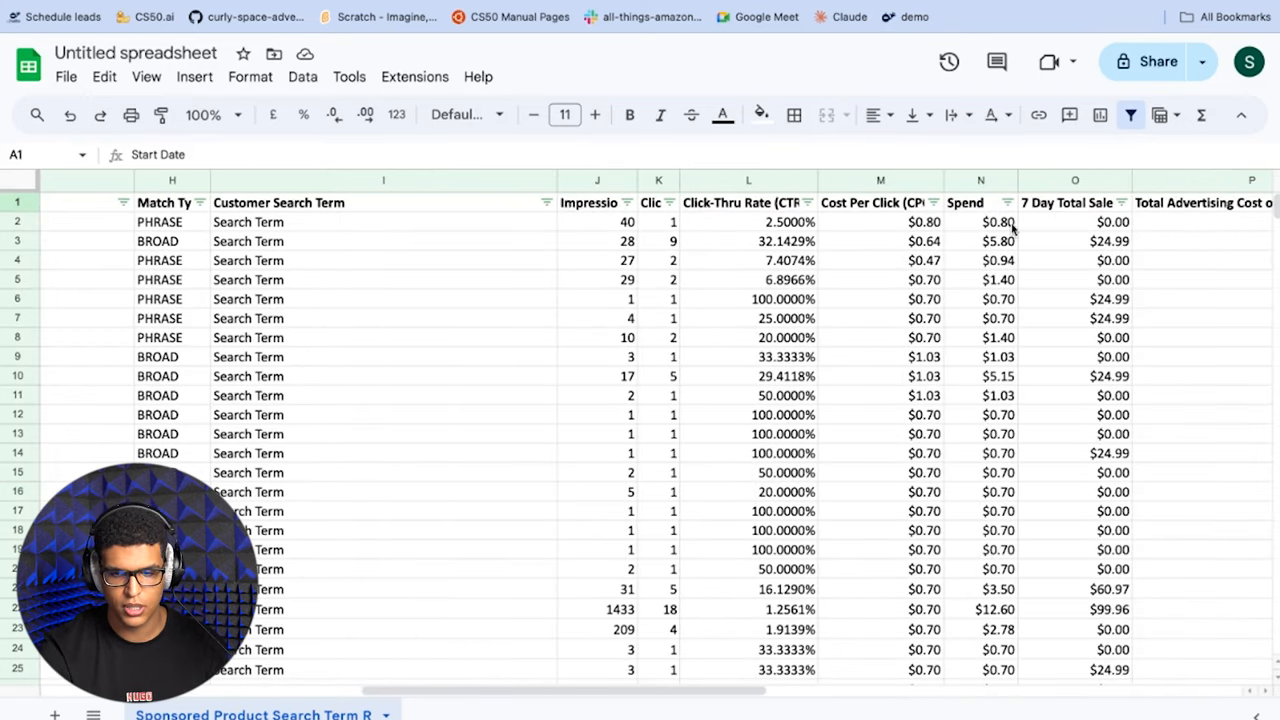
scroll(right, 3)
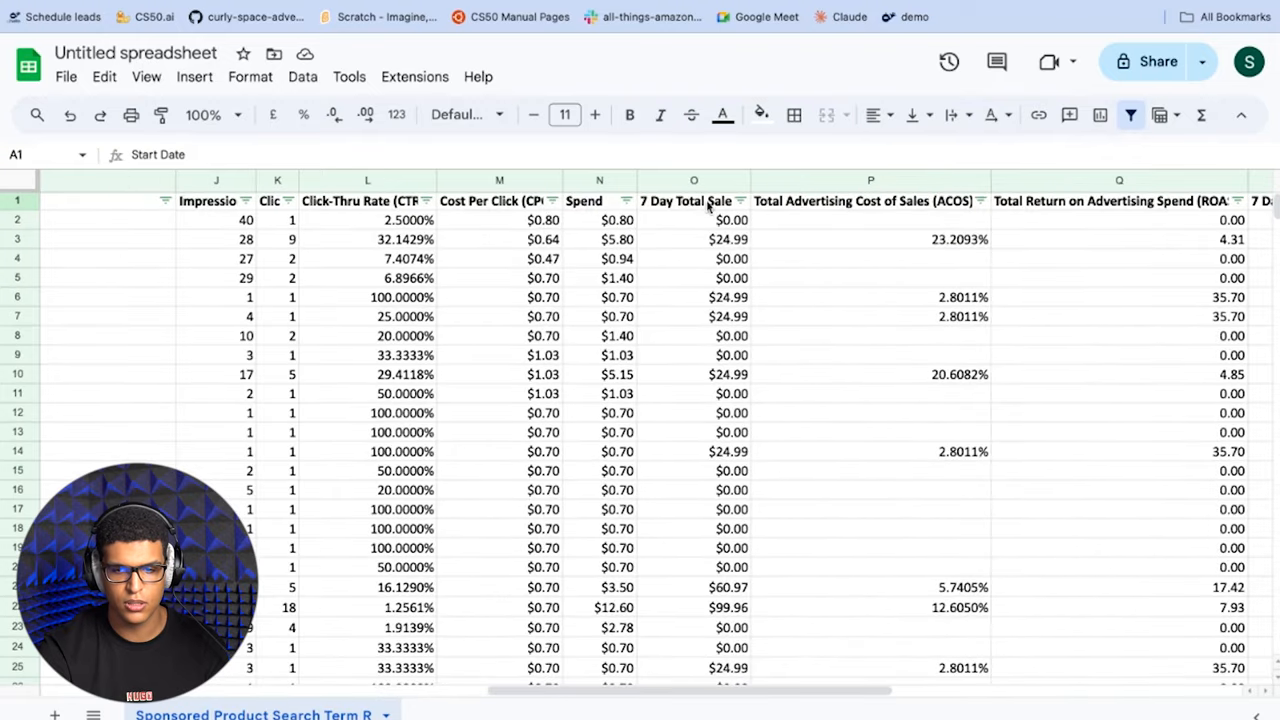
mouse_move(836, 207)
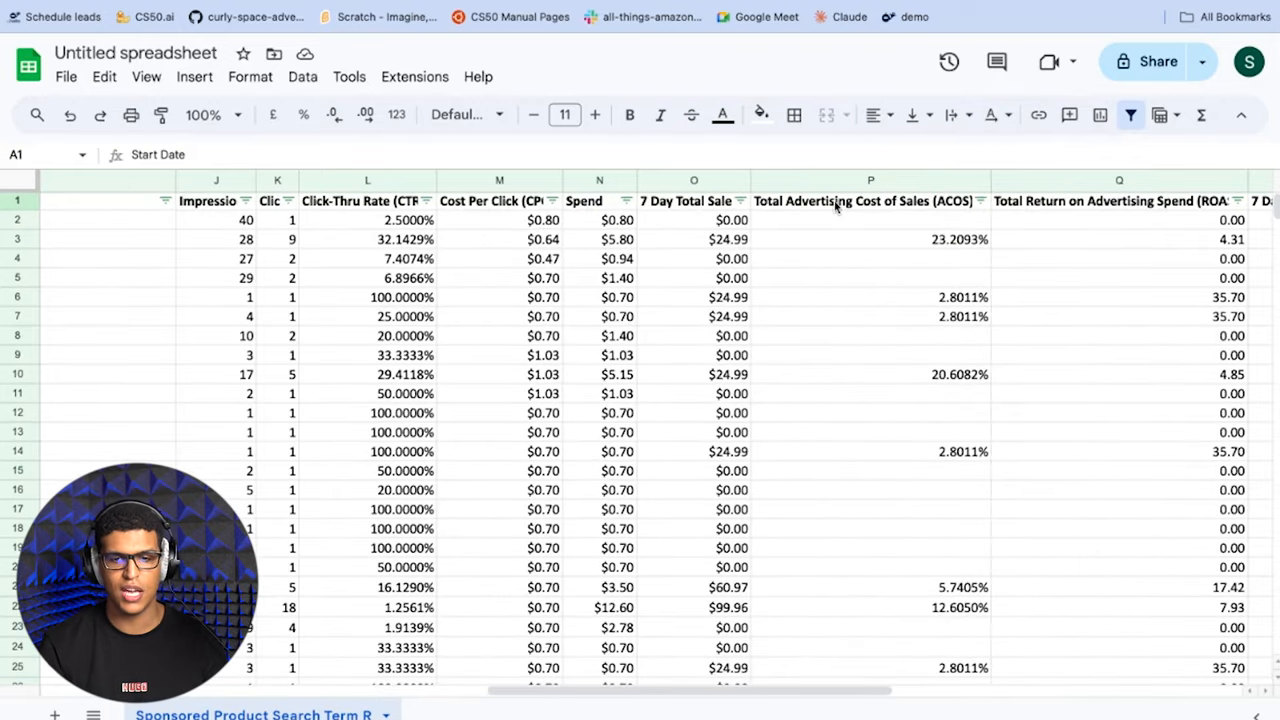
mouse_move(860, 219)
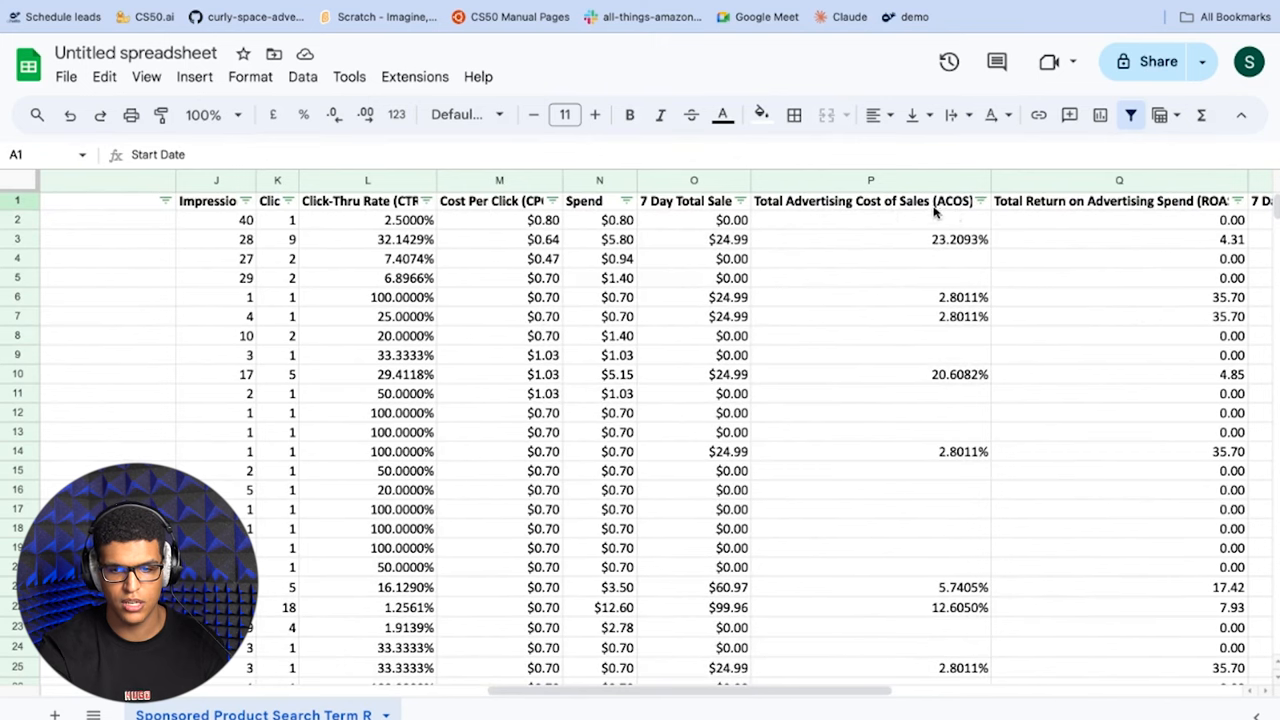
mouse_move(810, 220)
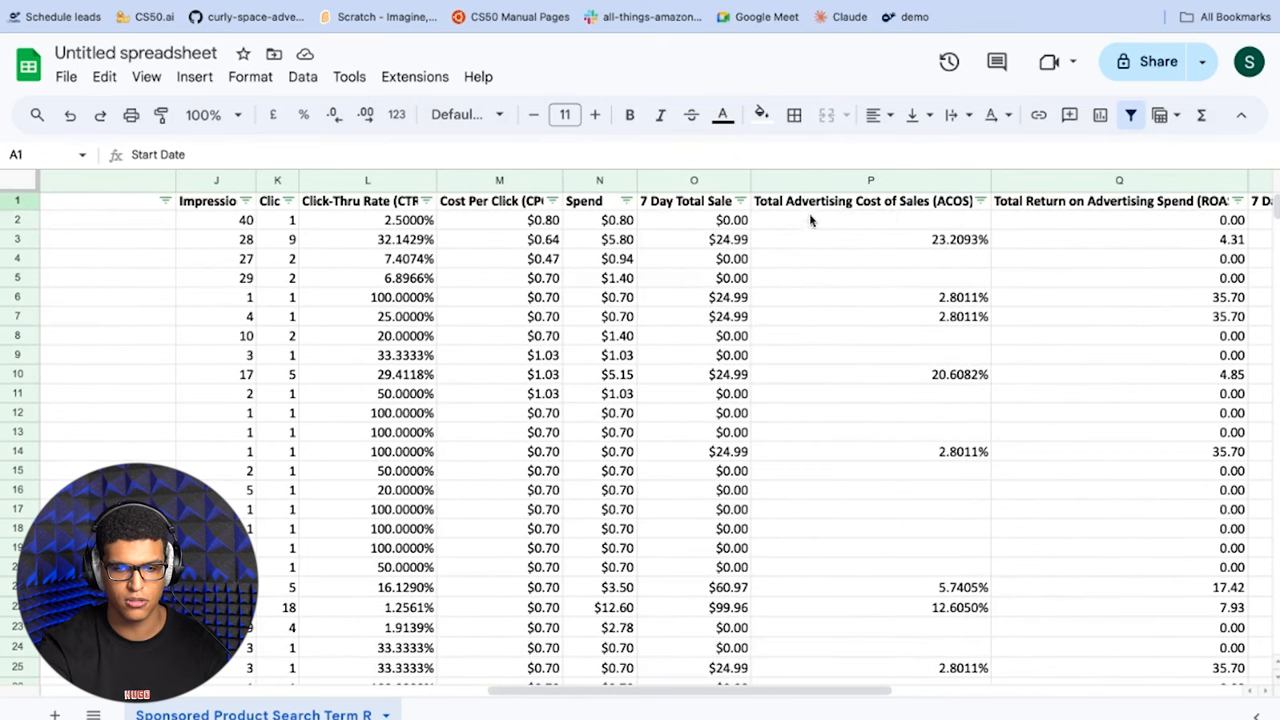
scroll(right, 3)
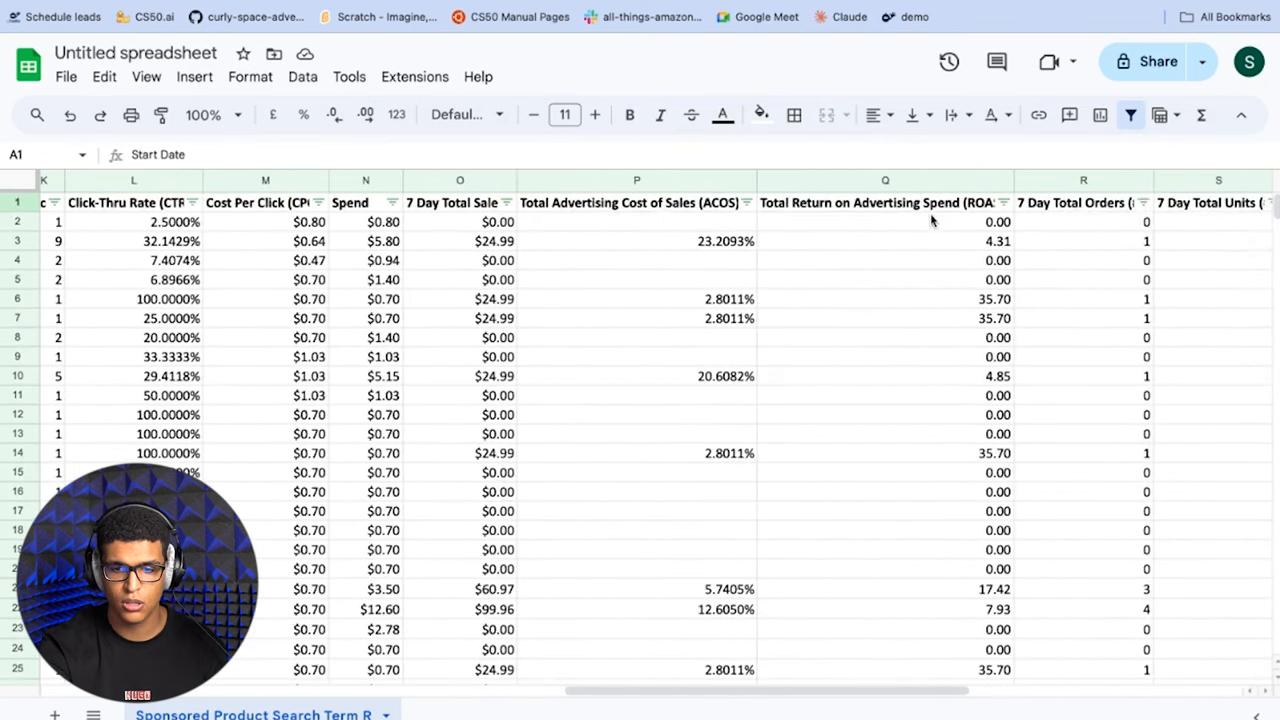
scroll(right, 3)
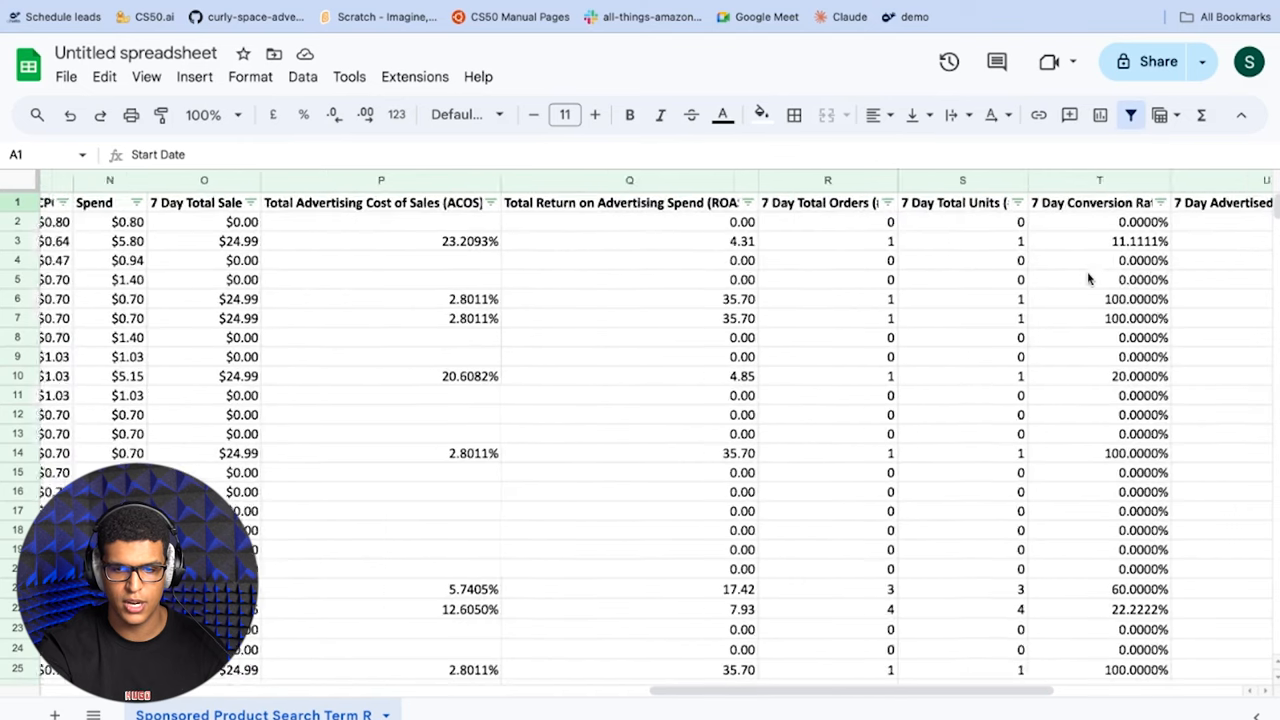
scroll(right, 3)
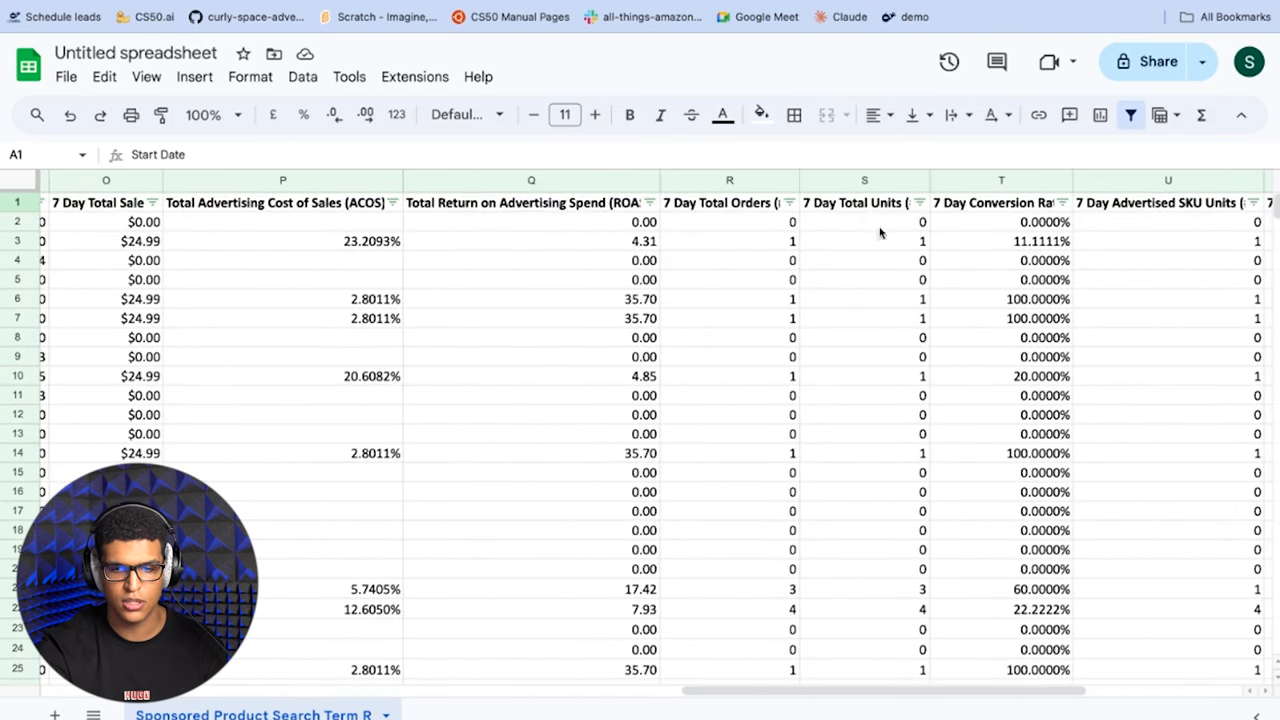
mouse_move(900, 228)
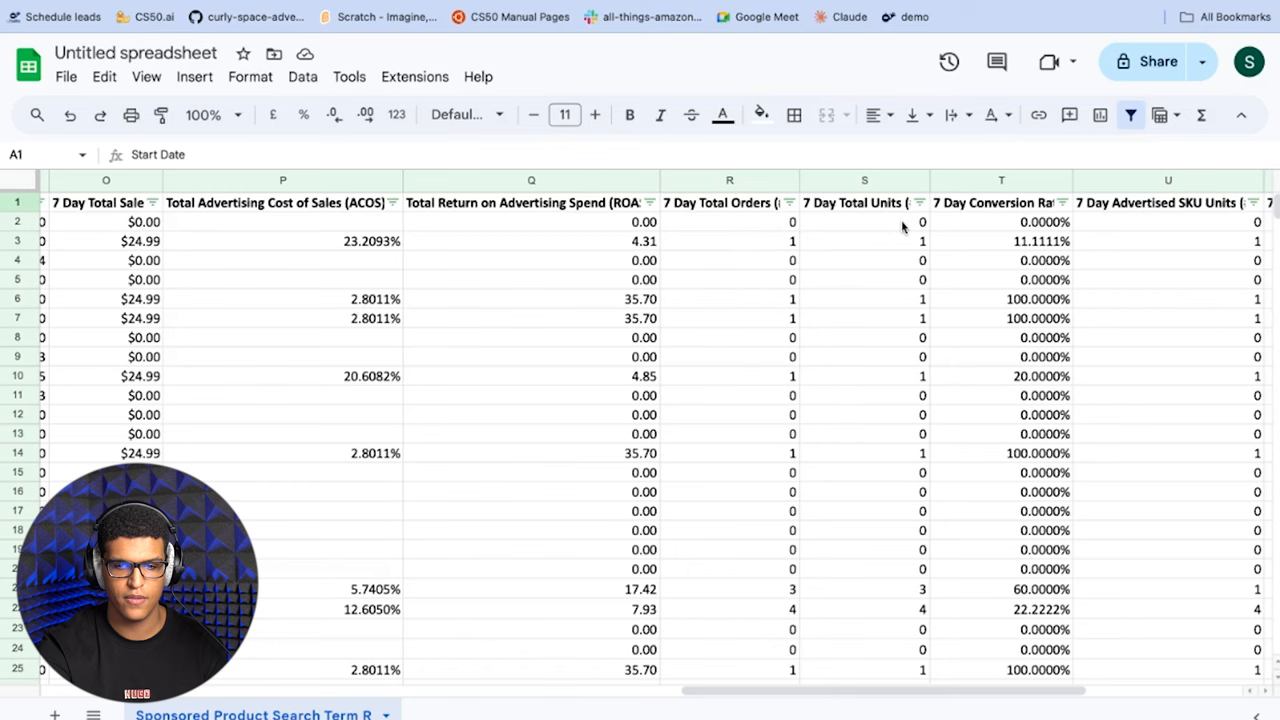
mouse_move(934, 232)
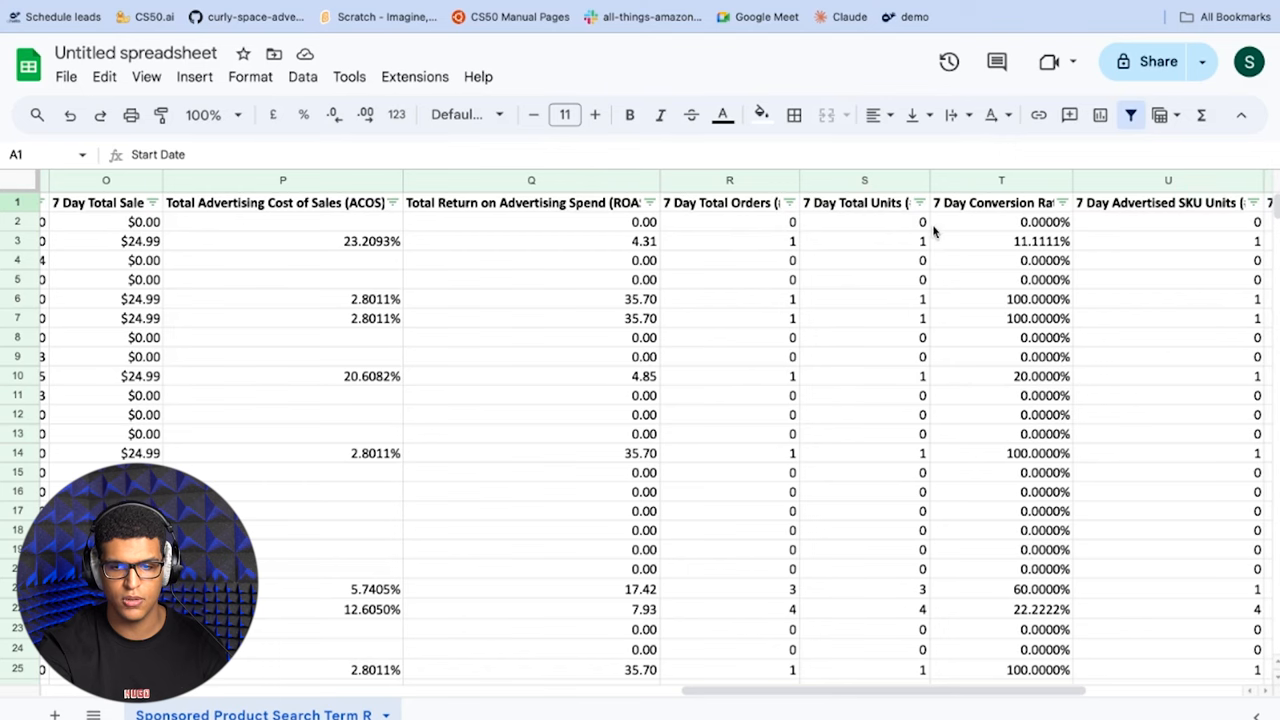
scroll(right, 3)
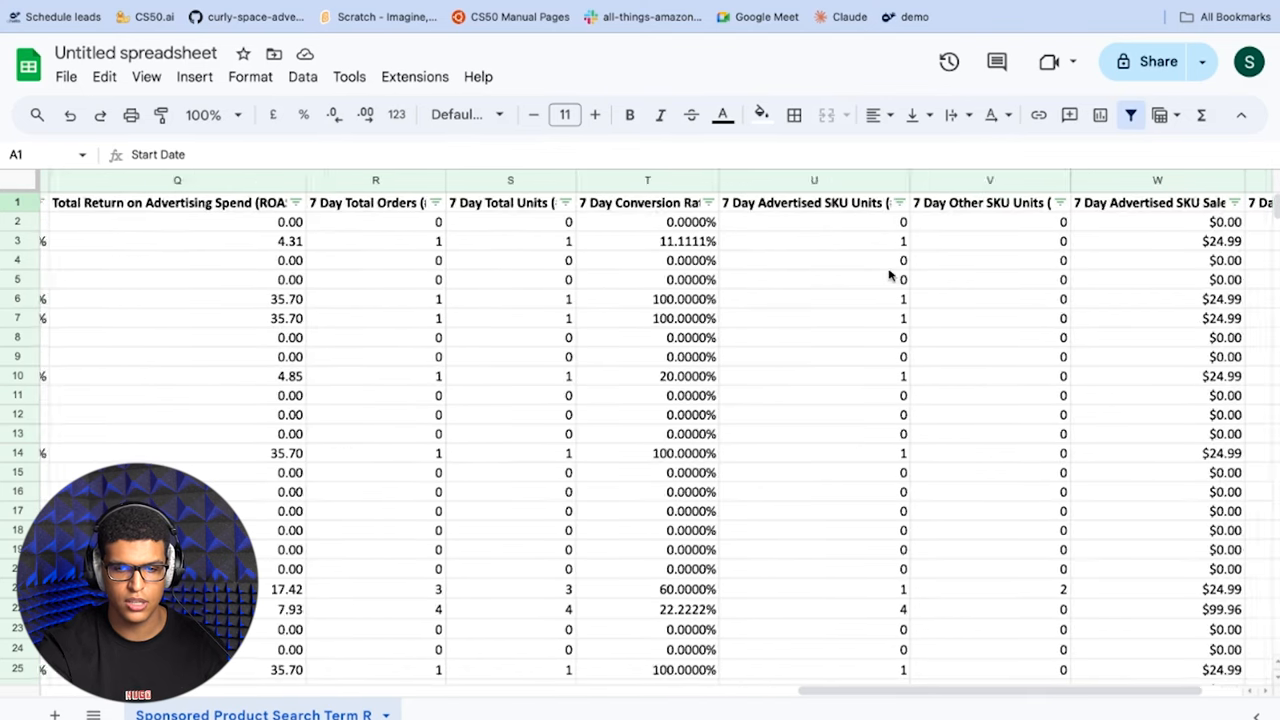
scroll(right, 3)
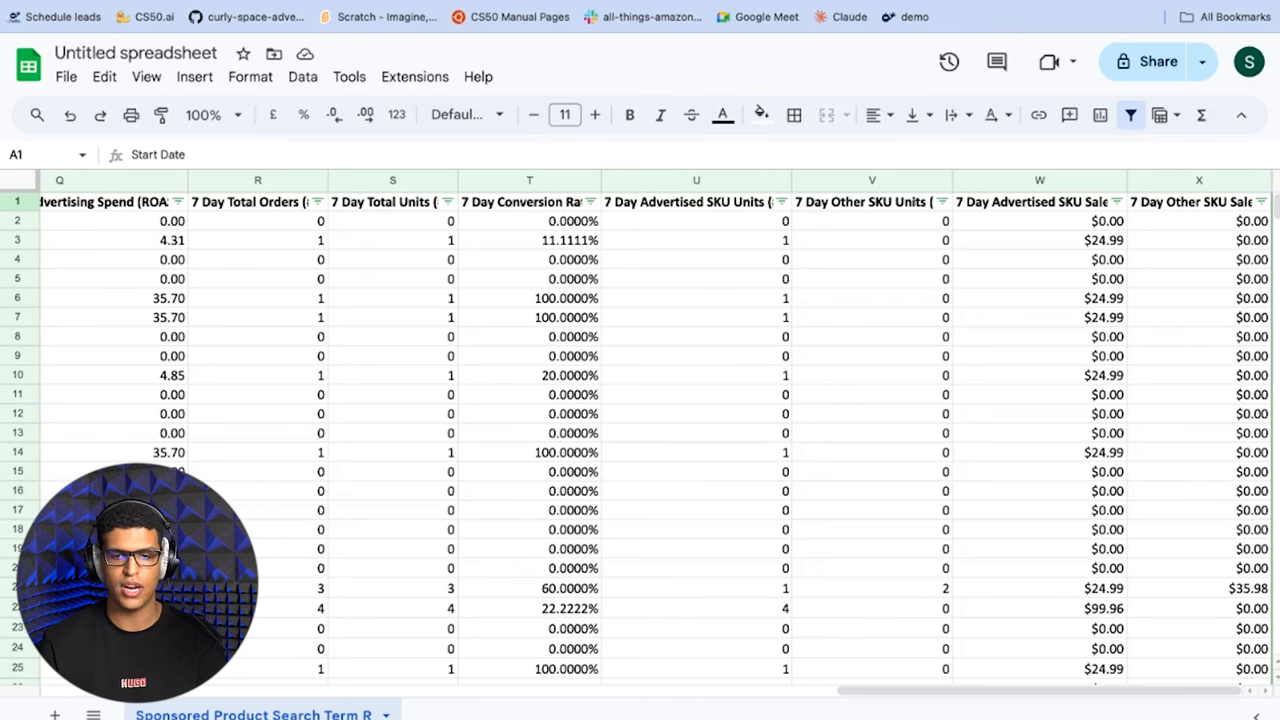
mouse_move(734, 224)
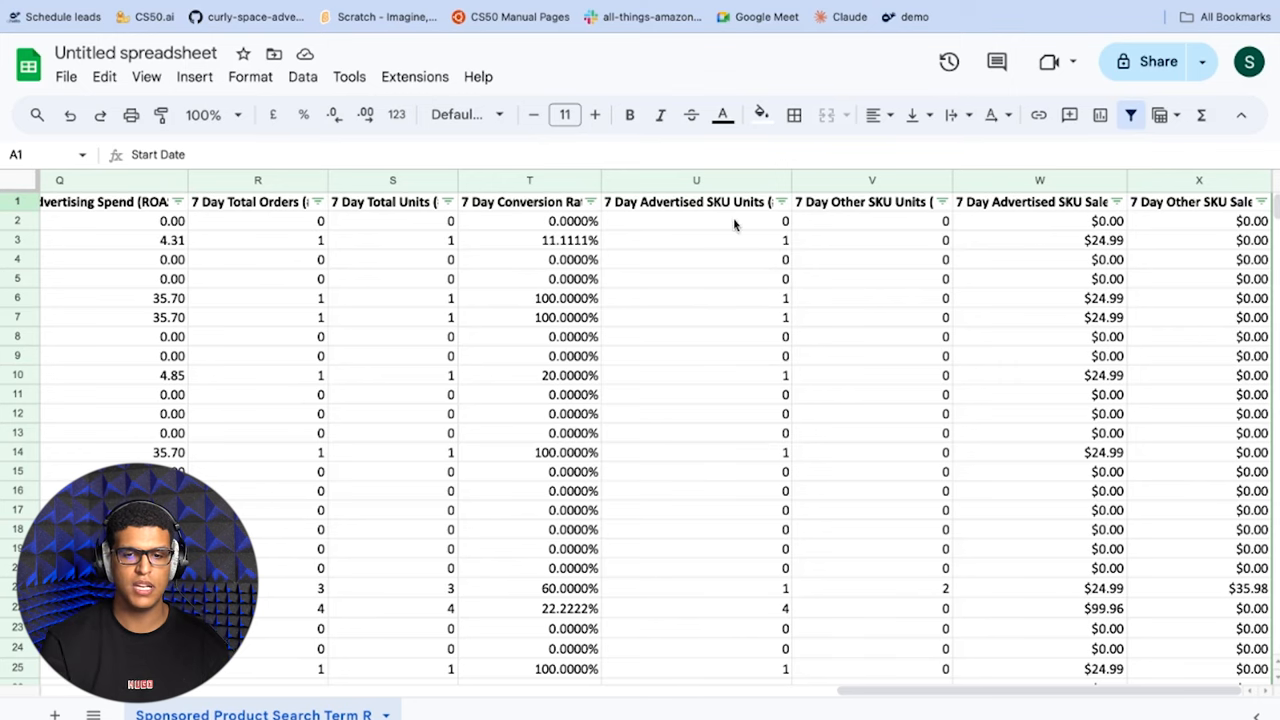
click(696, 221)
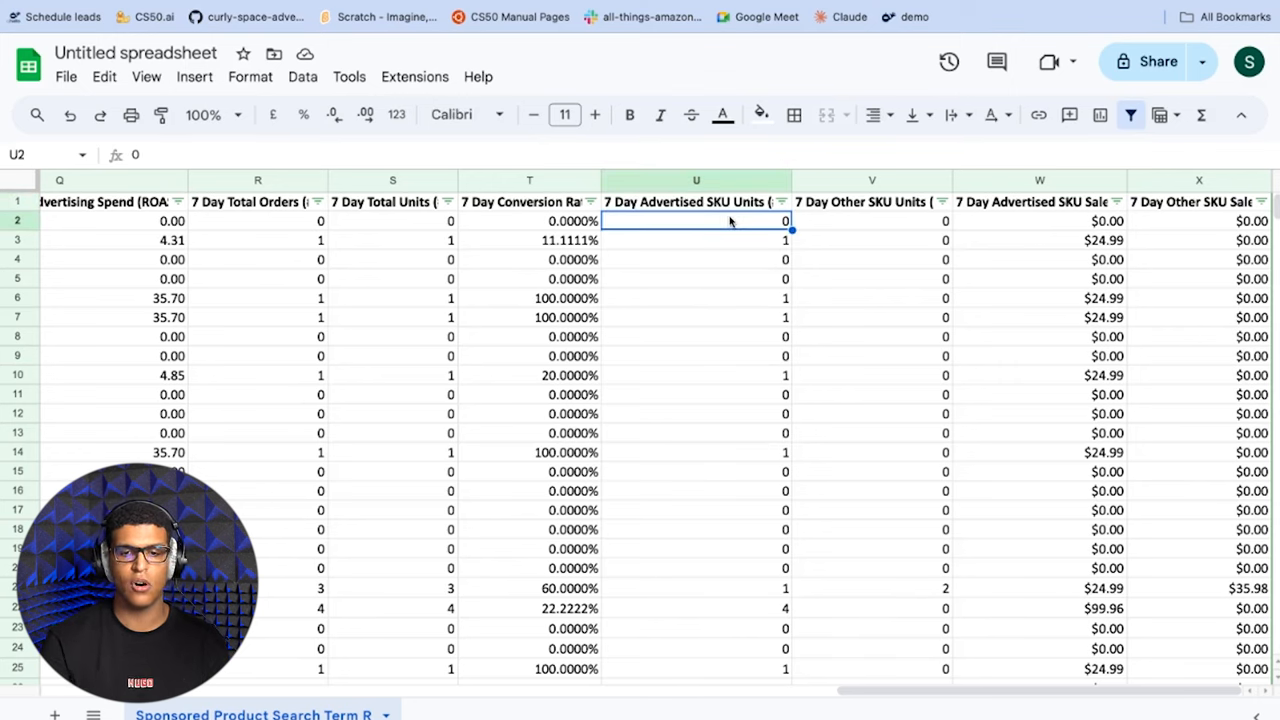
mouse_move(888, 228)
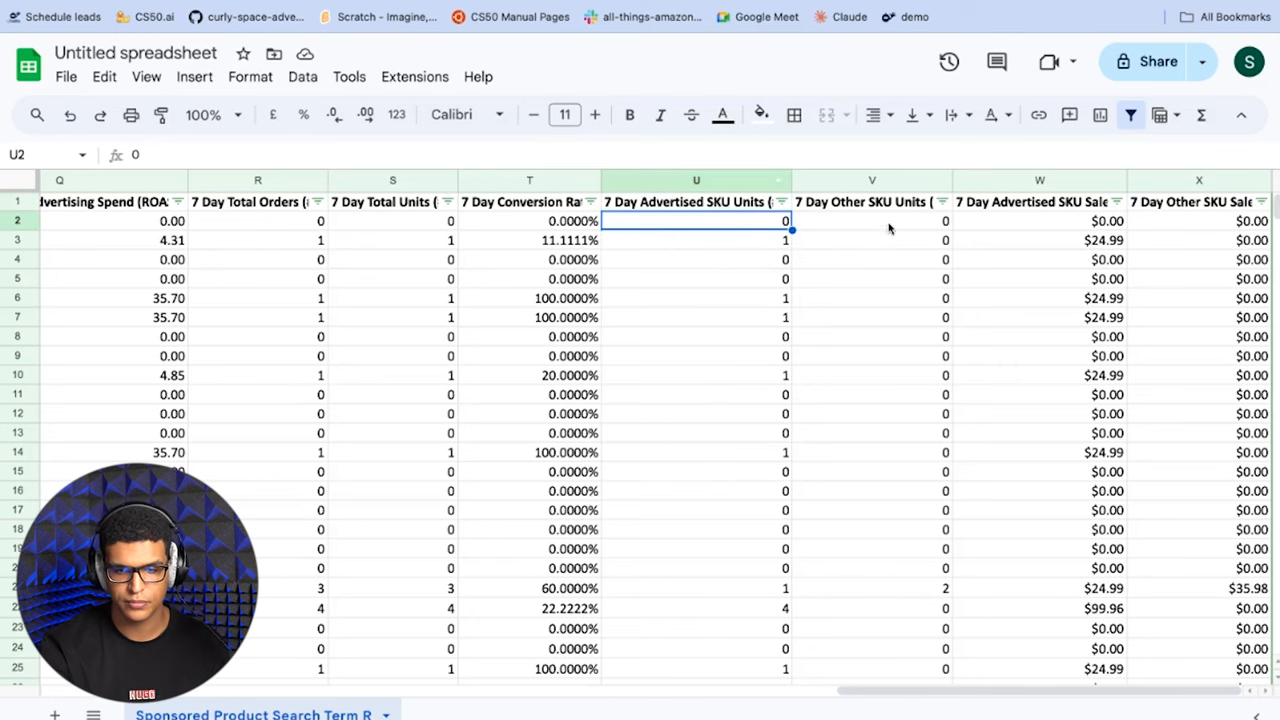
click(872, 221)
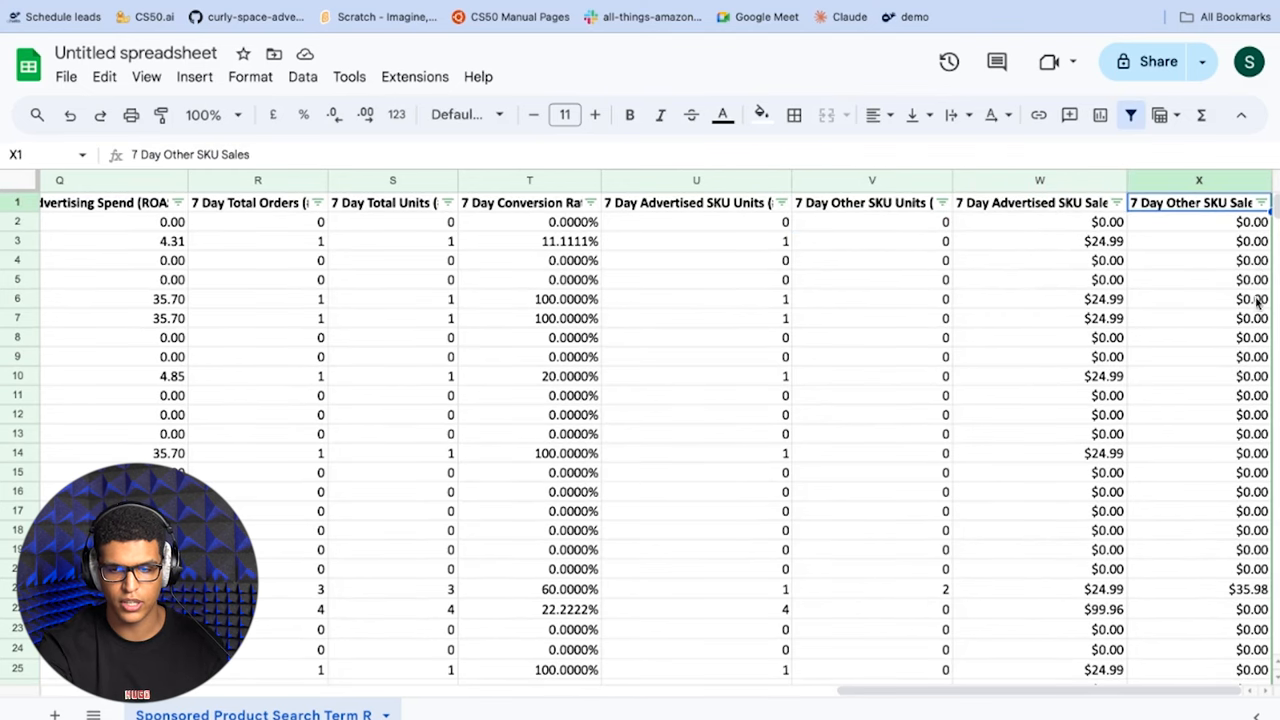
scroll(left, 3)
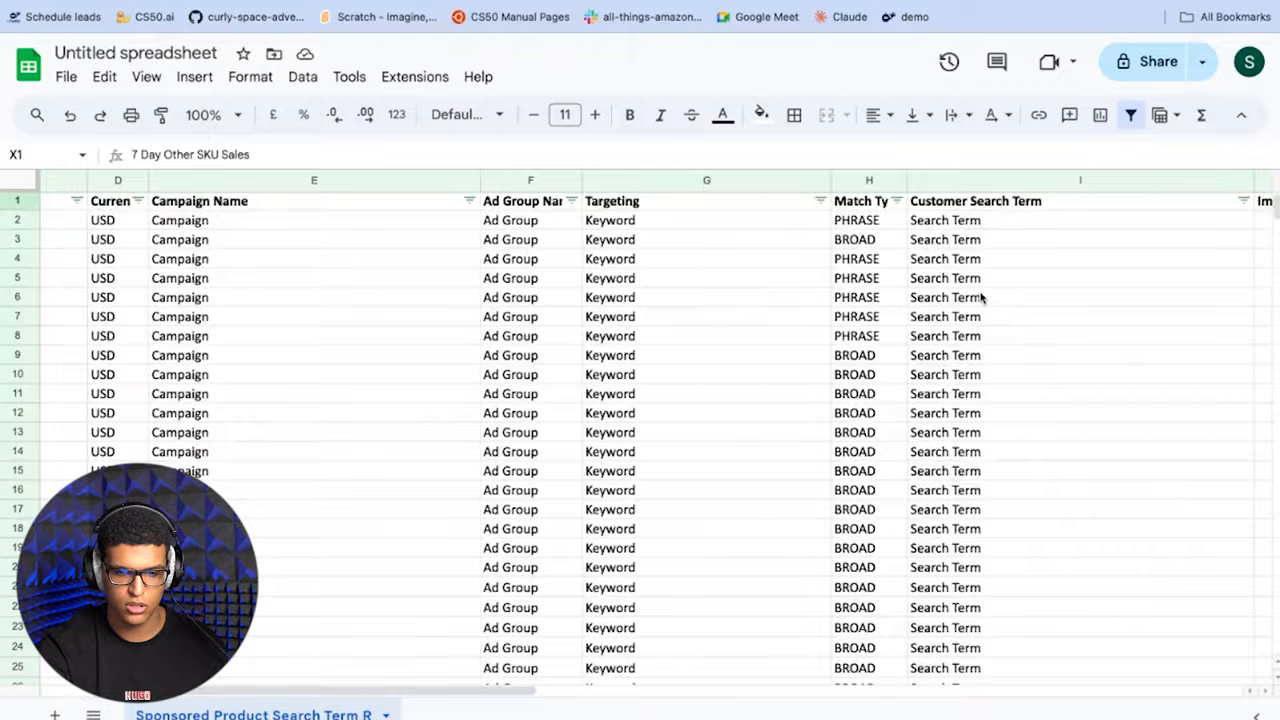
scroll(right, 3)
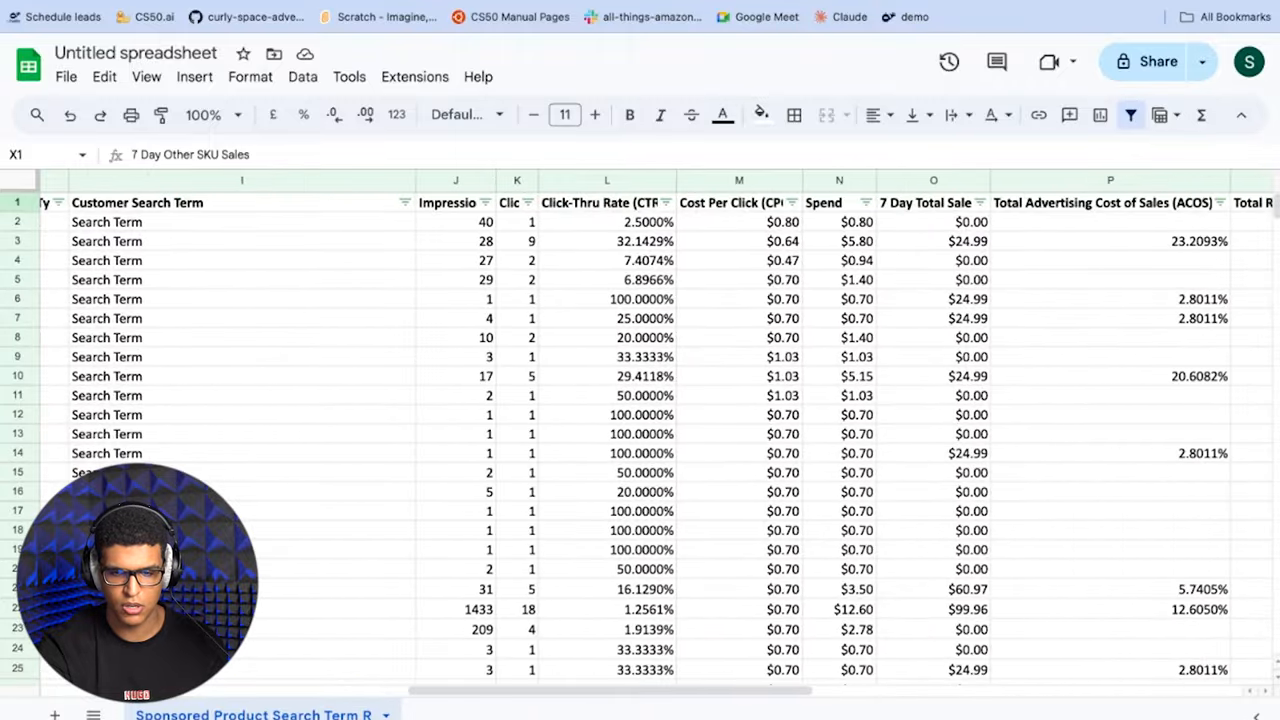
scroll(right, 3)
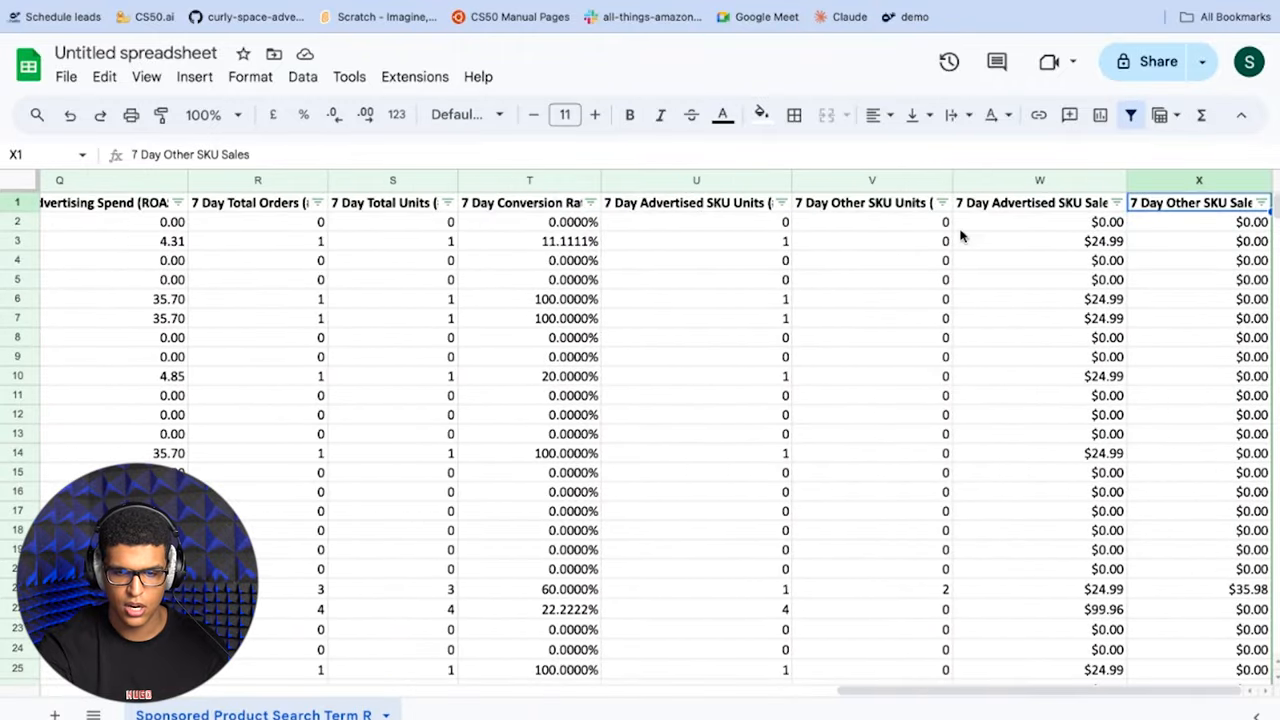
click(696, 221)
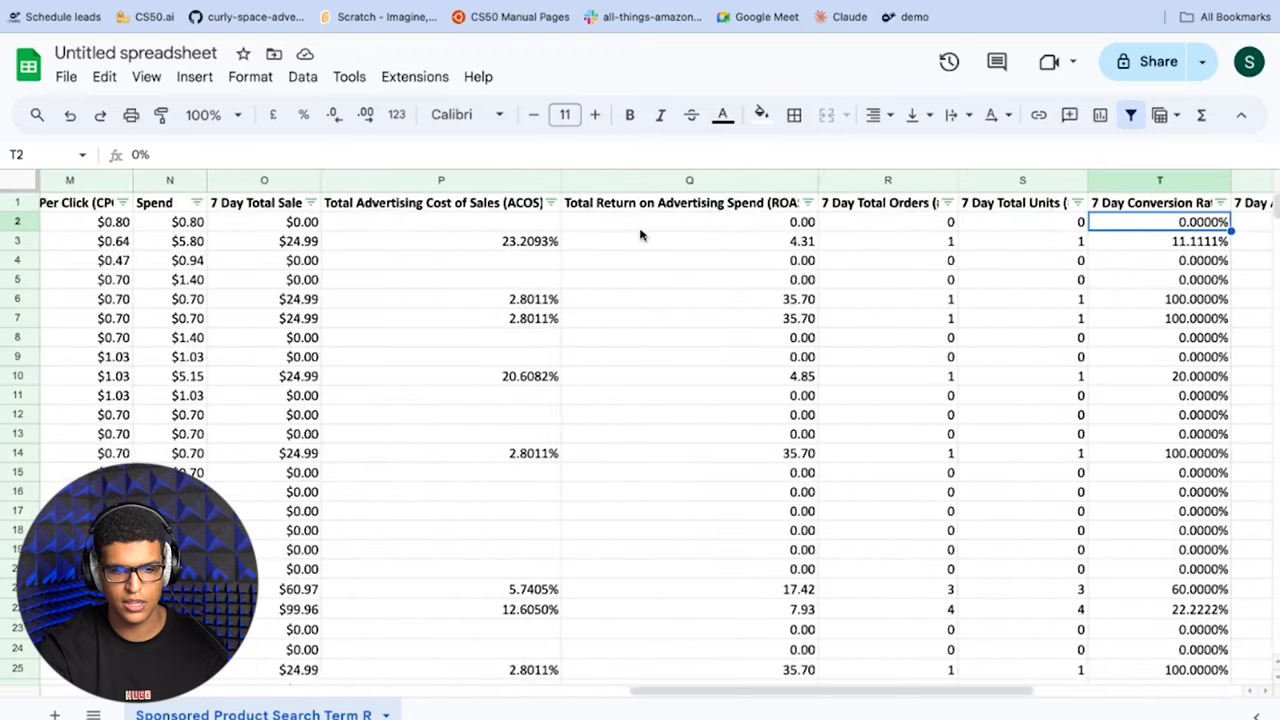
scroll(left, 3)
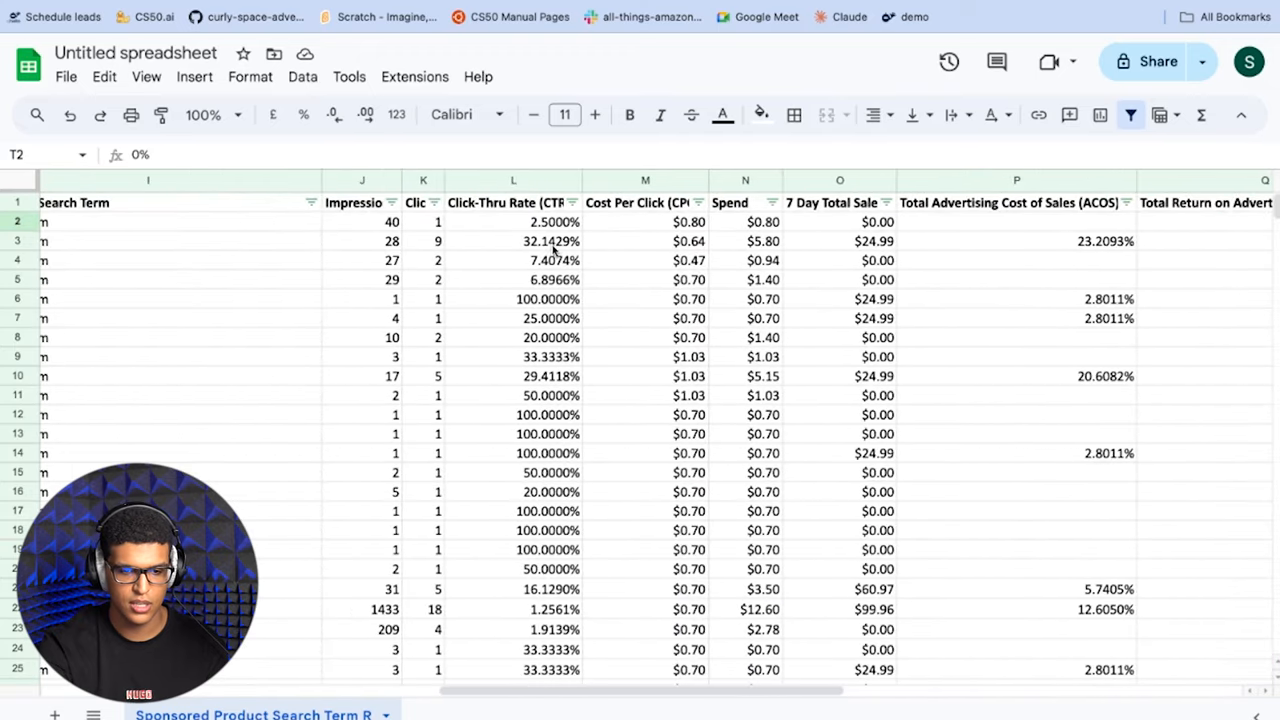
mouse_move(475, 279)
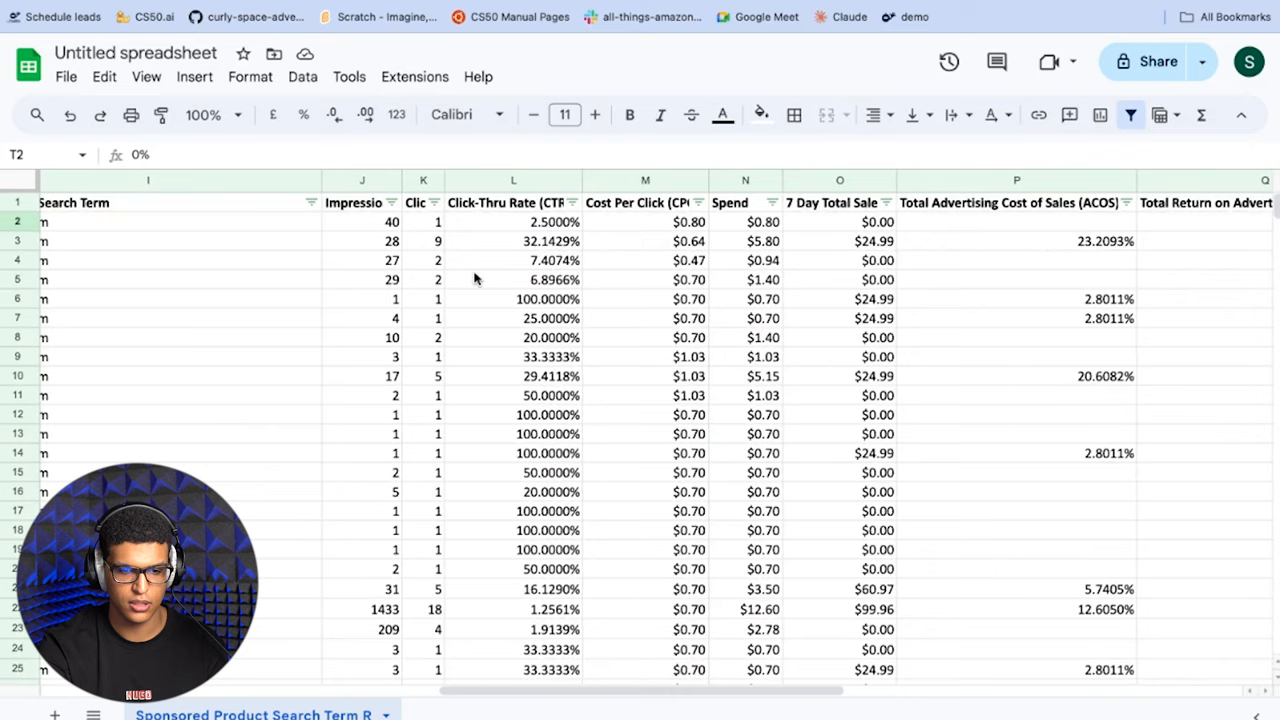
scroll(right, 3)
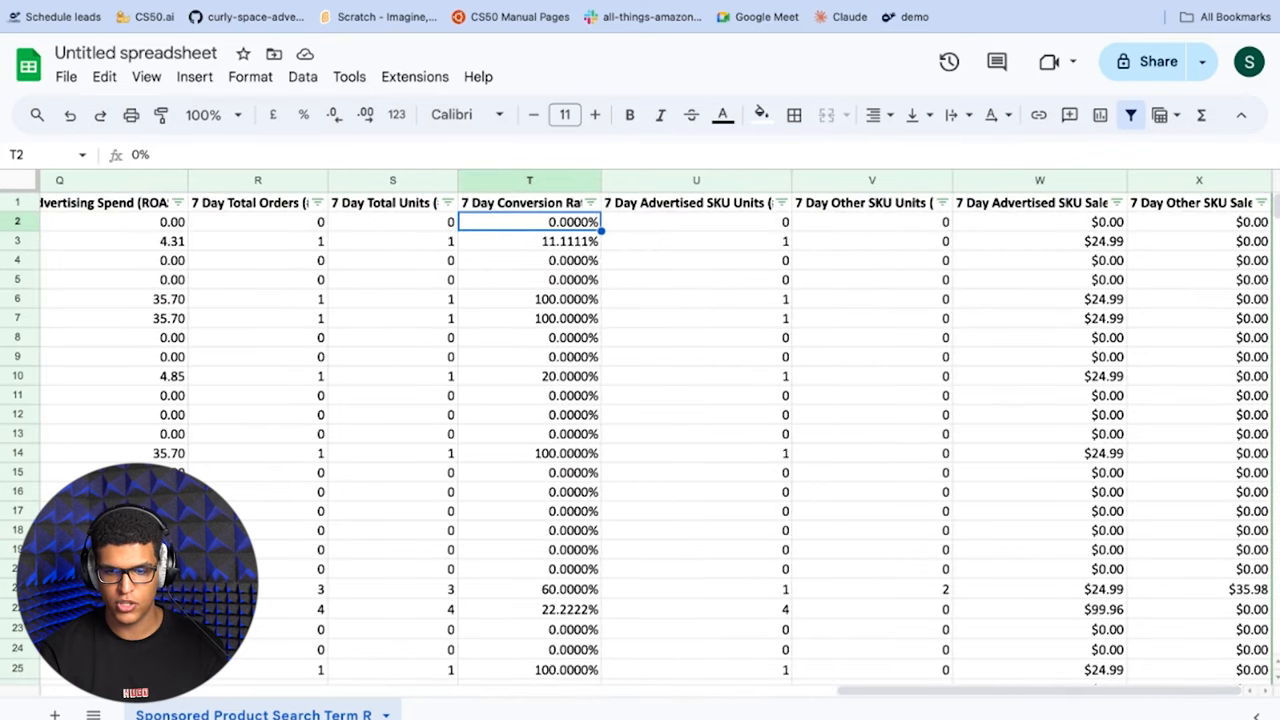
mouse_move(1025, 310)
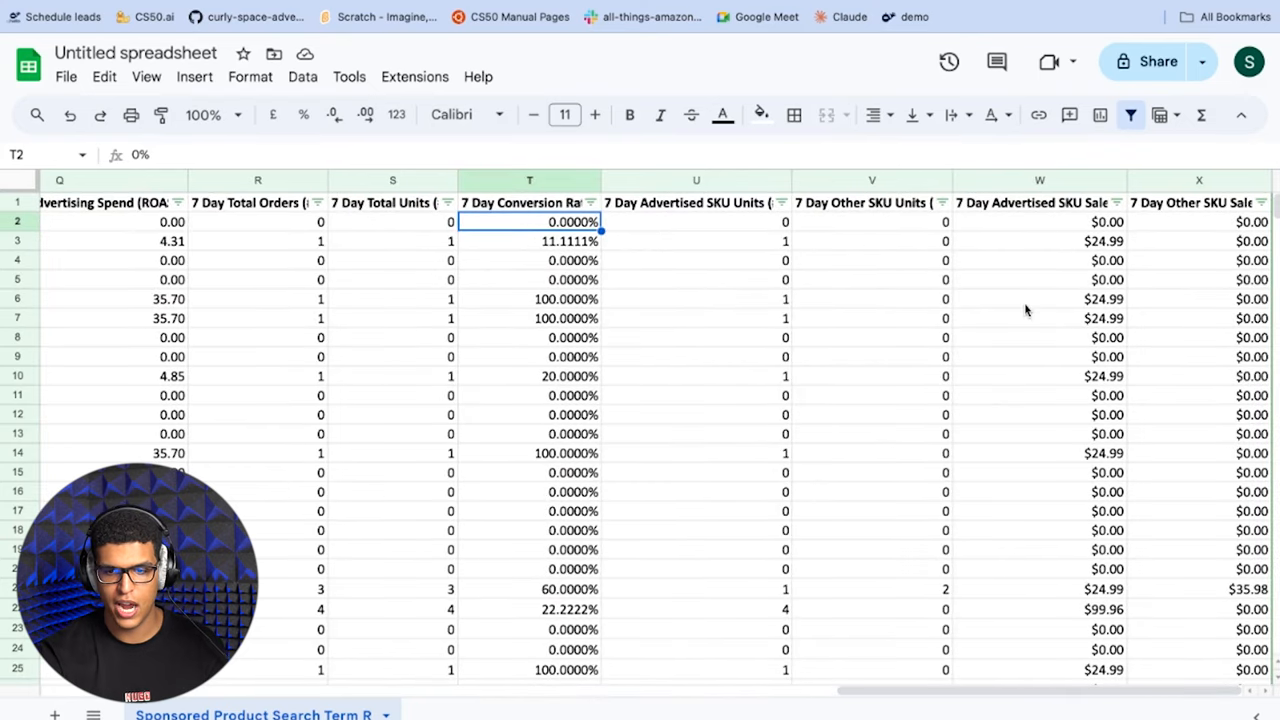
click(1039, 180)
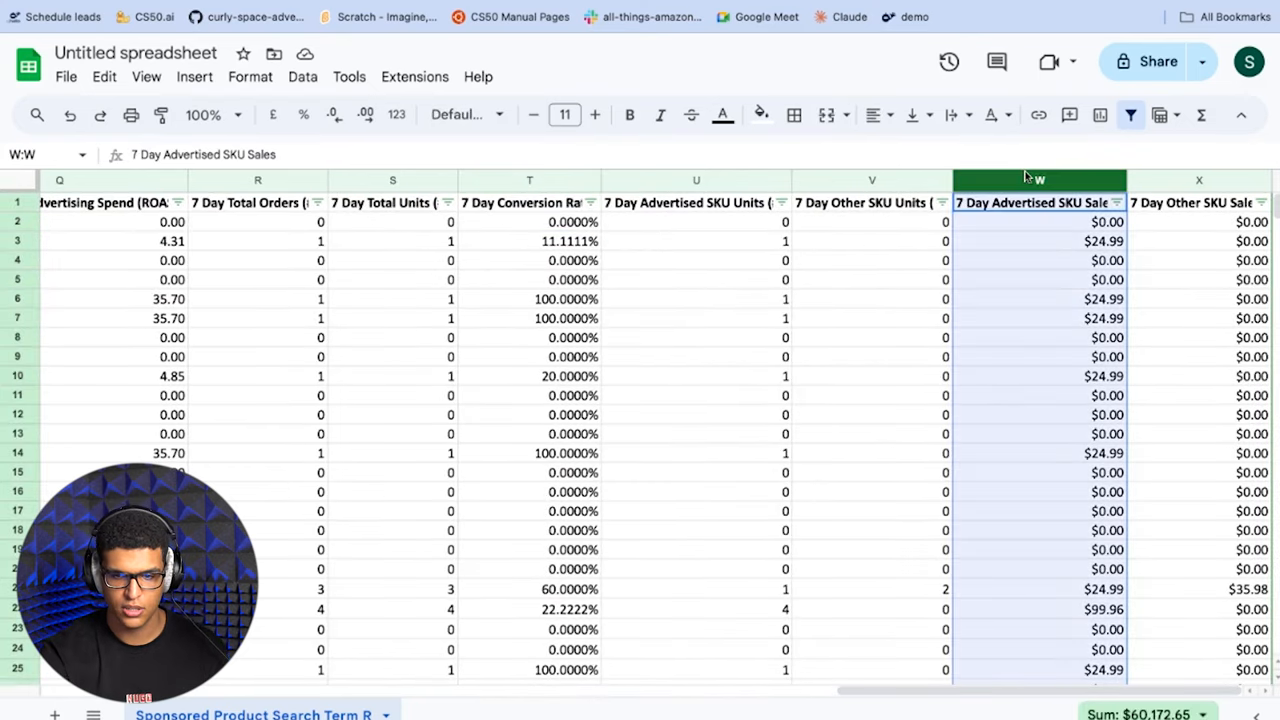
mouse_move(1025, 177)
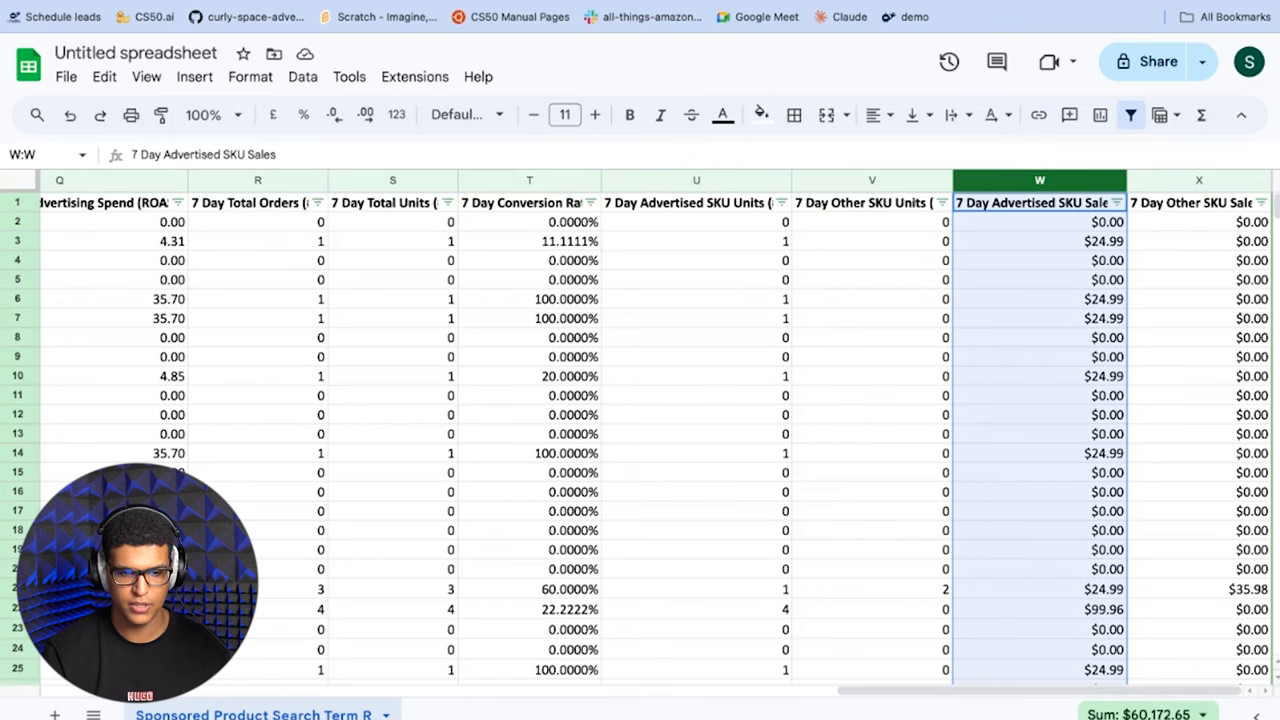
scroll(left, 3)
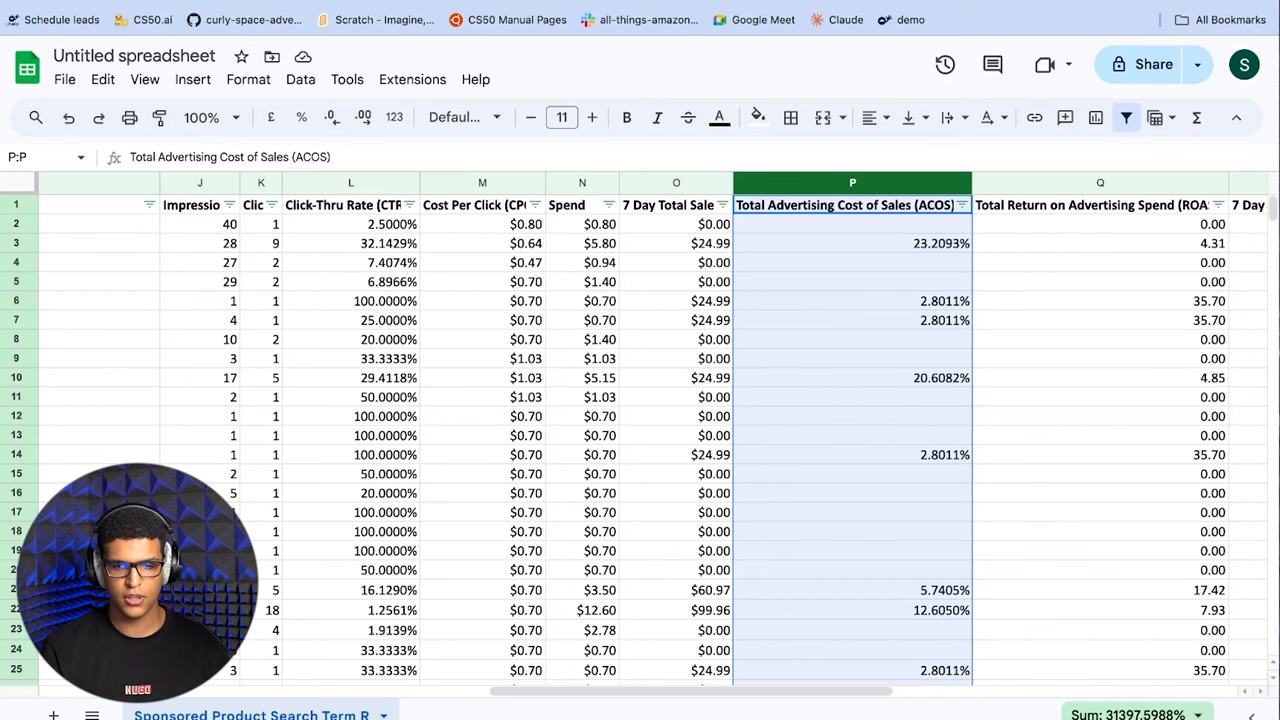
Hide $0.00 7 Day Advertised SKU Sales rows, leaving 1,831 of 16,138 rows.
scroll(right, 3)
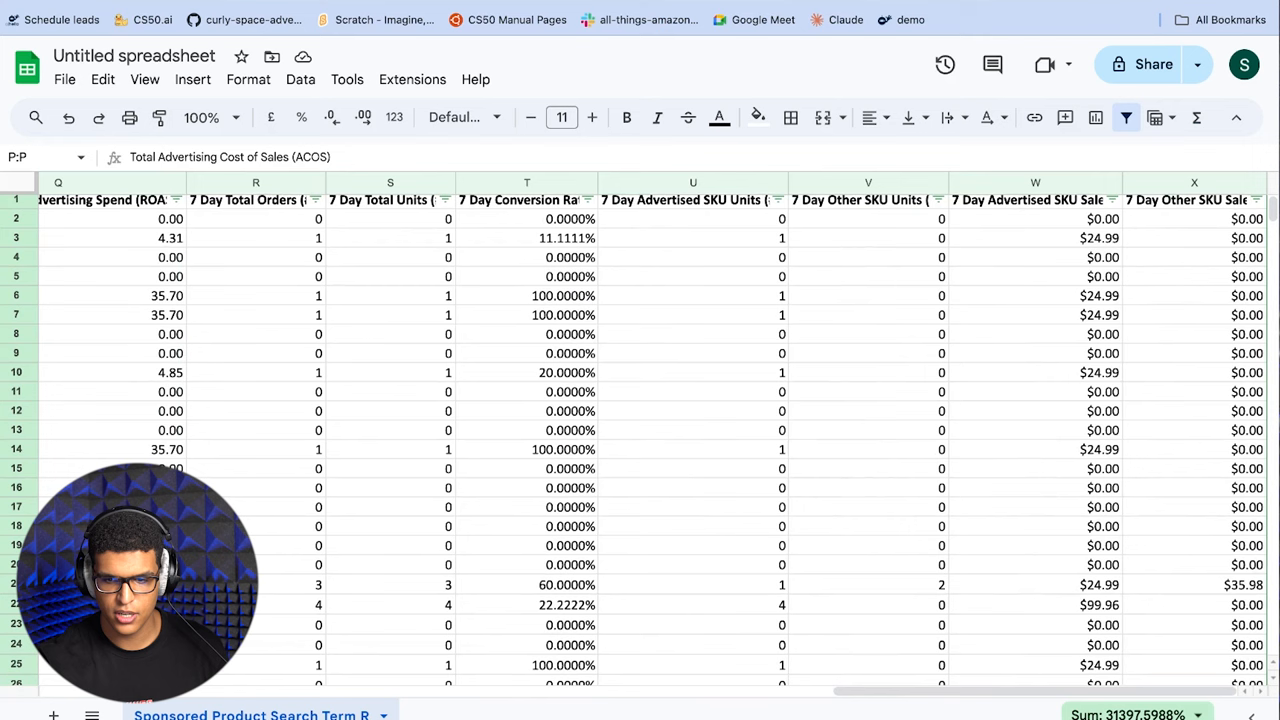
mouse_move(1065, 213)
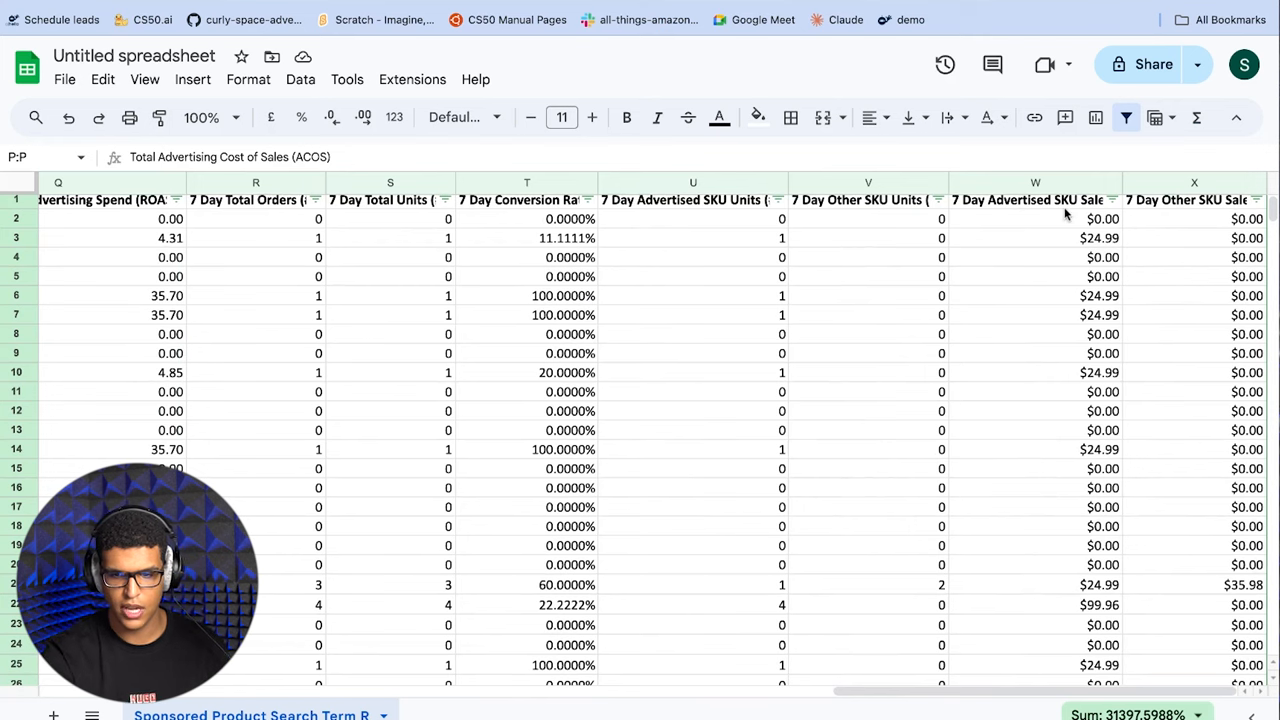
click(1112, 199)
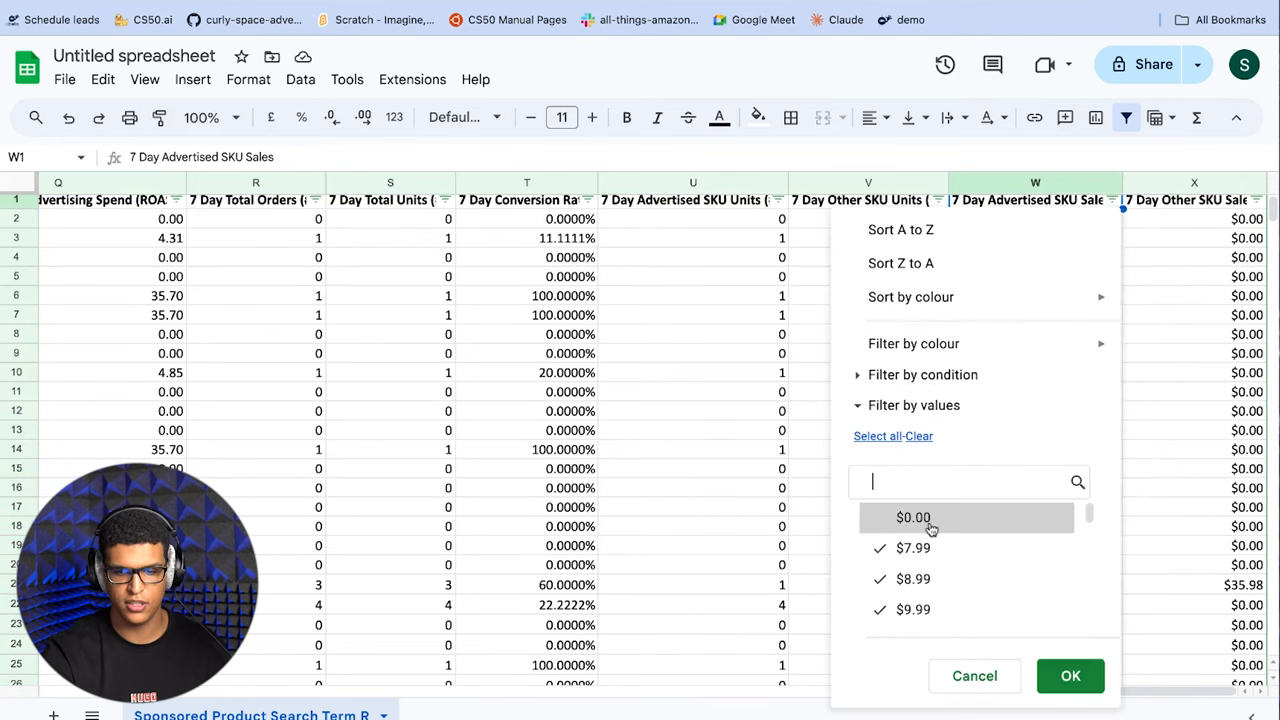
click(1070, 676)
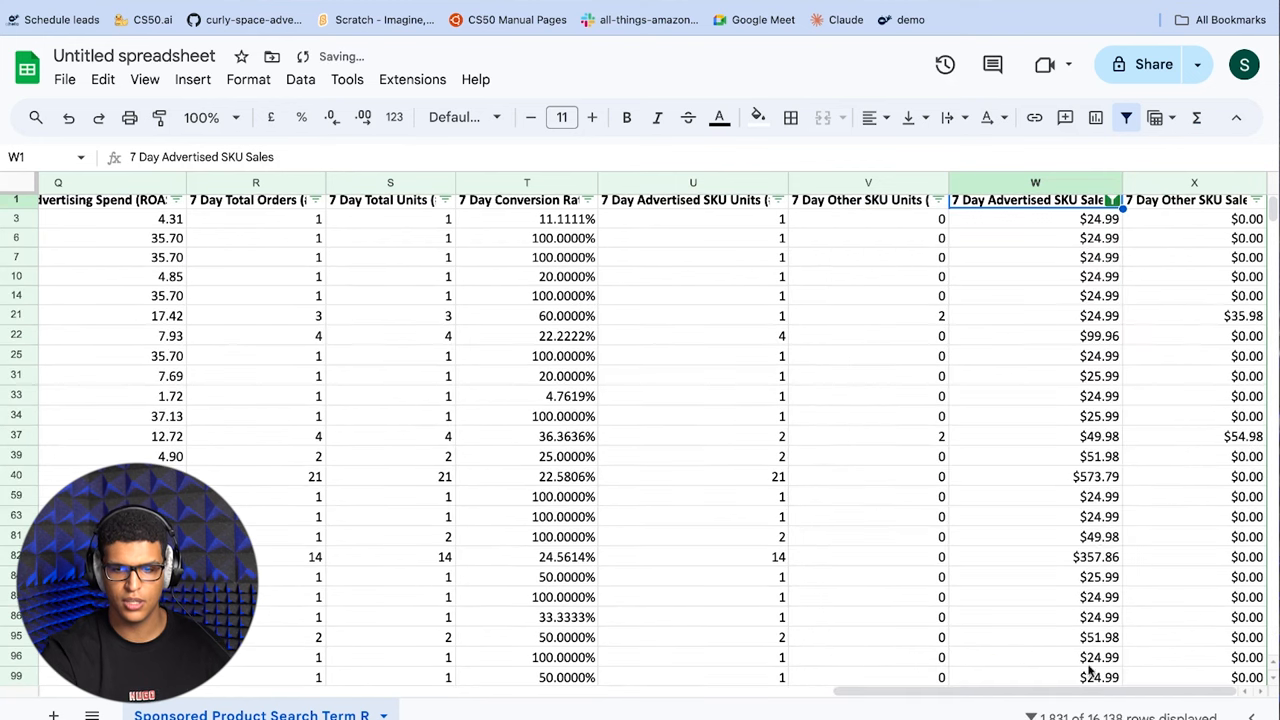
mouse_move(1095, 528)
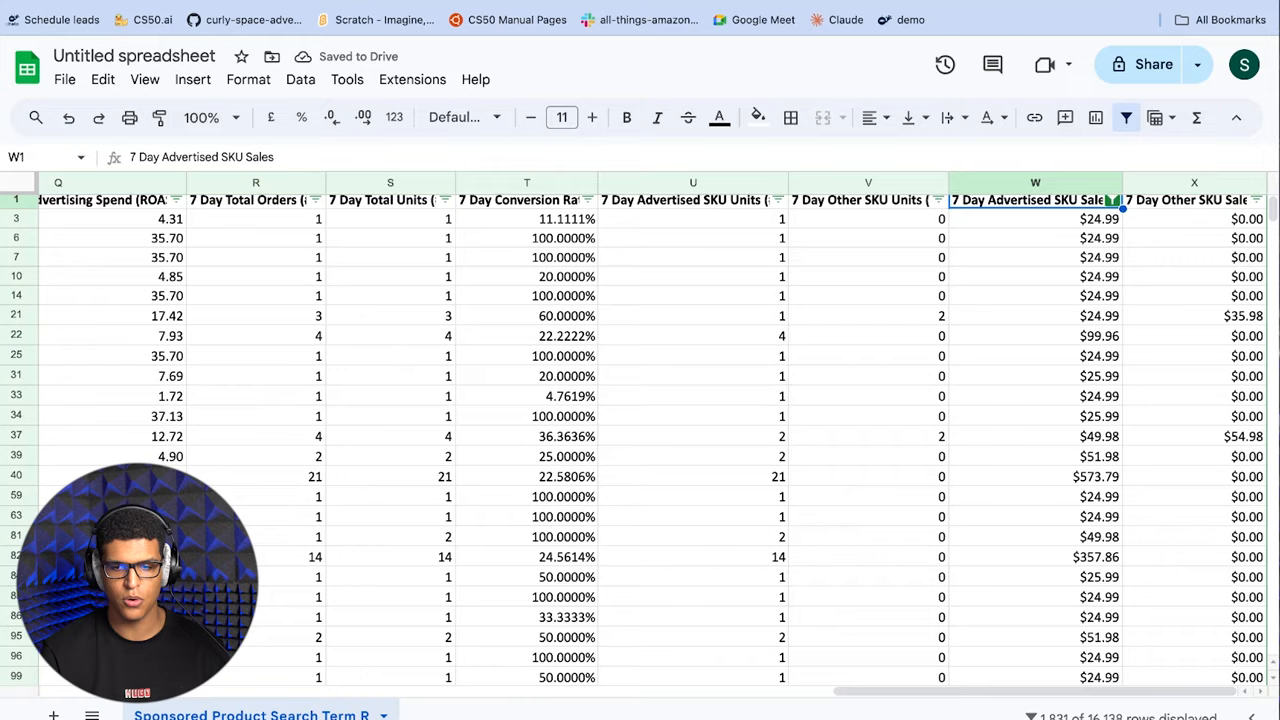
Open the Clicks column filter and close it without changes.
scroll(left, 3)
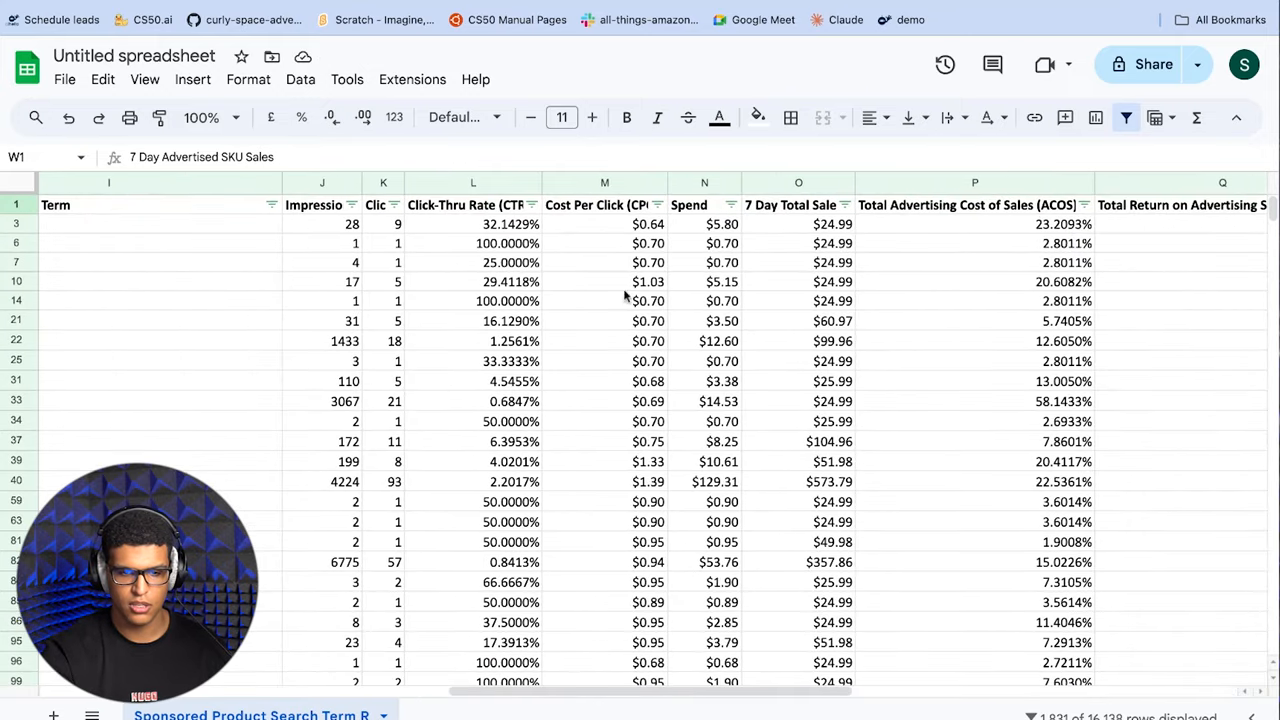
click(396, 205)
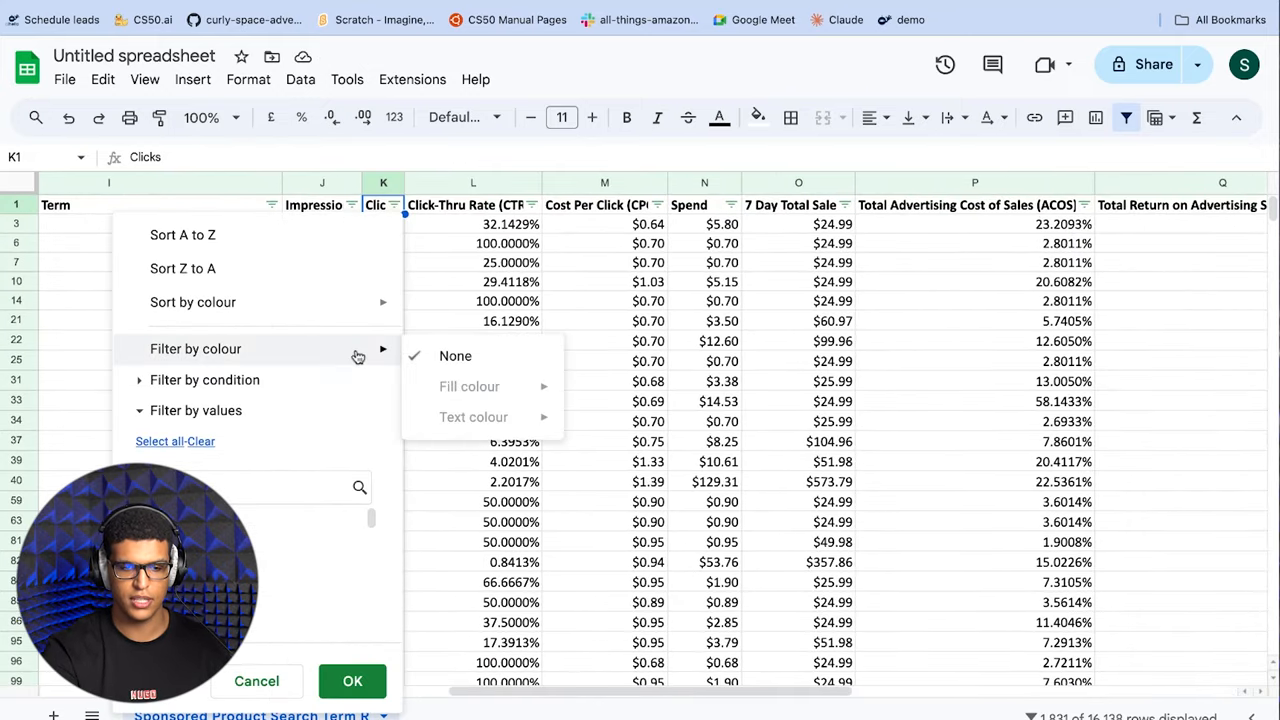
click(352, 681)
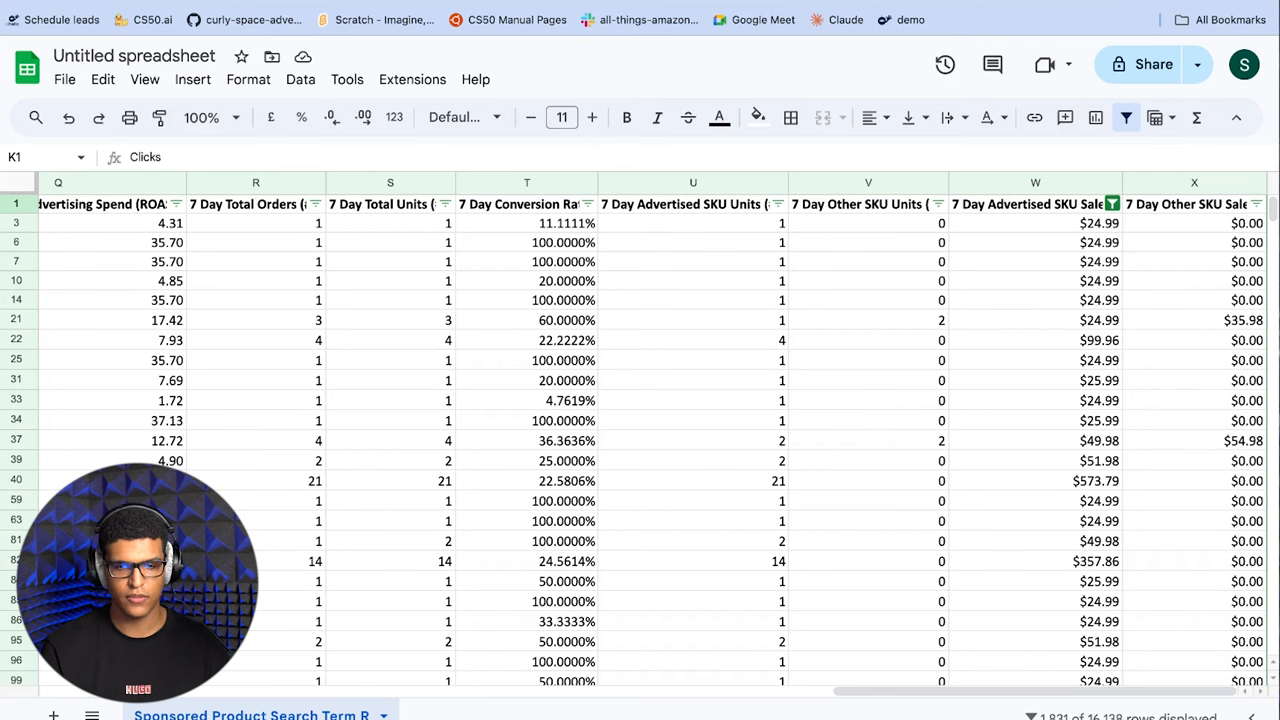
Exclude EXACT in the Match Type filter, leaving 1,729 of 16,138 rows.
scroll(left, 3)
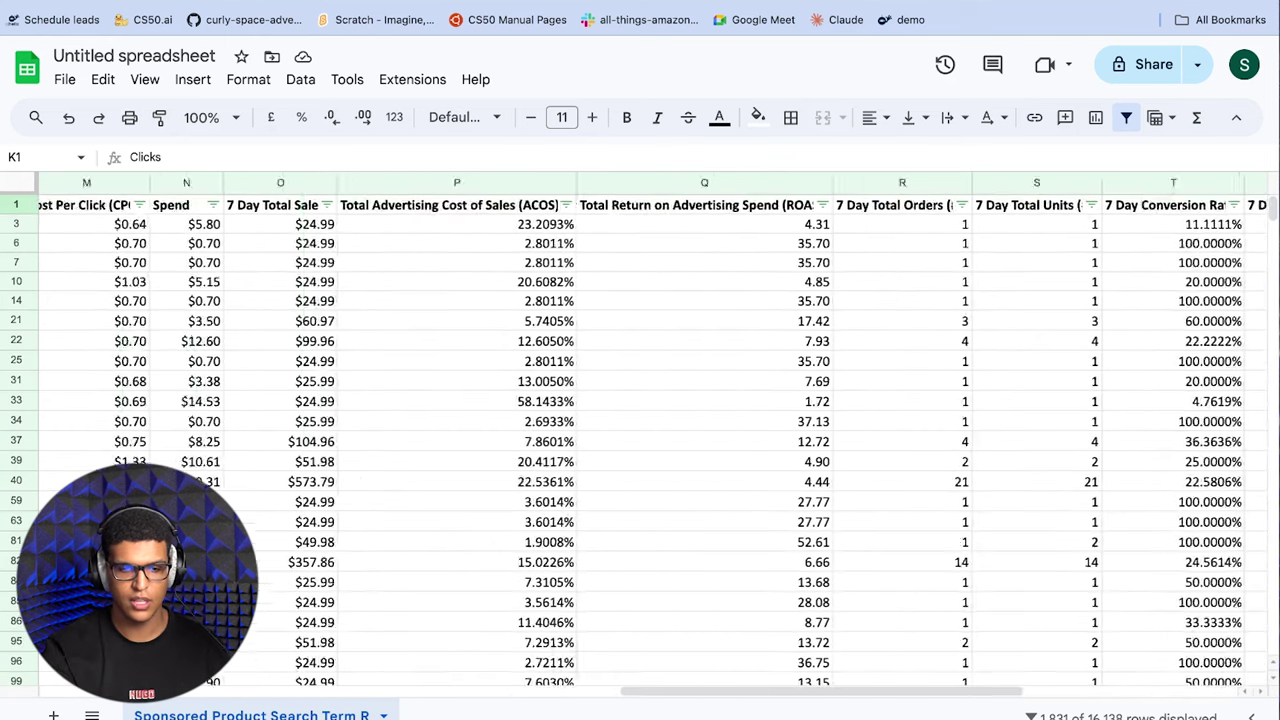
scroll(left, 3)
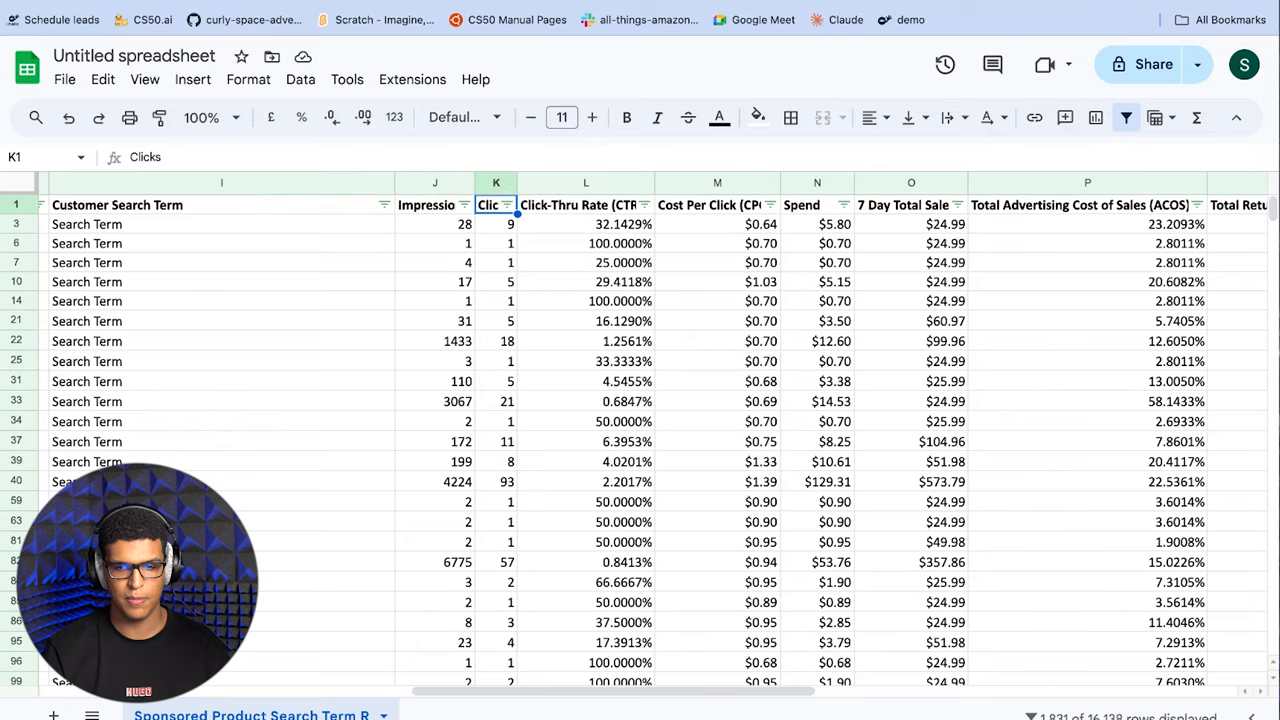
scroll(left, 3)
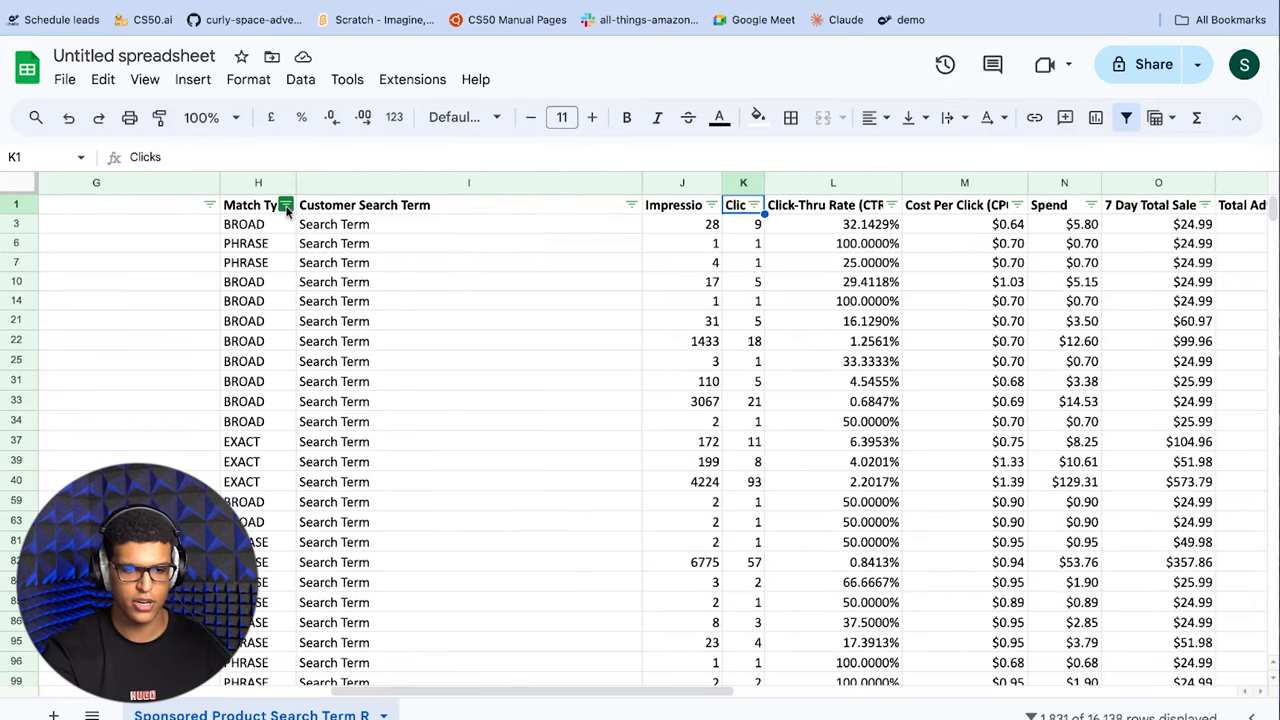
click(286, 205)
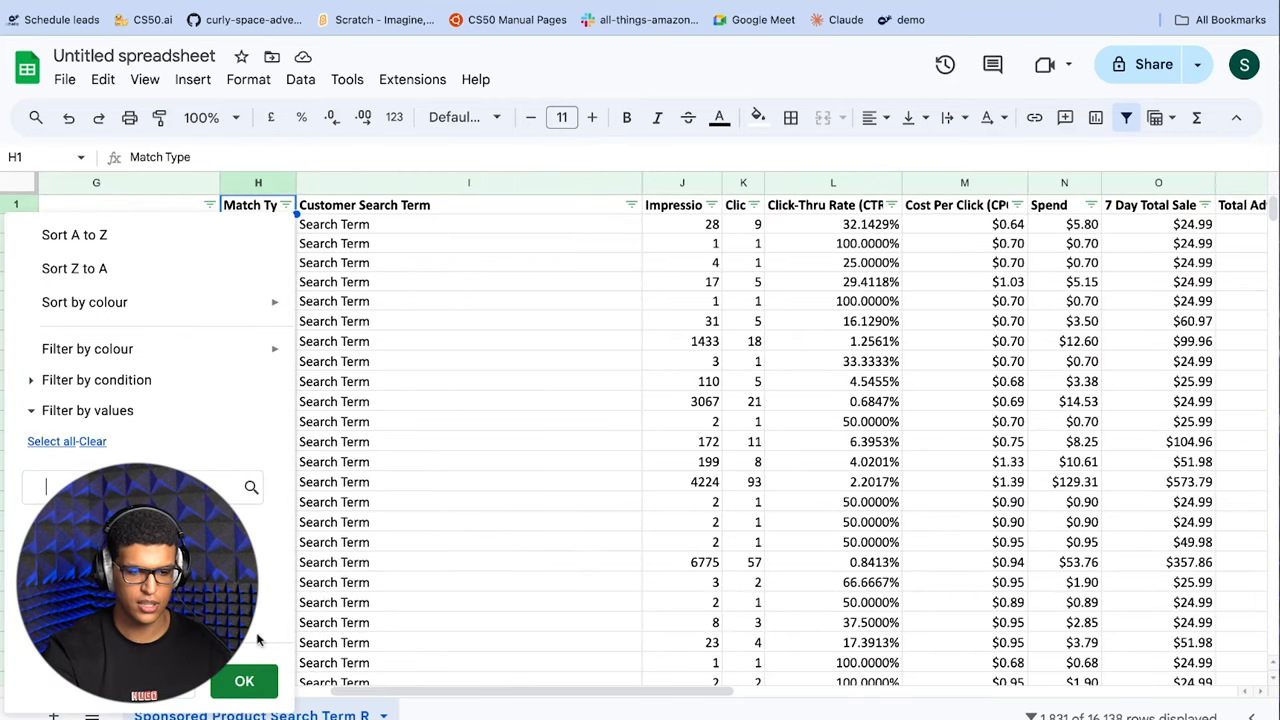
click(244, 681)
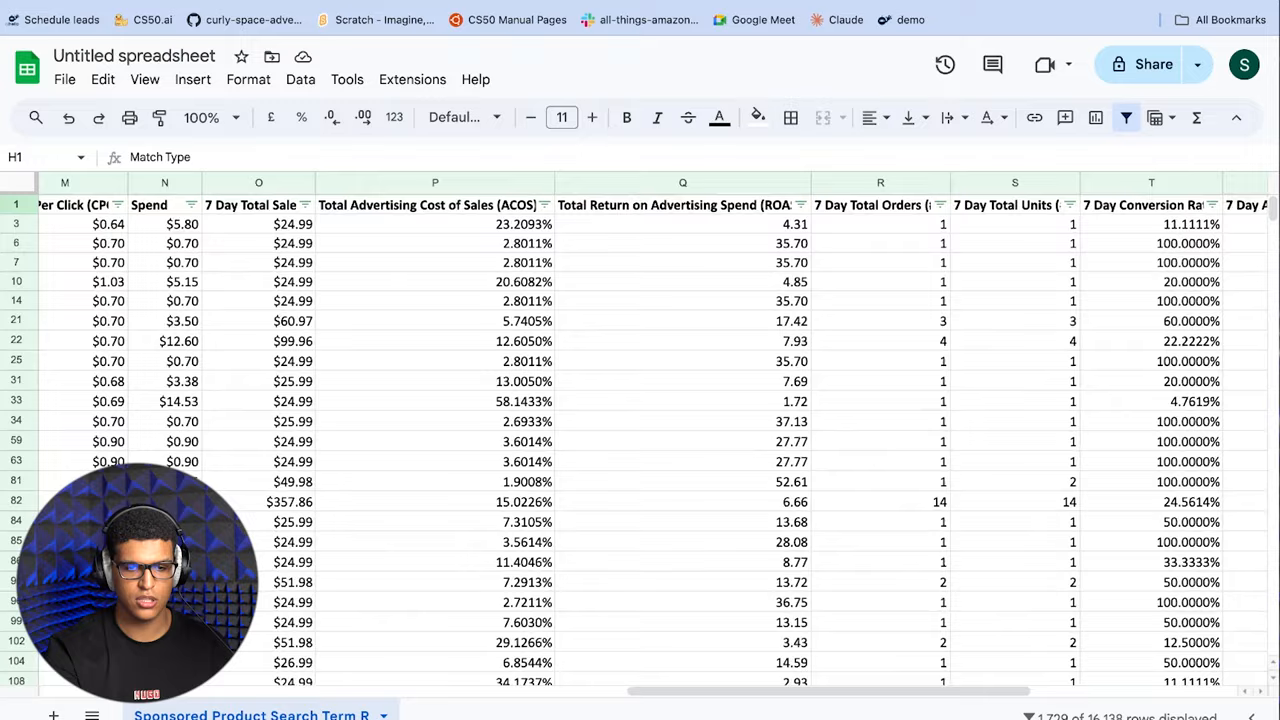
scroll(left, 3)
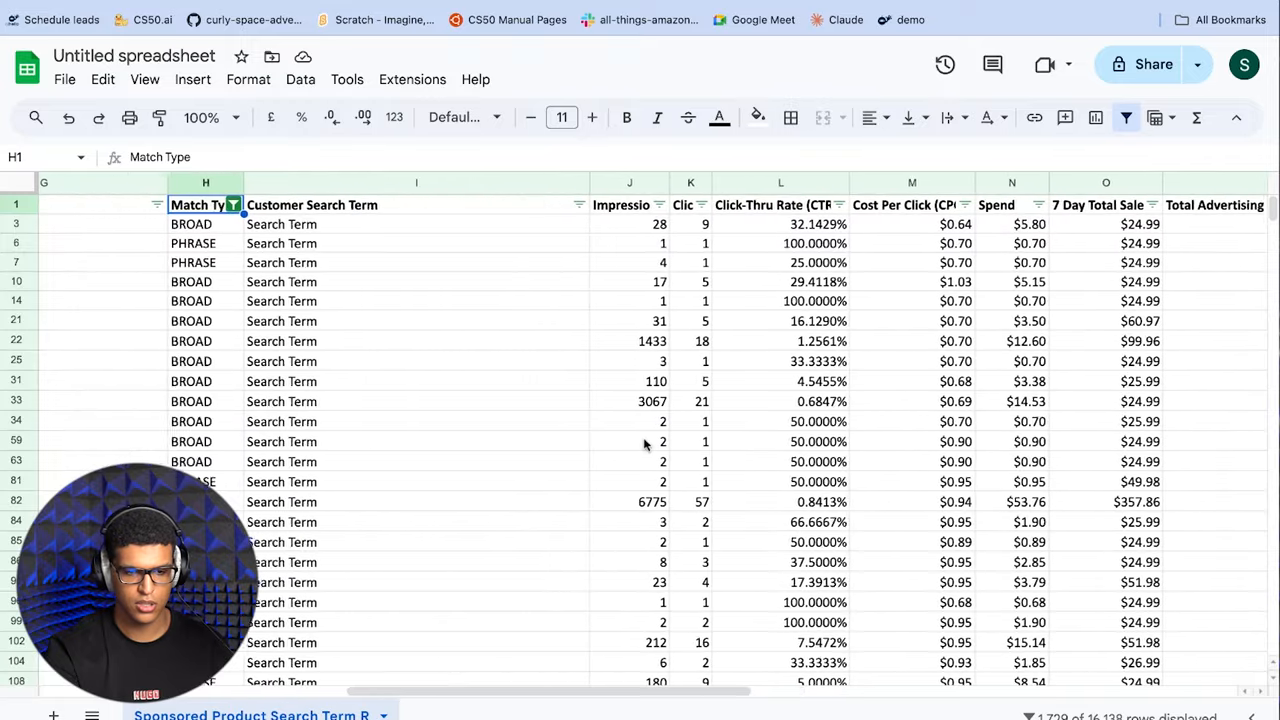
click(419, 224)
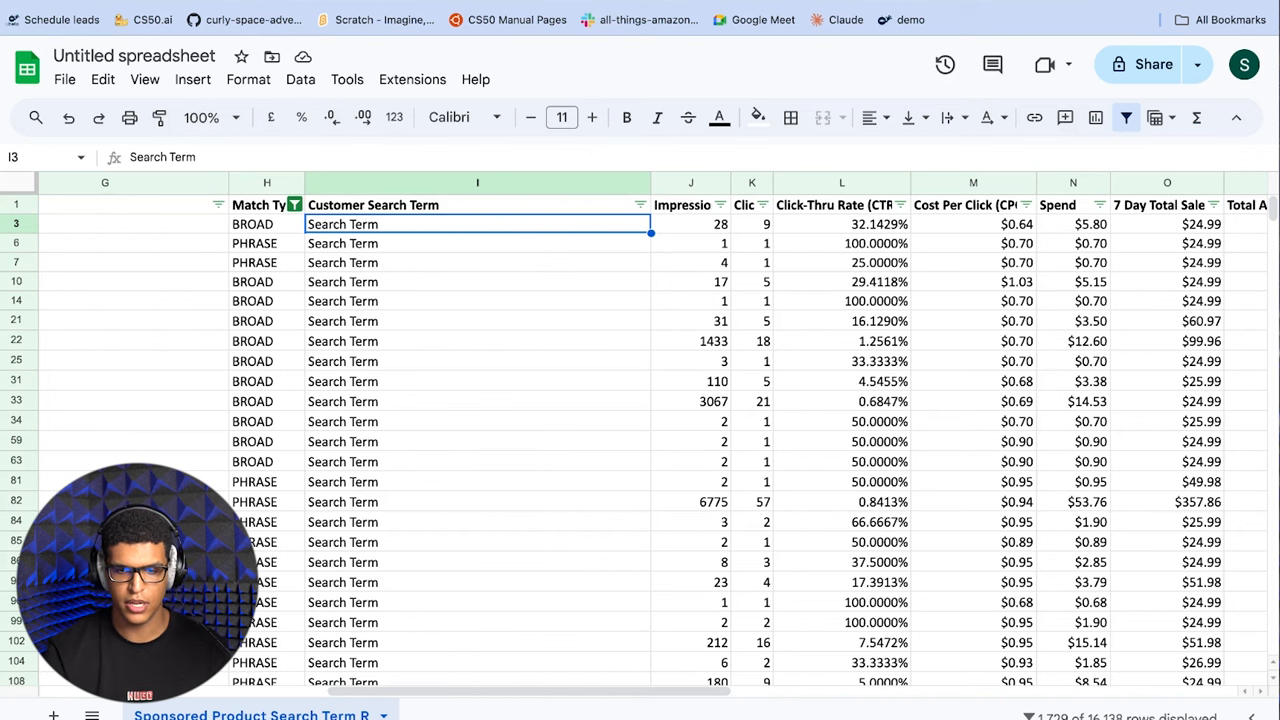
Recreate the filters and keep only $0.00 advertised SKU sales rows (14,307 rows).
click(1125, 118)
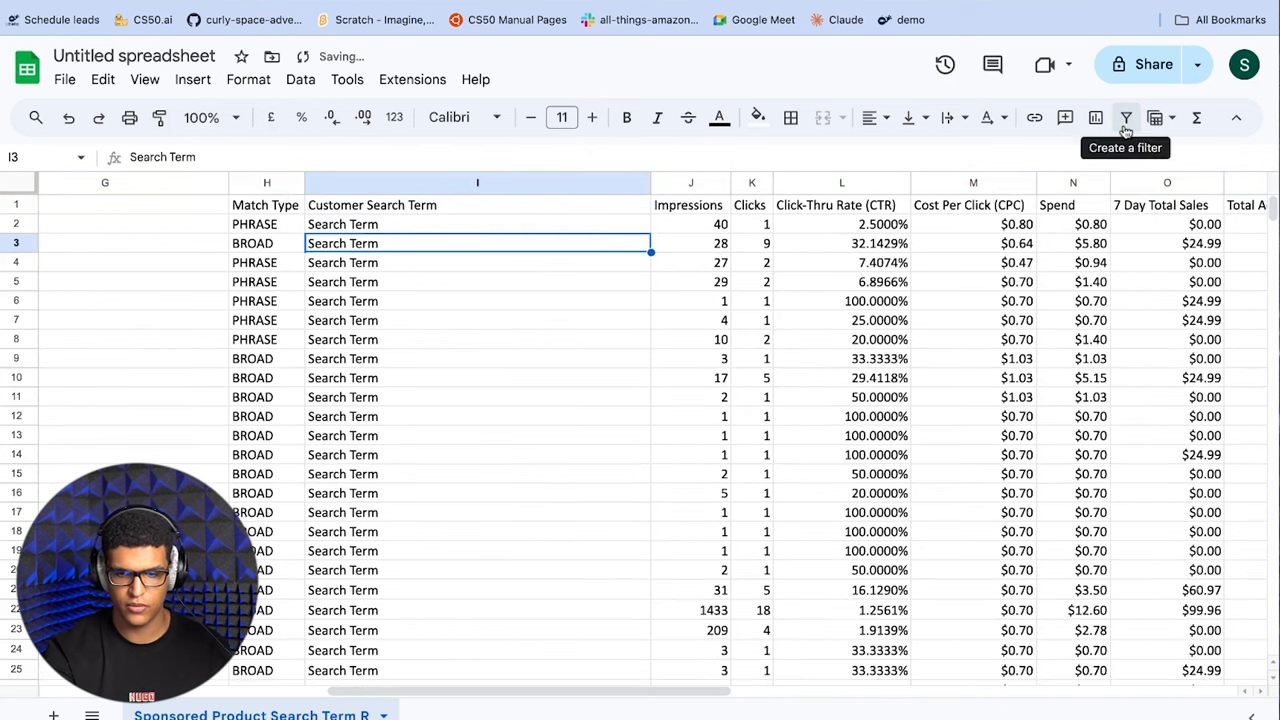
click(1125, 117)
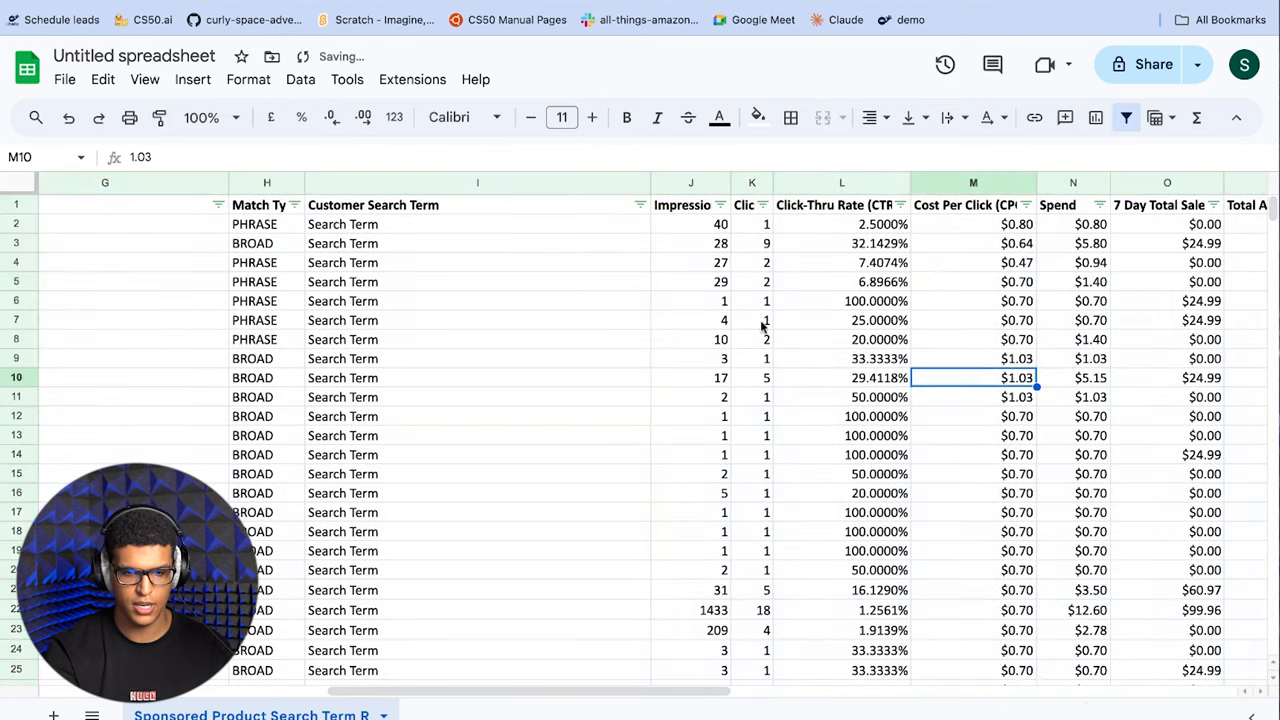
scroll(right, 3)
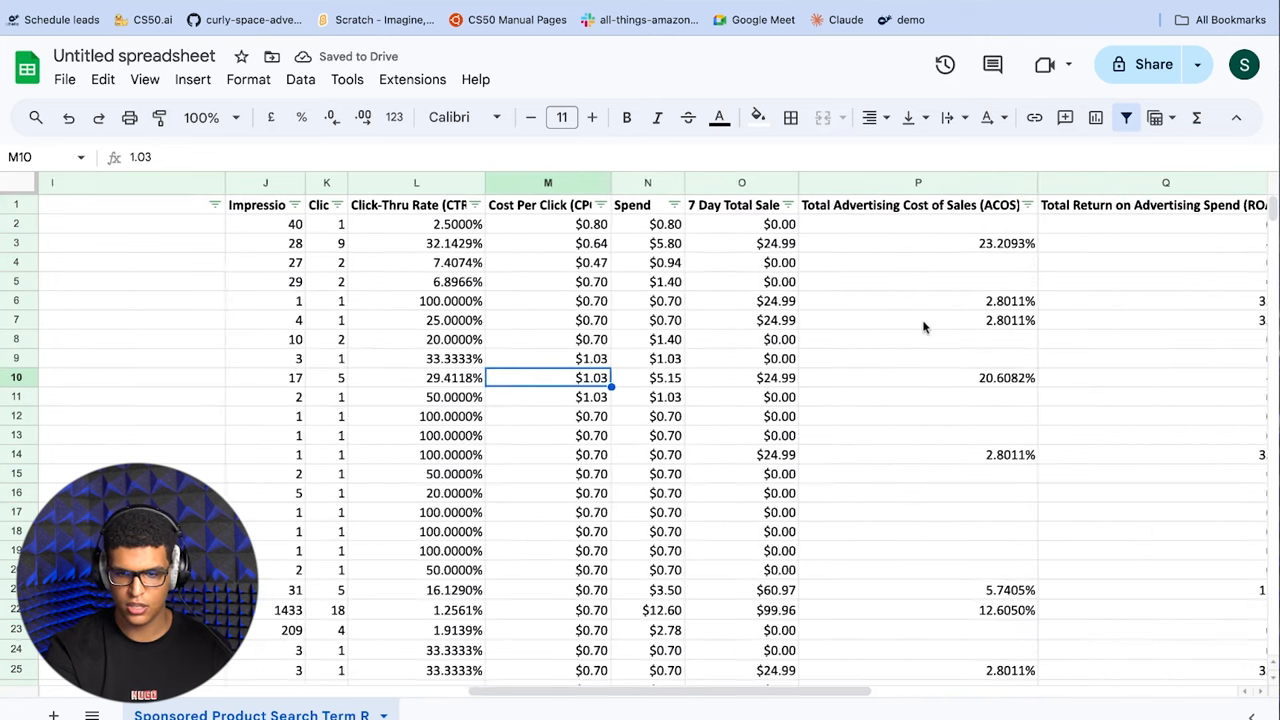
scroll(right, 3)
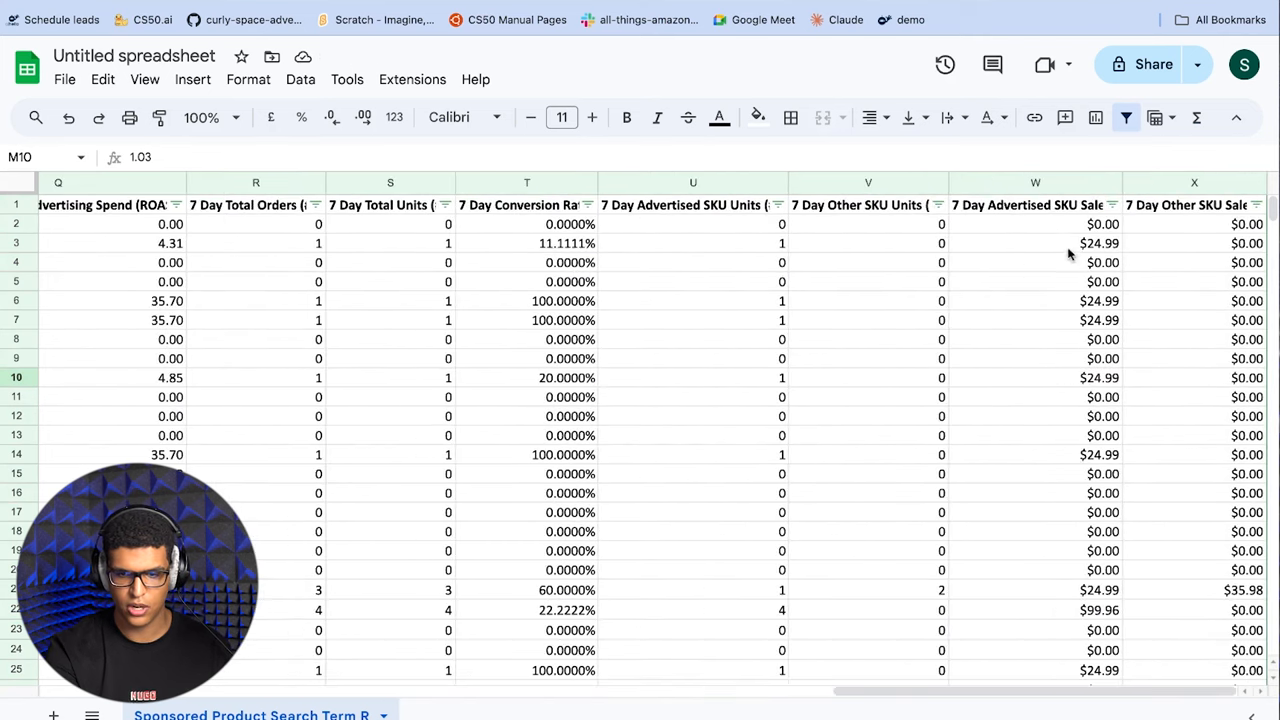
click(1111, 205)
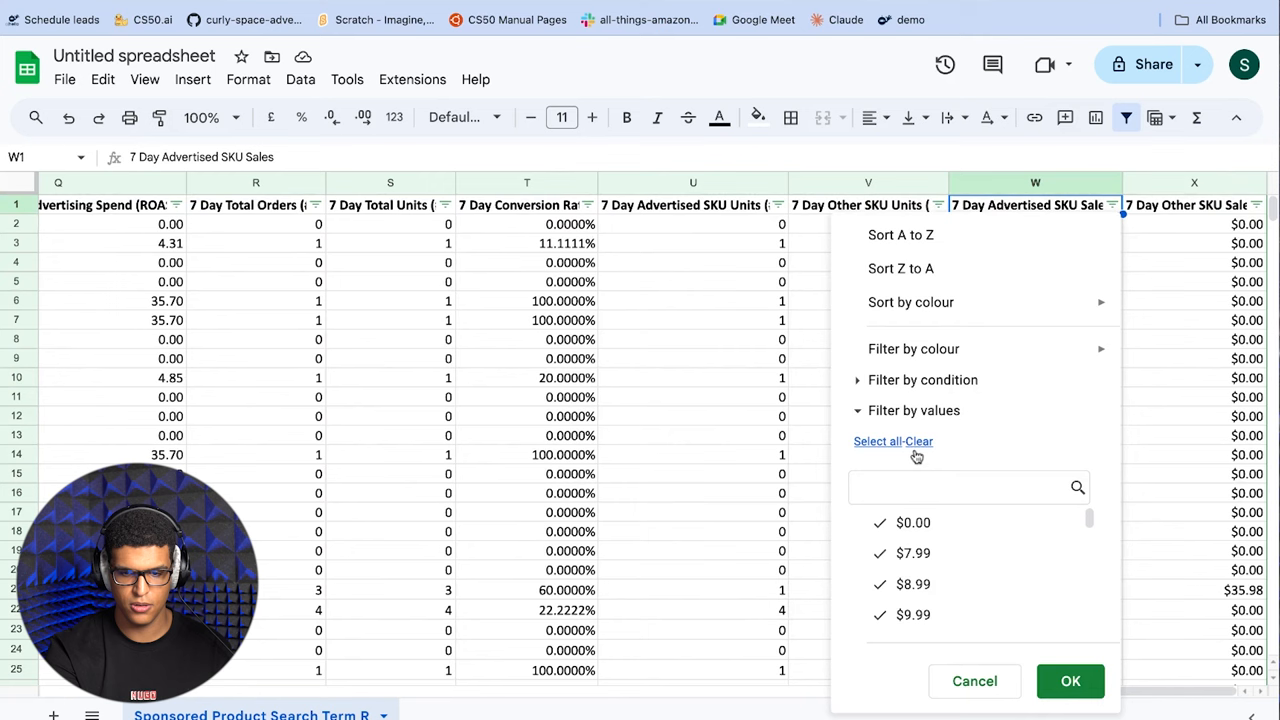
click(1070, 681)
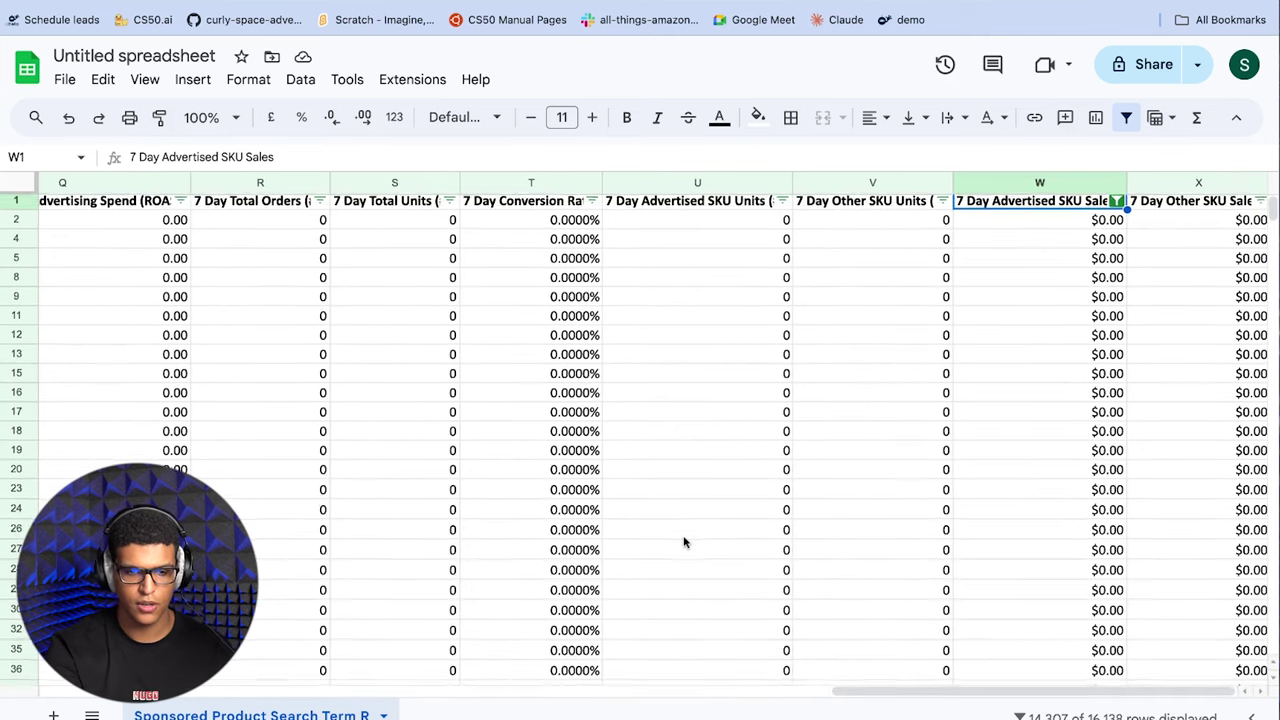
scroll(left, 3)
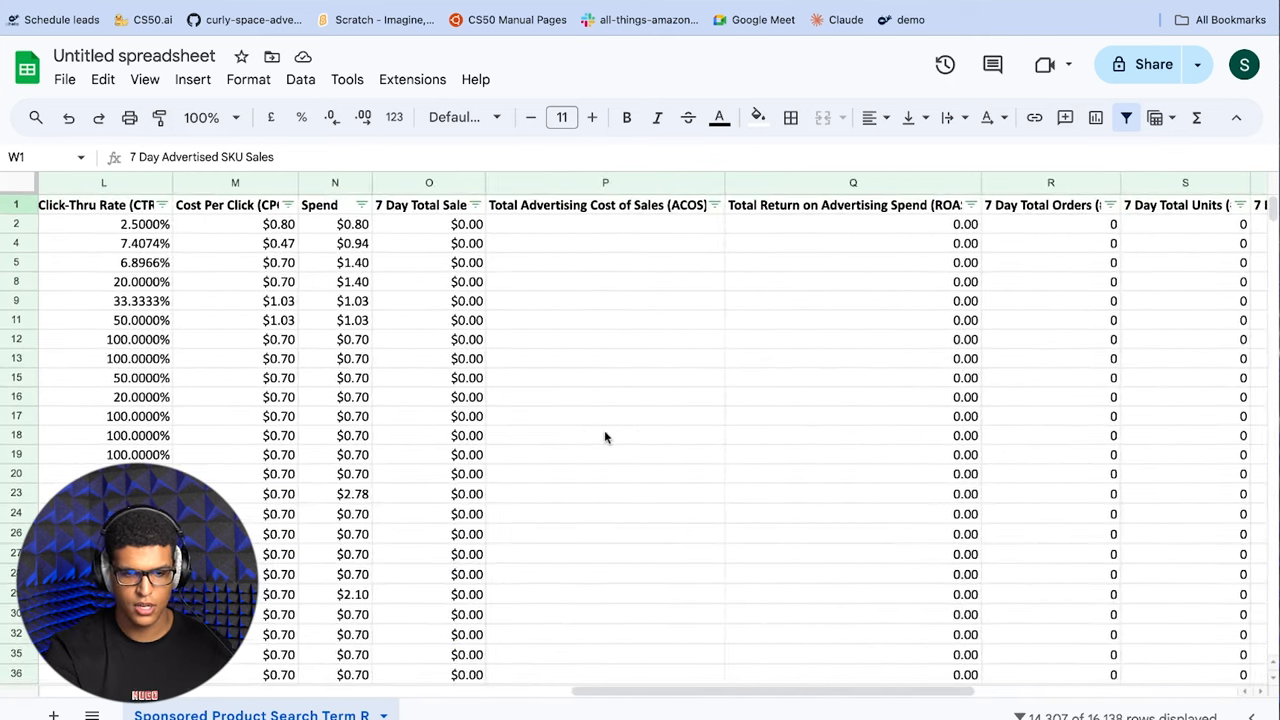
Sort the zero-sales search terms by Spend Z to A and review the top spenders.
click(449, 205)
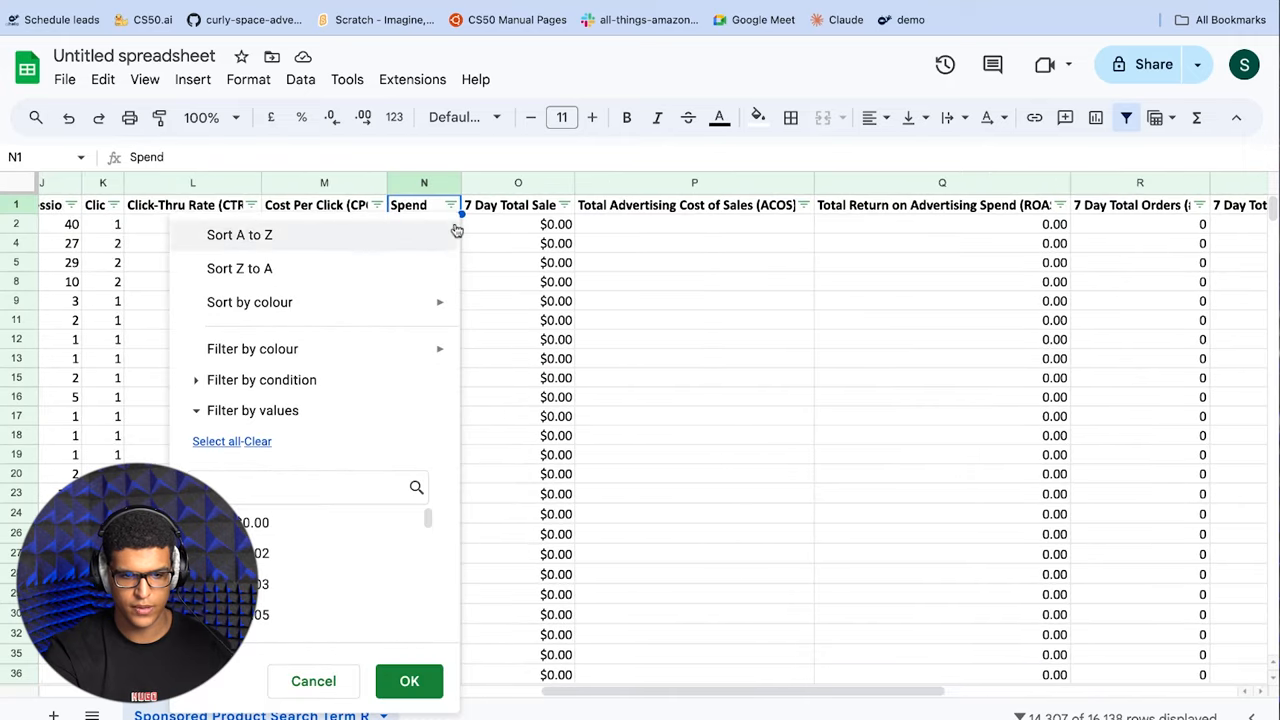
click(408, 681)
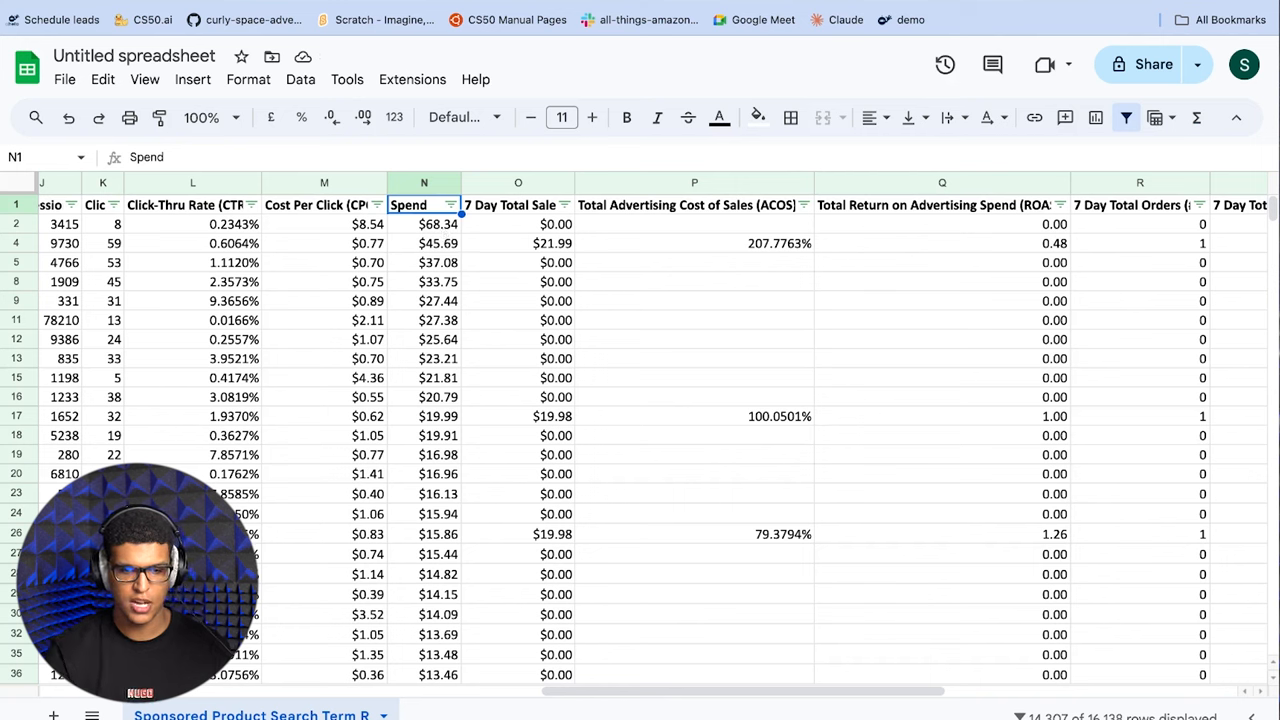
click(423, 224)
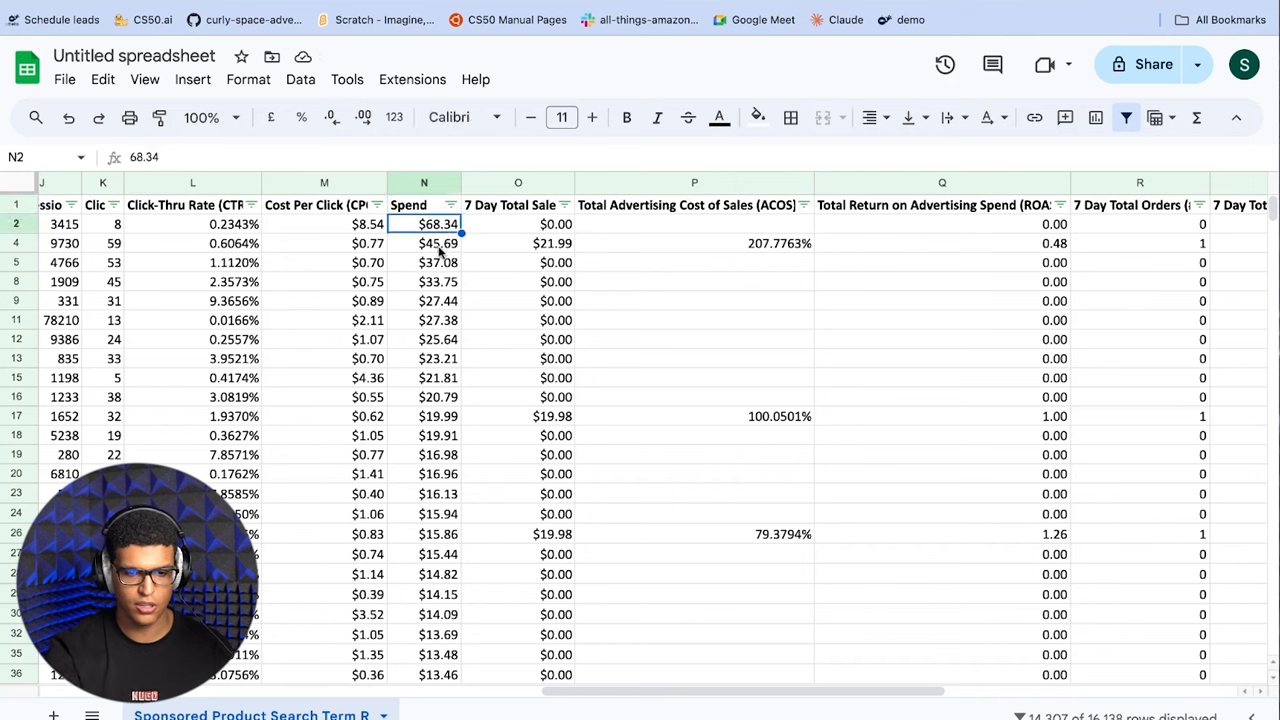
click(423, 243)
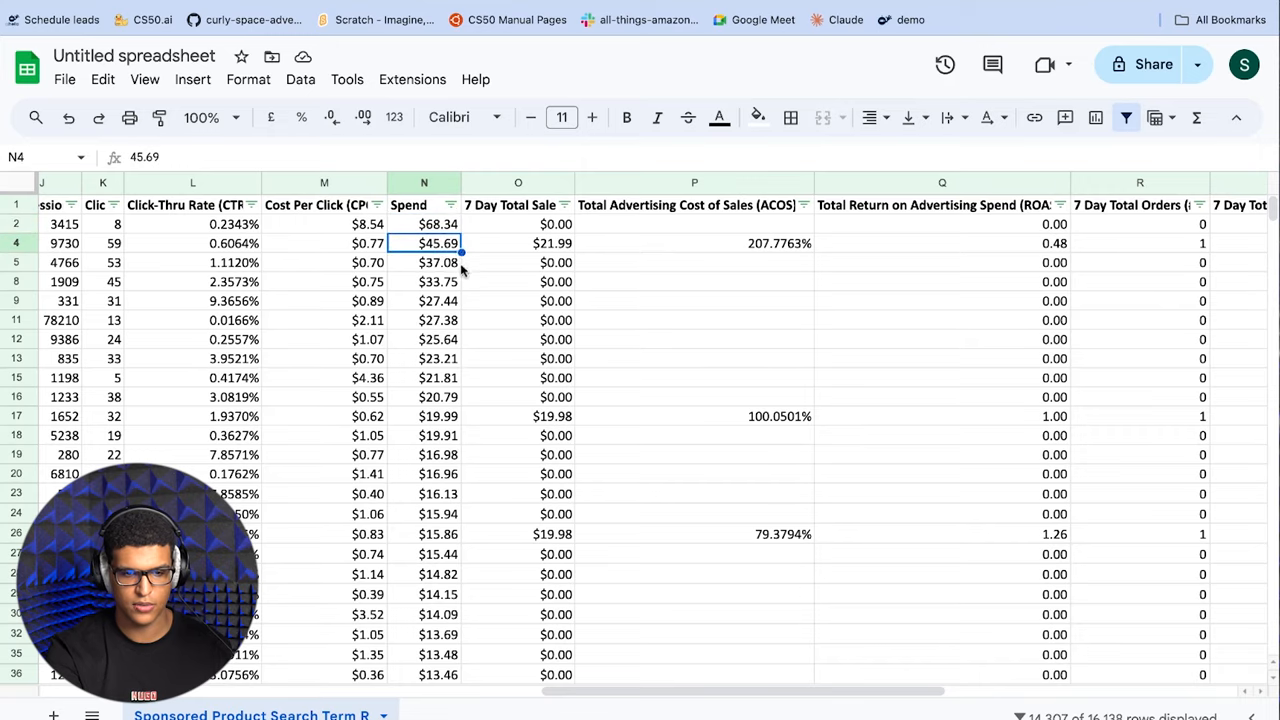
scroll(down, 3)
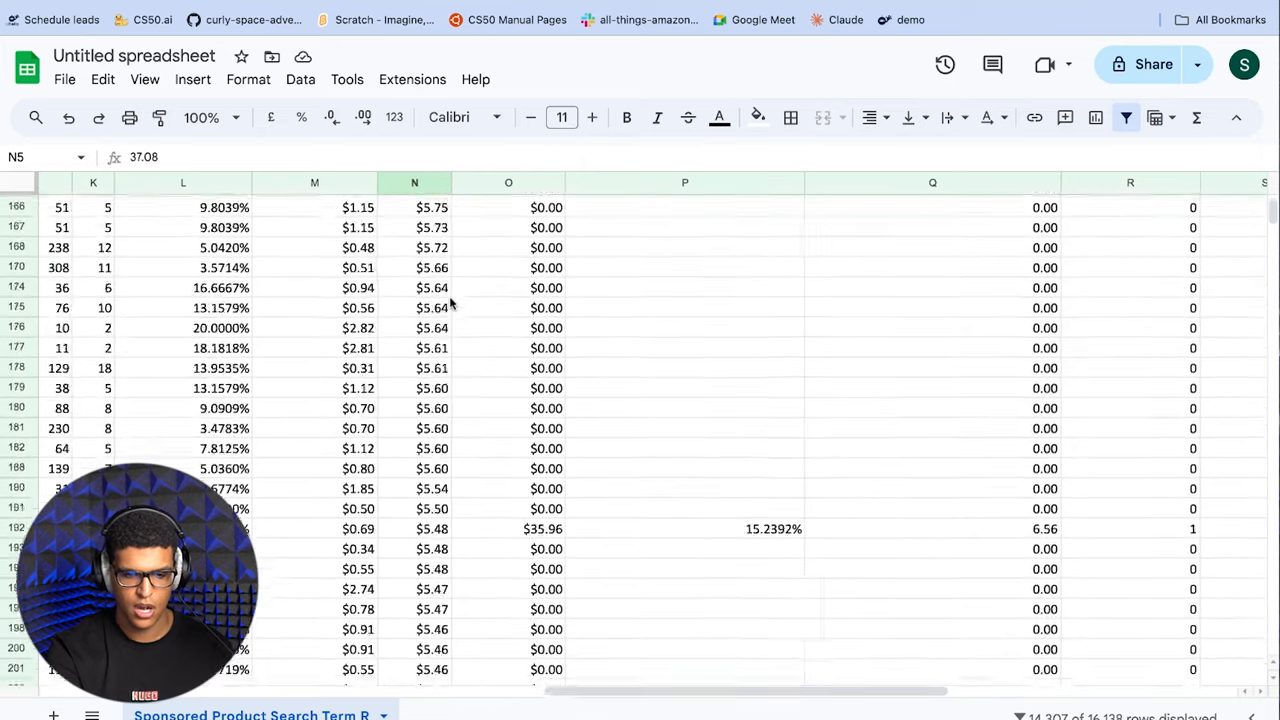
scroll(down, 3)
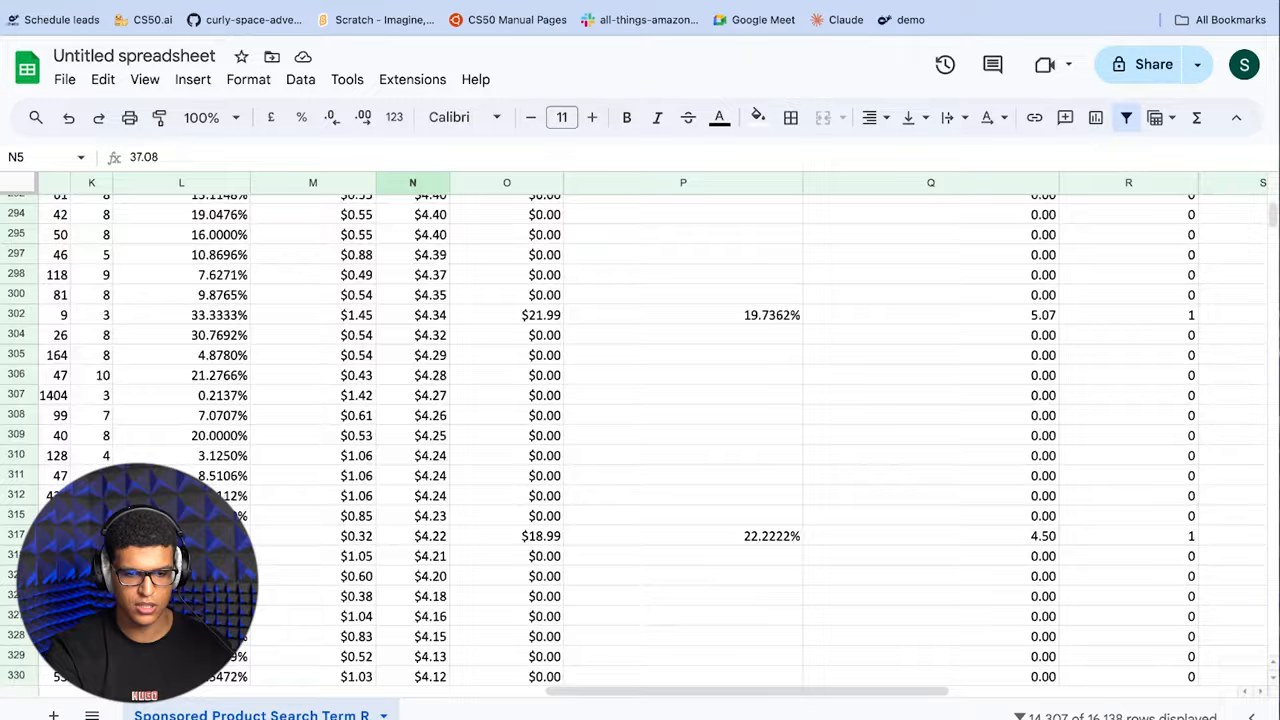
scroll(down, 3)
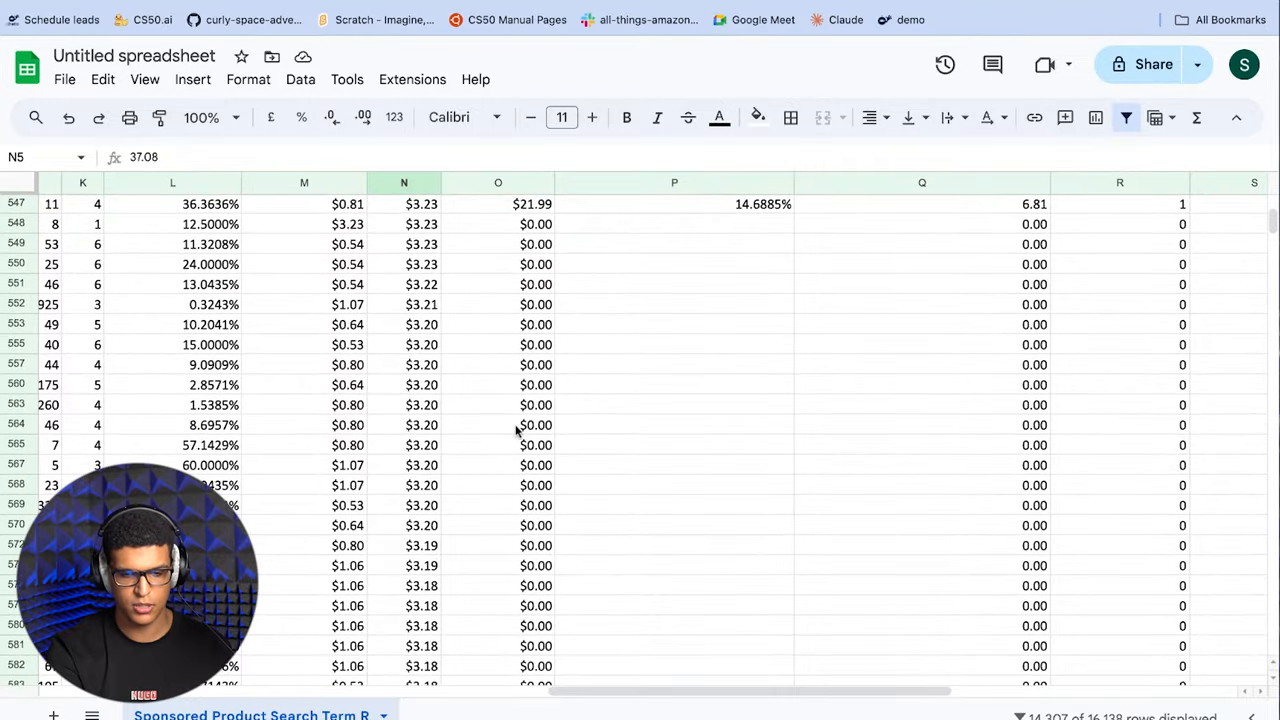
scroll(up, 3)
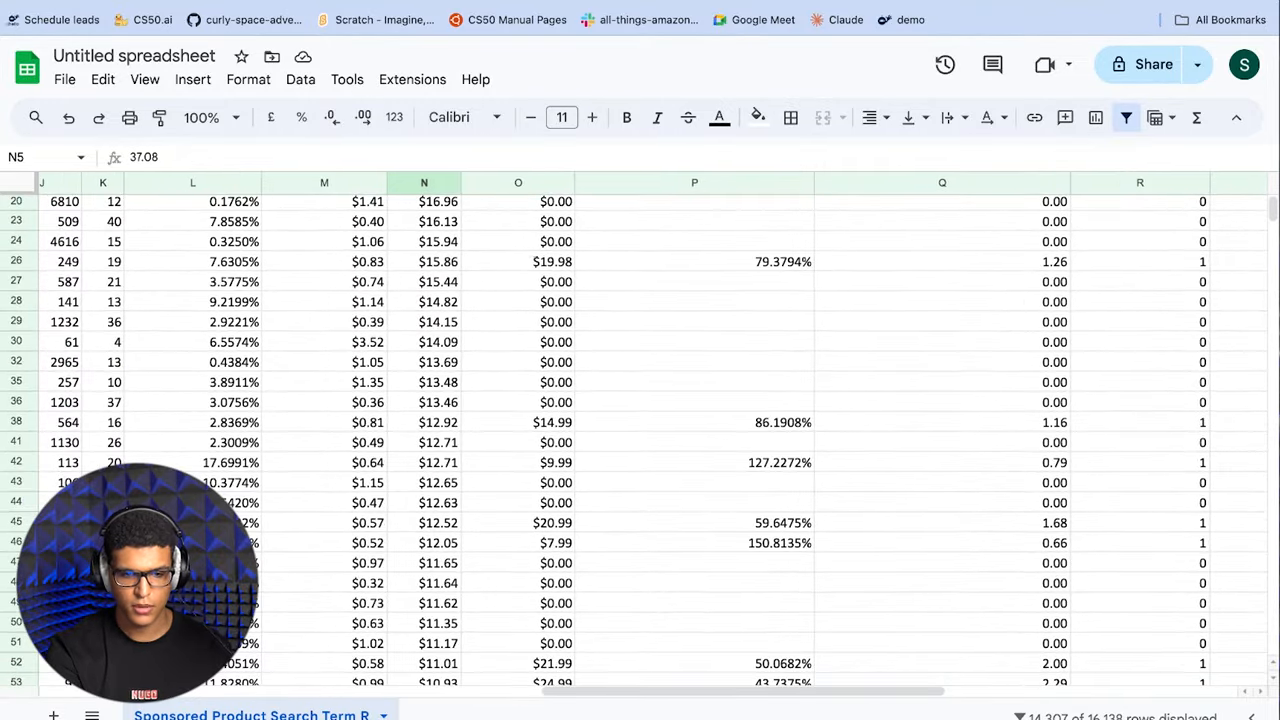
scroll(up, 3)
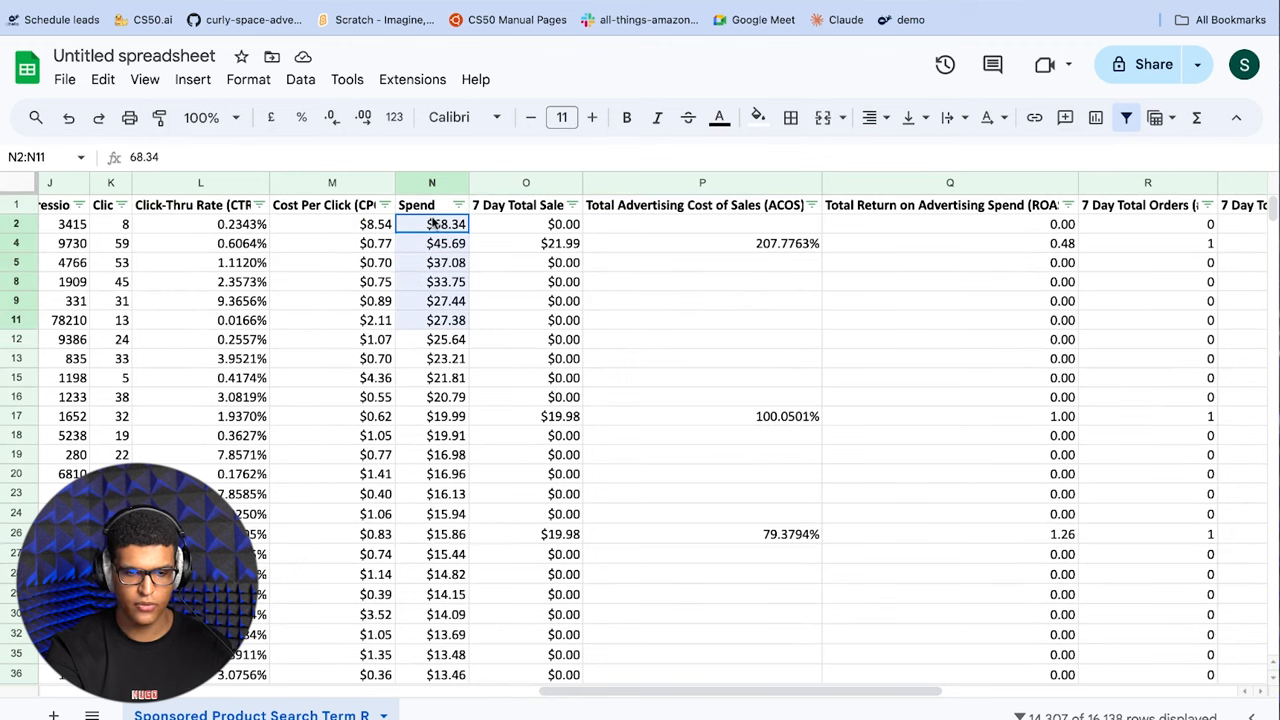
Total the top Spend values in N2:N16, then remove the filter.
drag(432, 224, 450, 397)
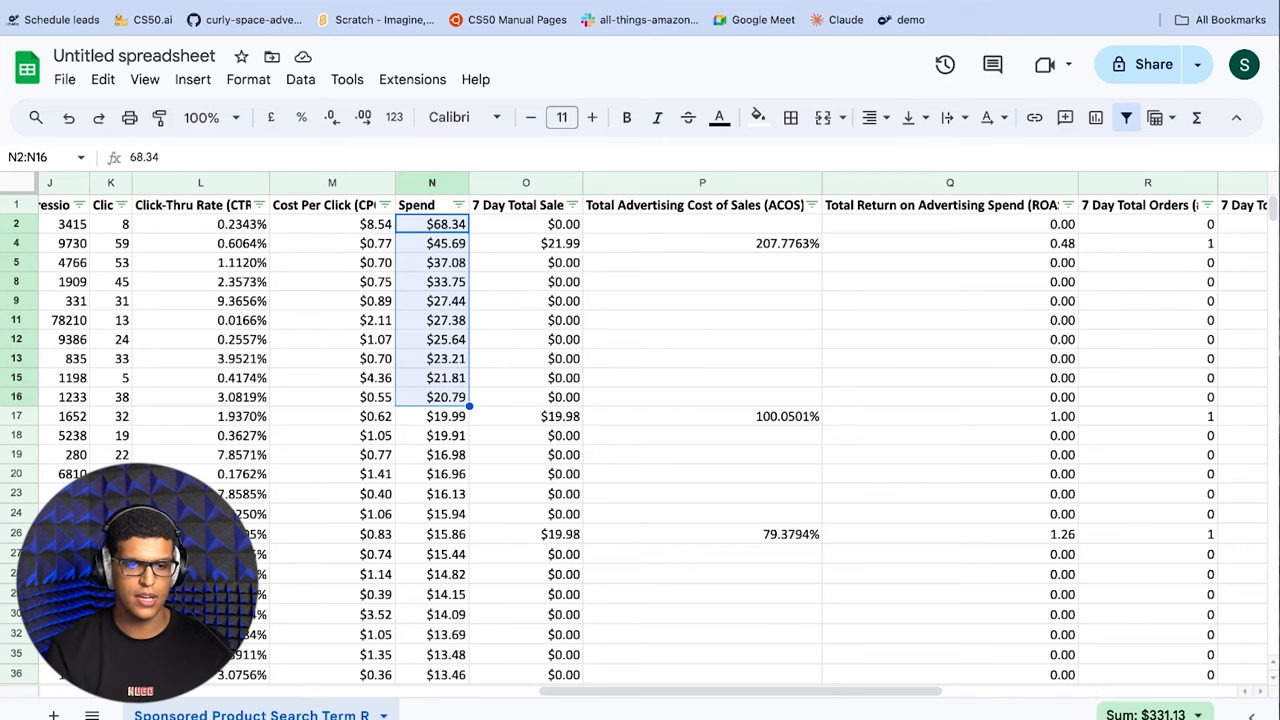
scroll(left, 3)
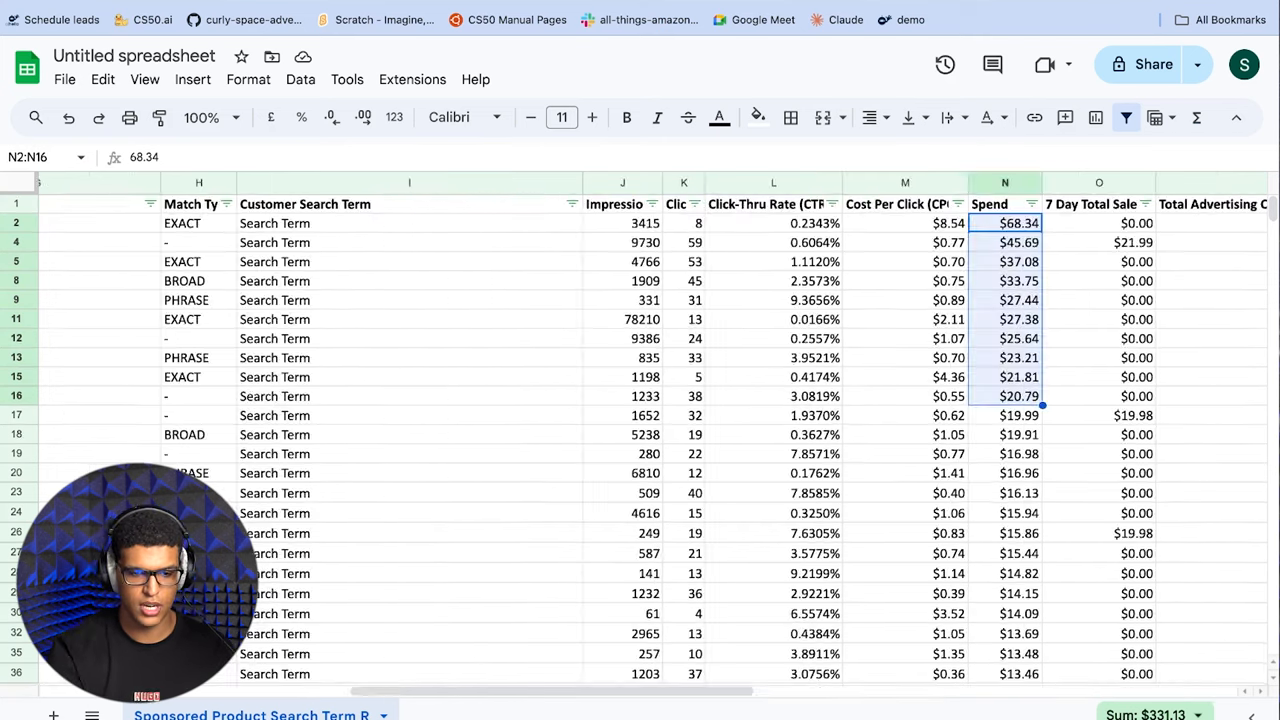
scroll(left, 3)
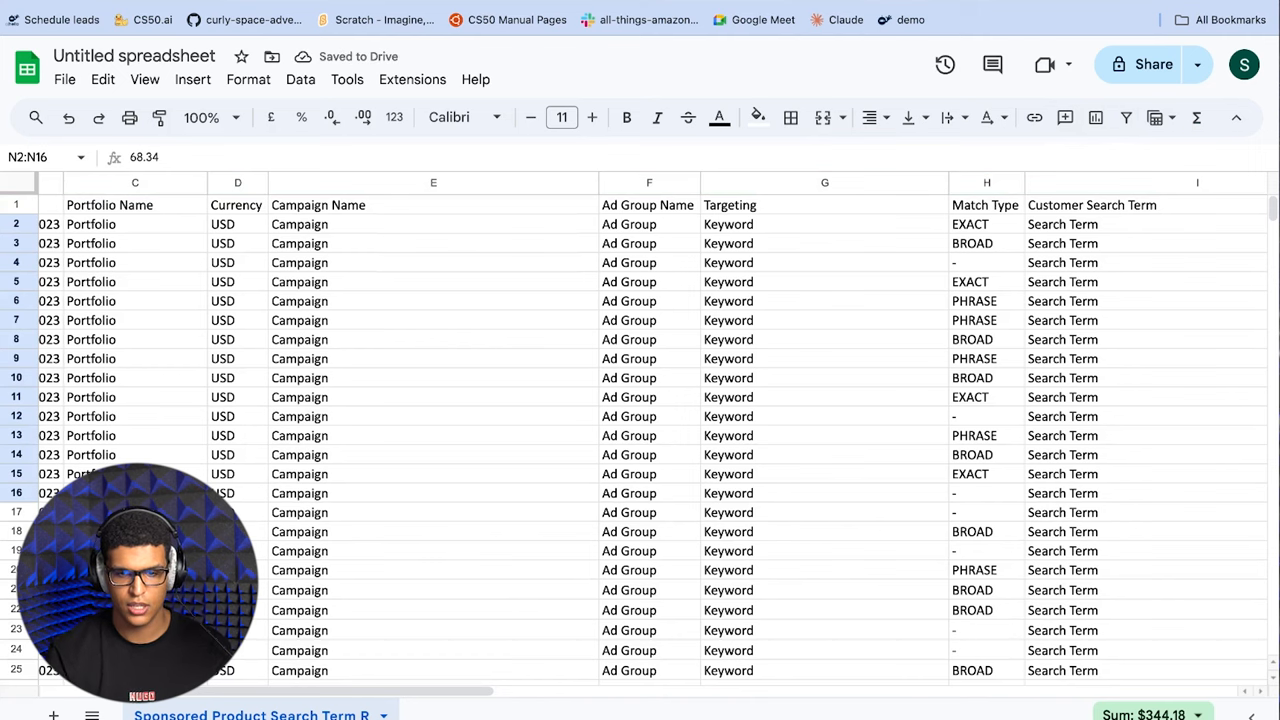
scroll(right, 3)
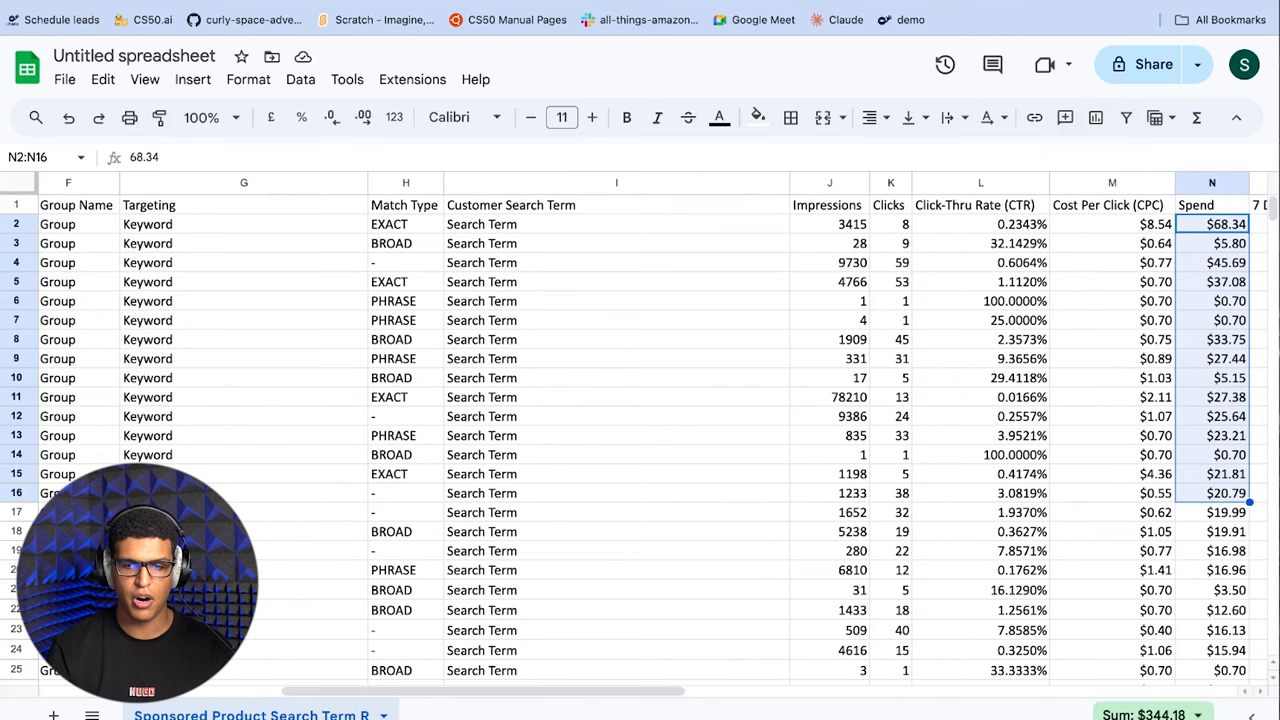